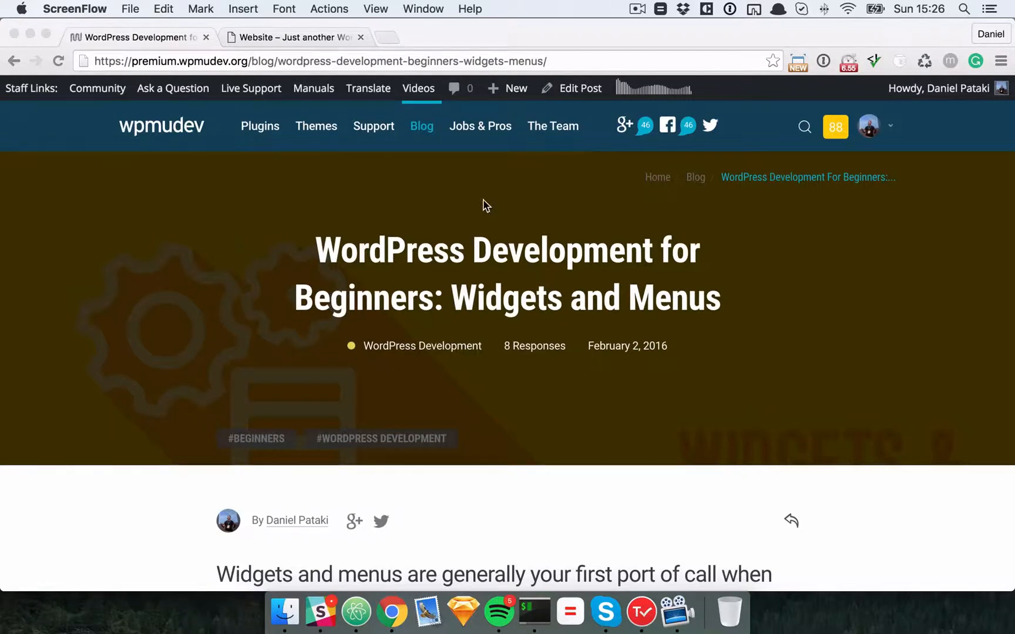
{"action": "mouse_move", "coordinate": [299, 43]}
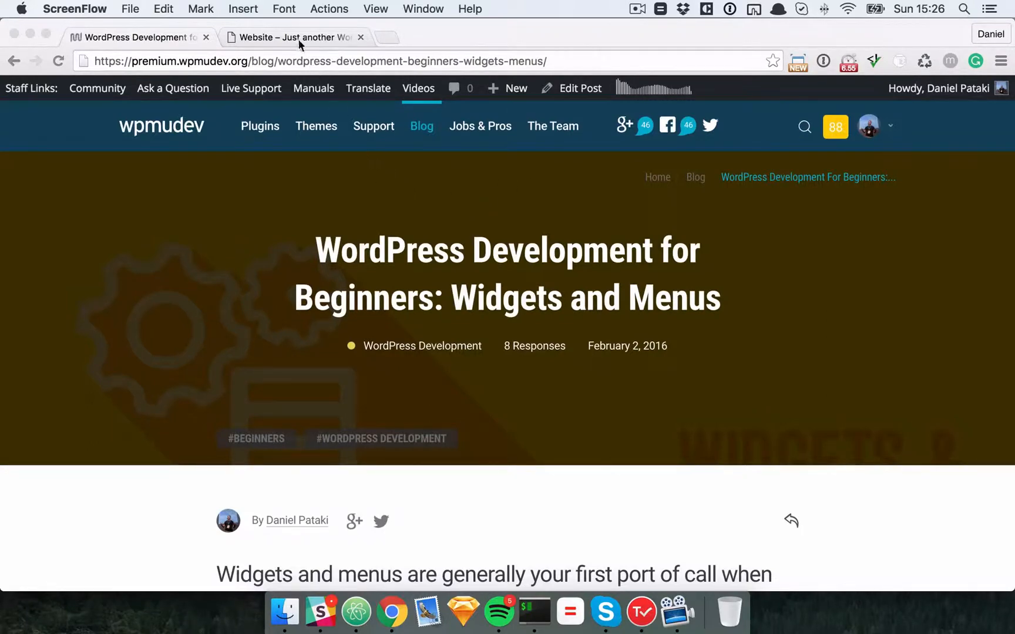
Switch to the 'Website – Just another WordPress site' tab to view the local theme.
{"action": "left_click", "coordinate": [294, 37]}
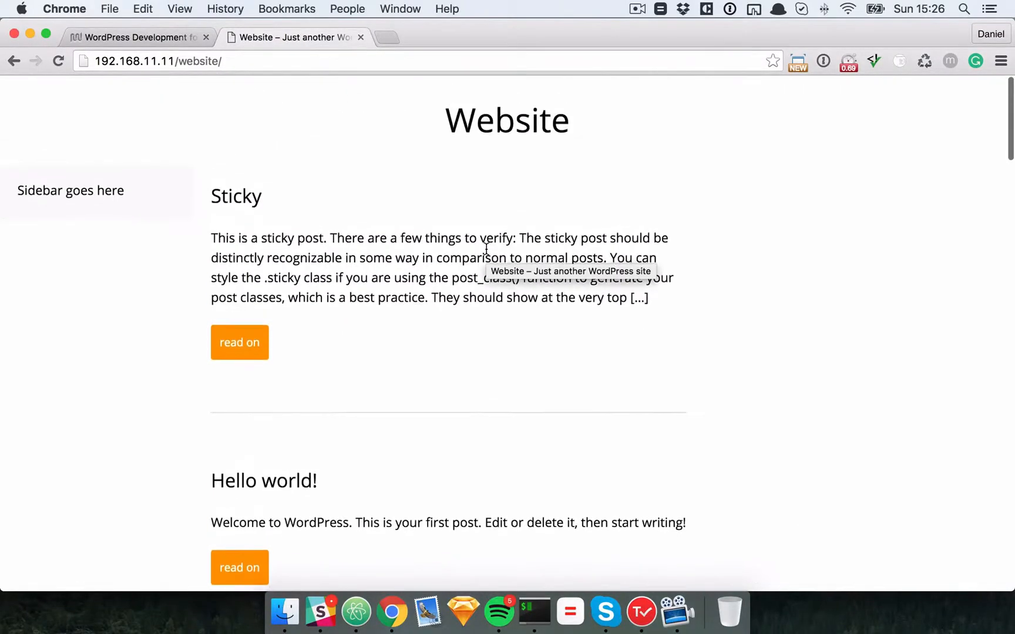
{"action": "mouse_move", "coordinate": [453, 199]}
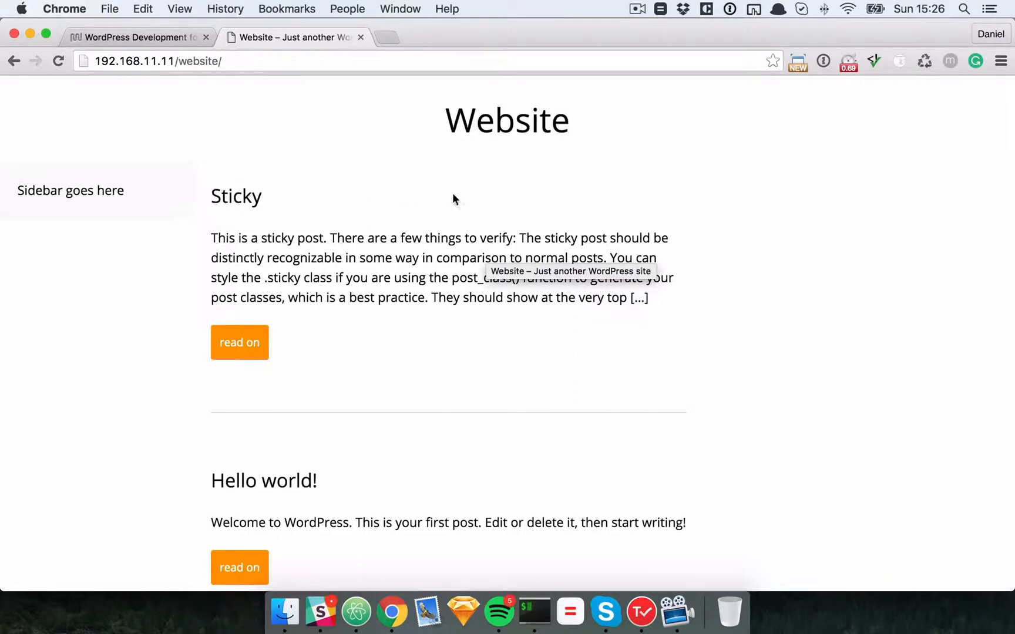
{"action": "mouse_move", "coordinate": [152, 208]}
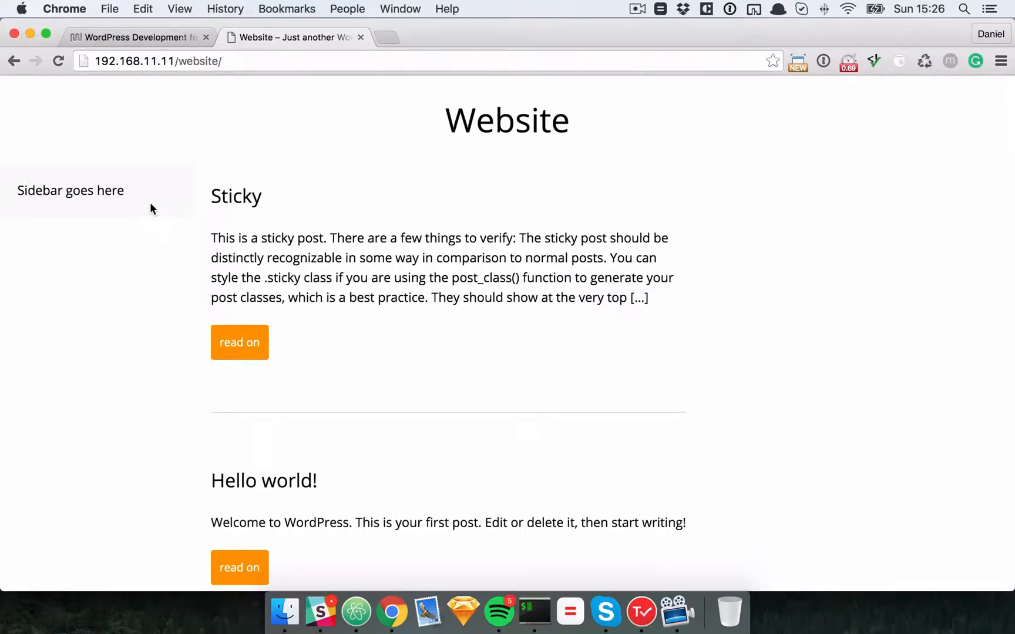
{"action": "mouse_move", "coordinate": [355, 610]}
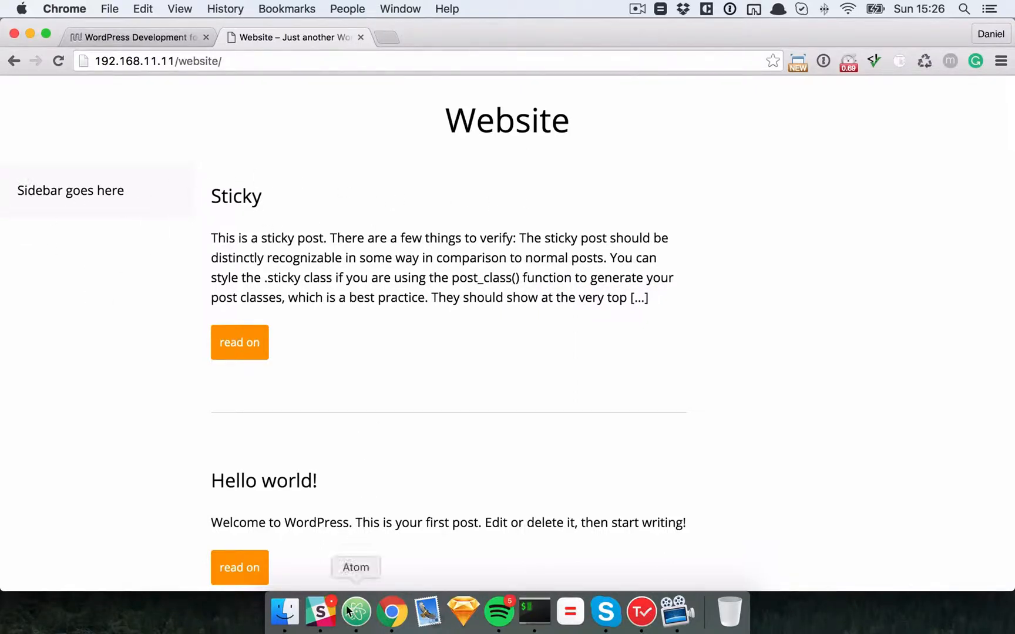
In style.css, change #site-content margin-left from 244px to 366px and save.
{"action": "left_click", "coordinate": [355, 610]}
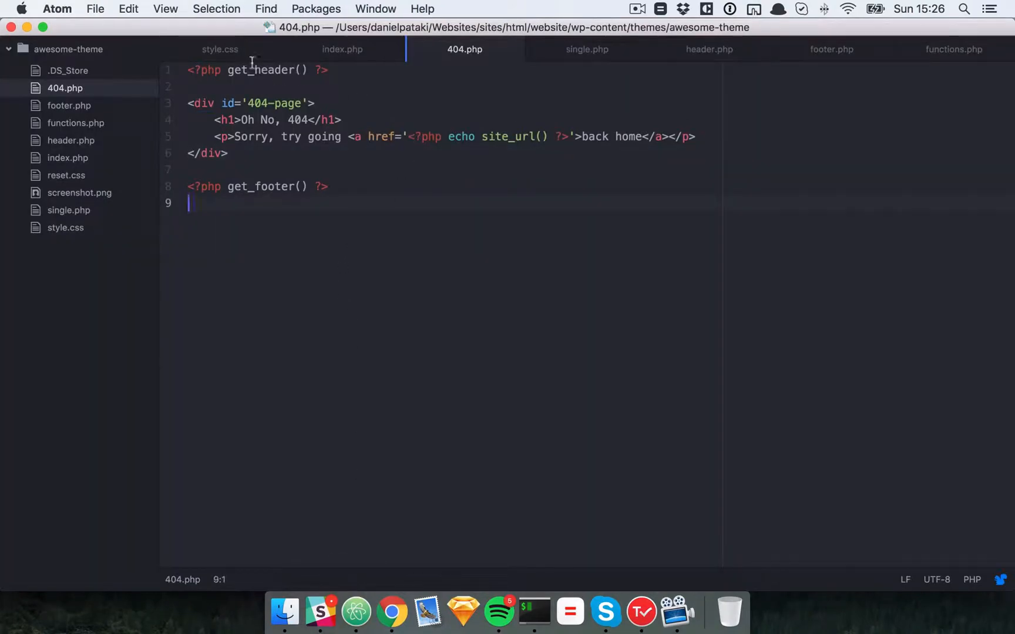
{"action": "left_click", "coordinate": [220, 49]}
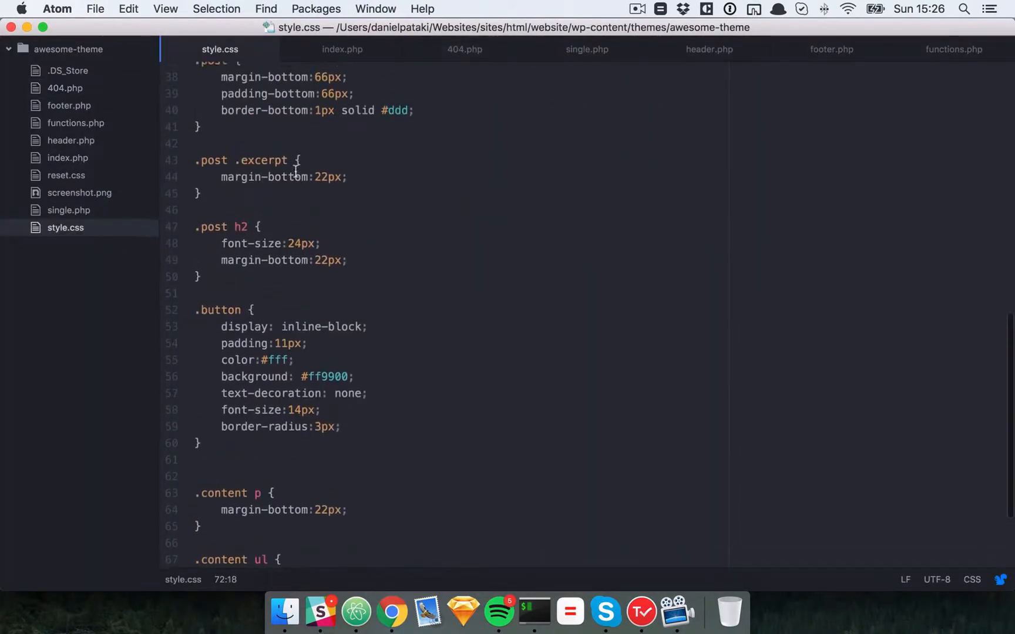
{"action": "type", "text": "sidebar"}
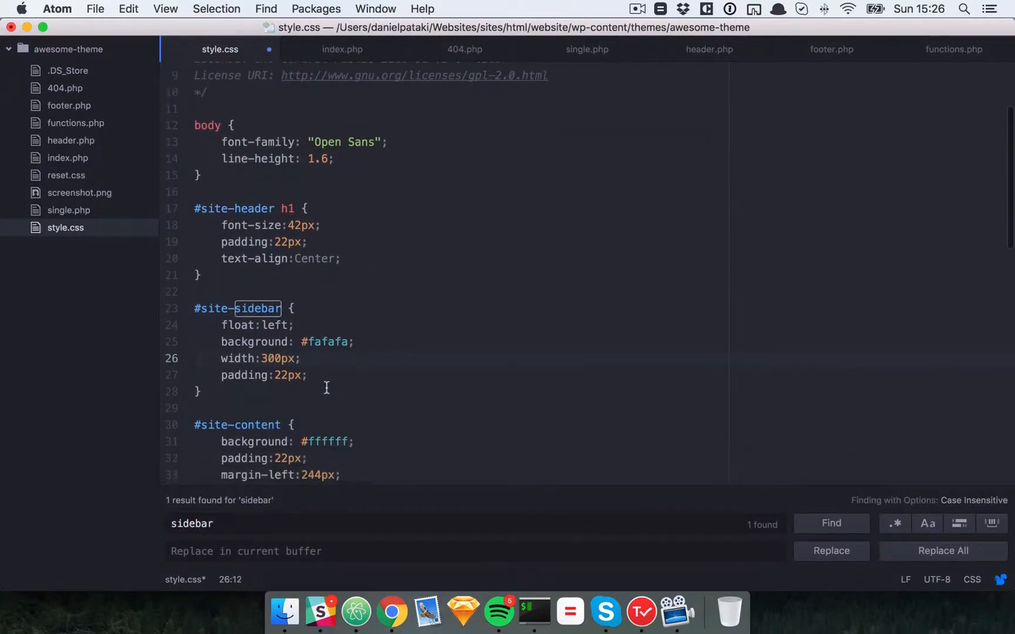
{"action": "scroll", "scroll_direction": "down", "scroll_amount": 3}
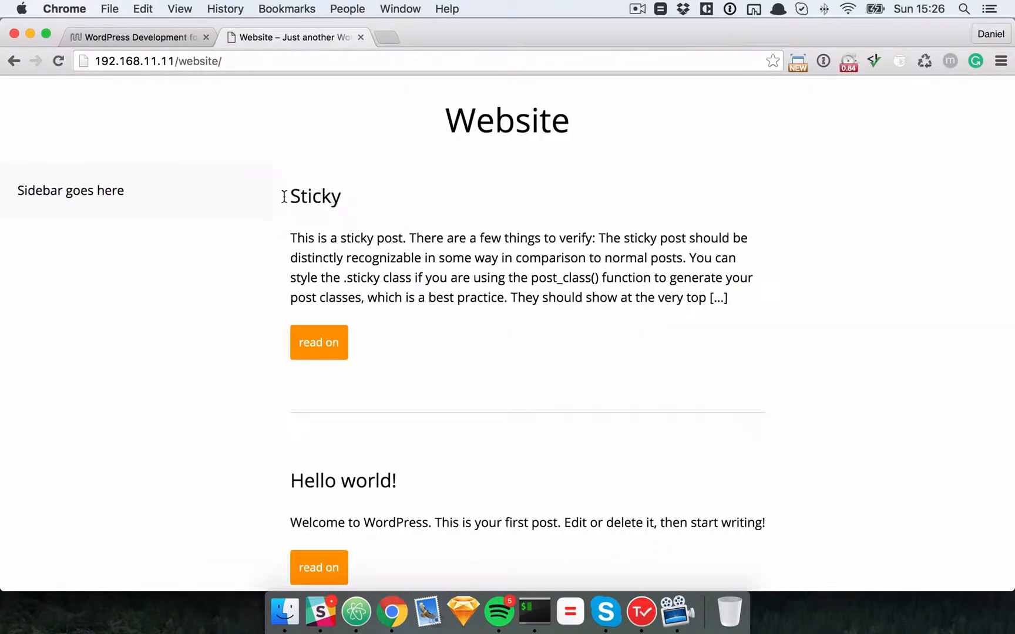
{"action": "mouse_move", "coordinate": [149, 192]}
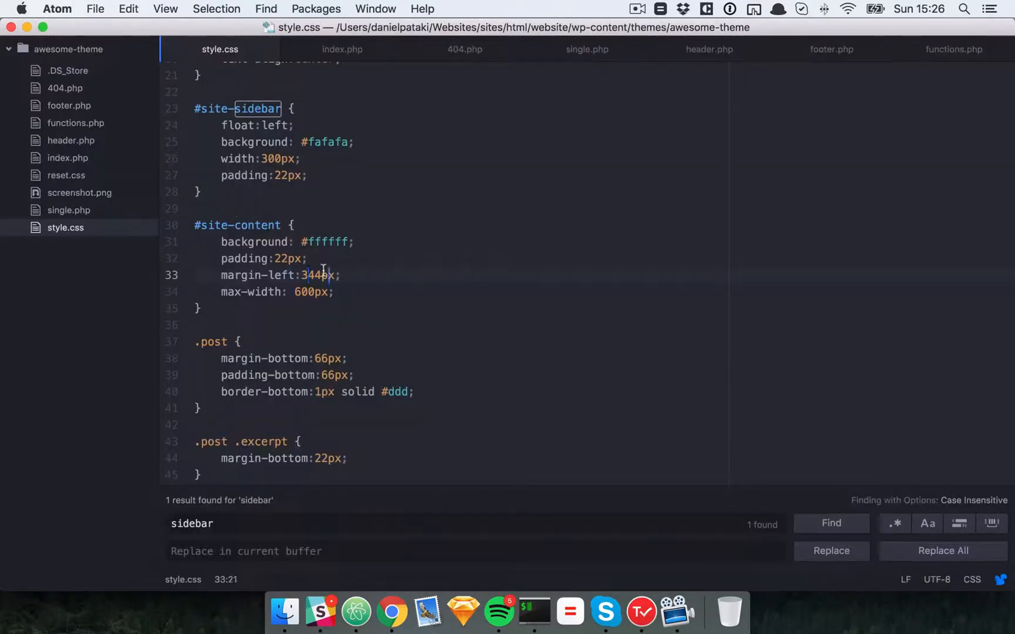
{"action": "left_click", "coordinate": [391, 611]}
{"action": "type", "text": "66"}
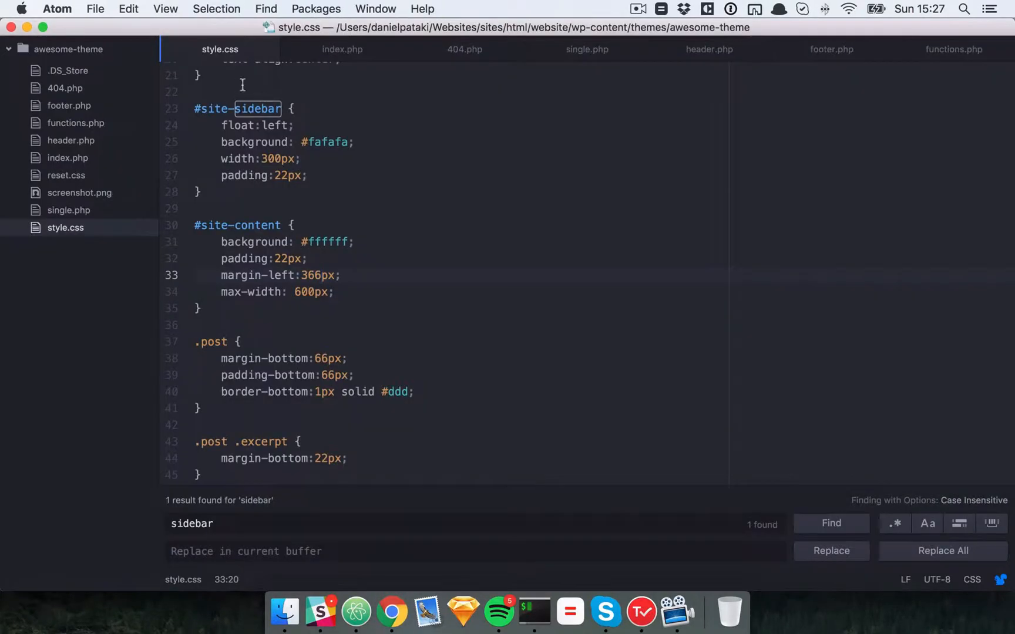
{"action": "left_click", "coordinate": [342, 49]}
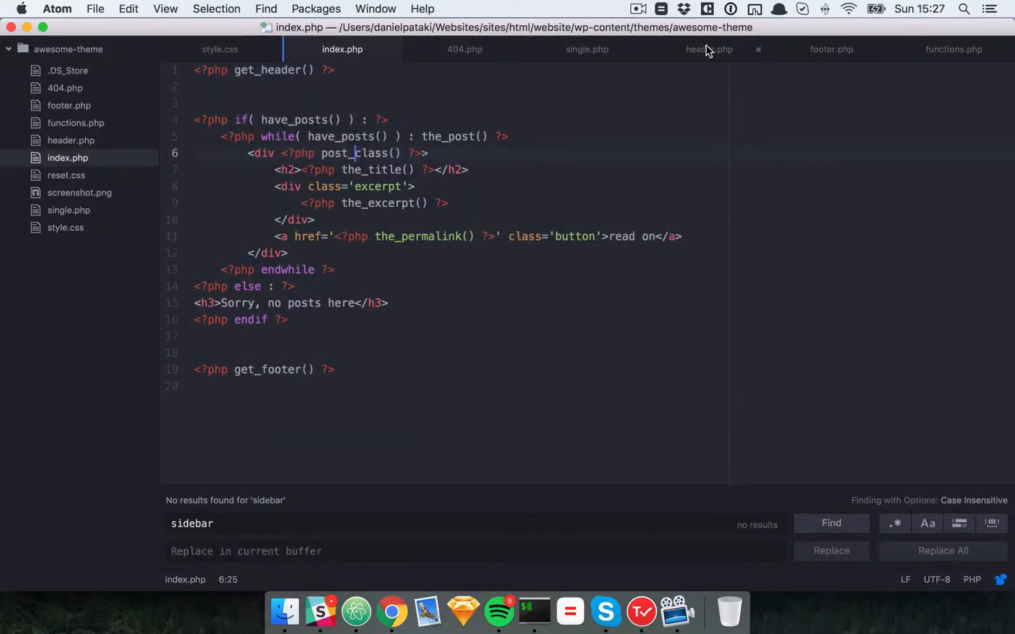
Add <?php get_sidebar() ?> to header.php and create sidebar.php holding the site-sidebar div.
{"action": "left_click", "coordinate": [709, 49]}
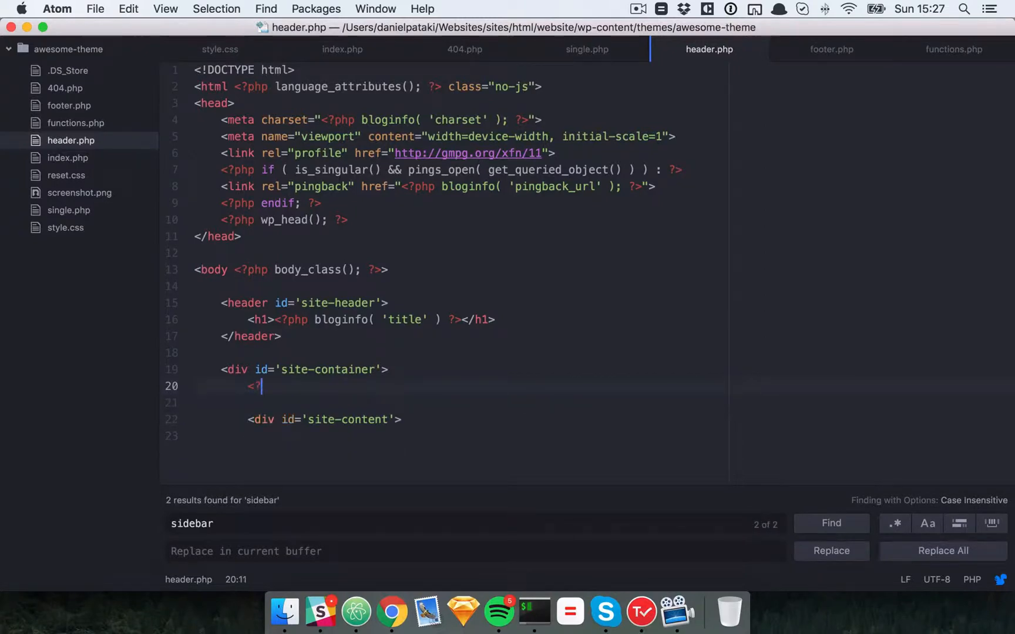
{"action": "type", "text": "php get_sidebar"}
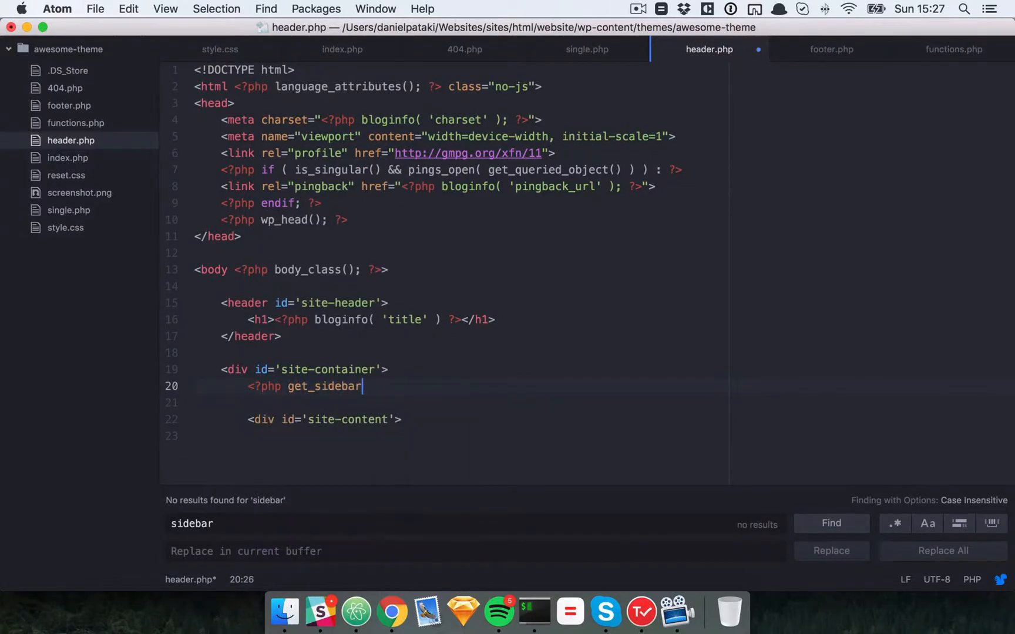
{"action": "type", "text": "() ?>"}
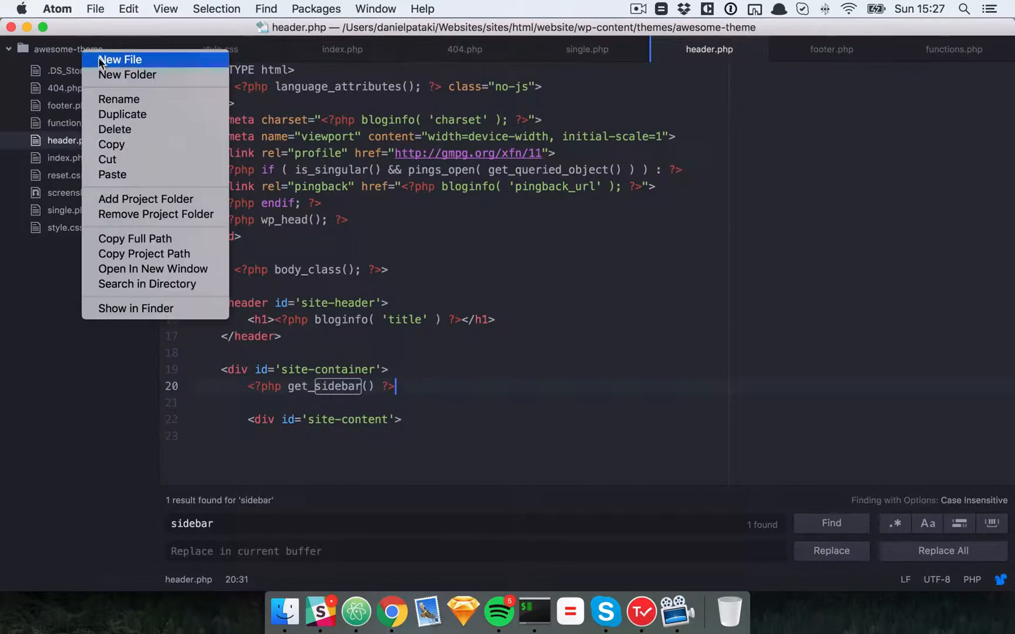
{"action": "left_click", "coordinate": [119, 60]}
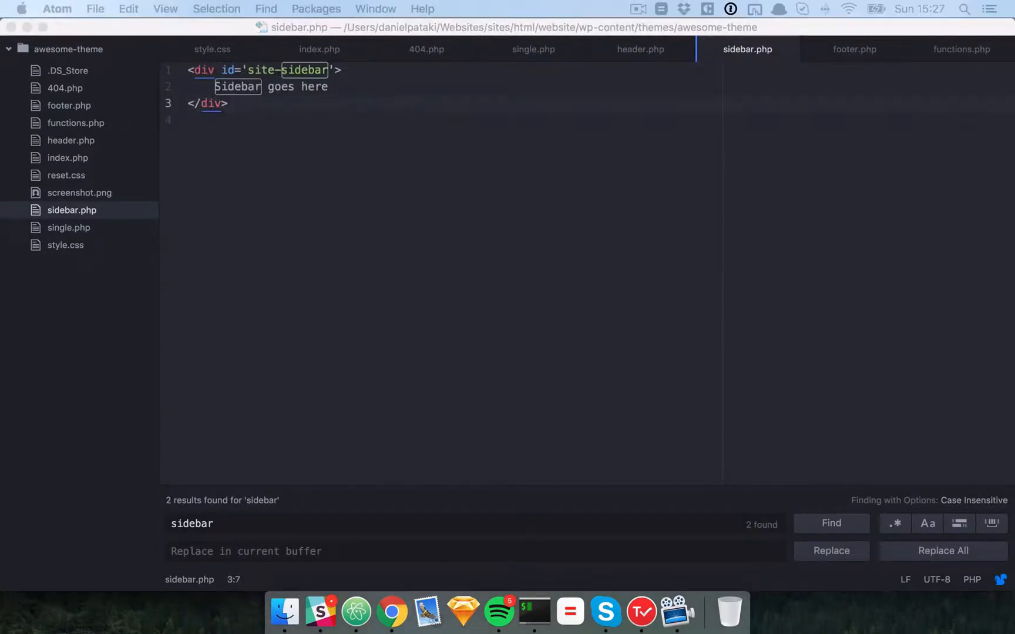
{"action": "left_click", "coordinate": [391, 610]}
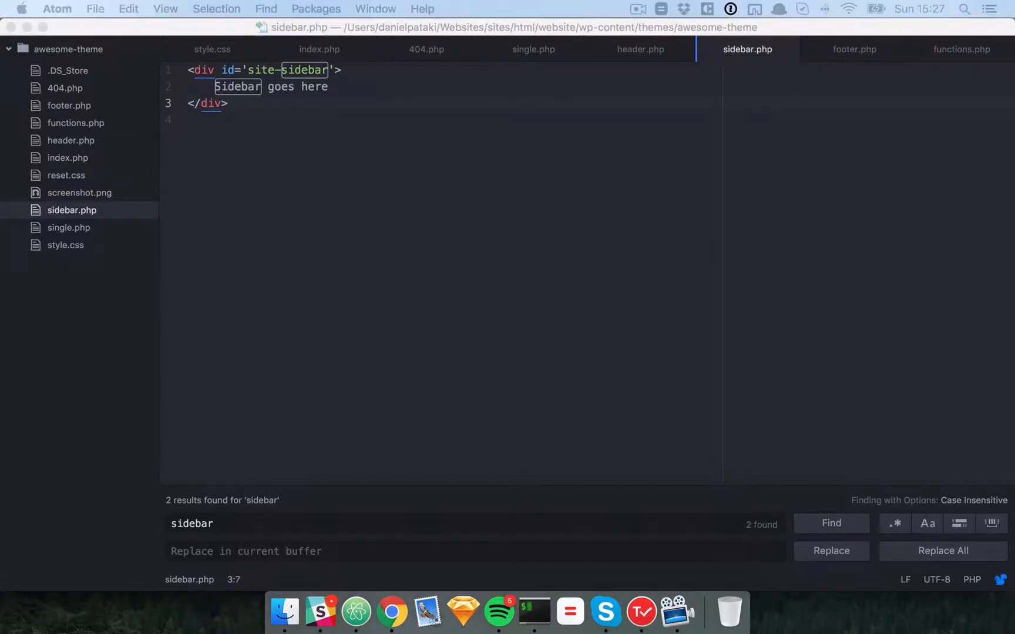
{"action": "mouse_move", "coordinate": [440, 273]}
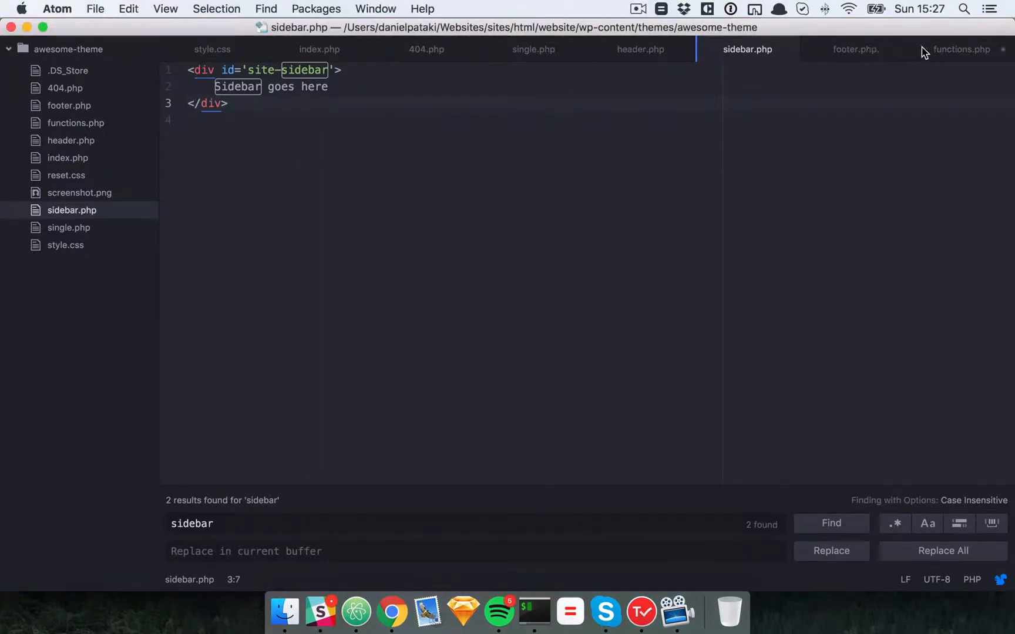
Write awesome_theme_widget_area registering 'Theme Sidebar' on widgets_init, reviewing its id, description and wrappers.
{"action": "left_click", "coordinate": [960, 49]}
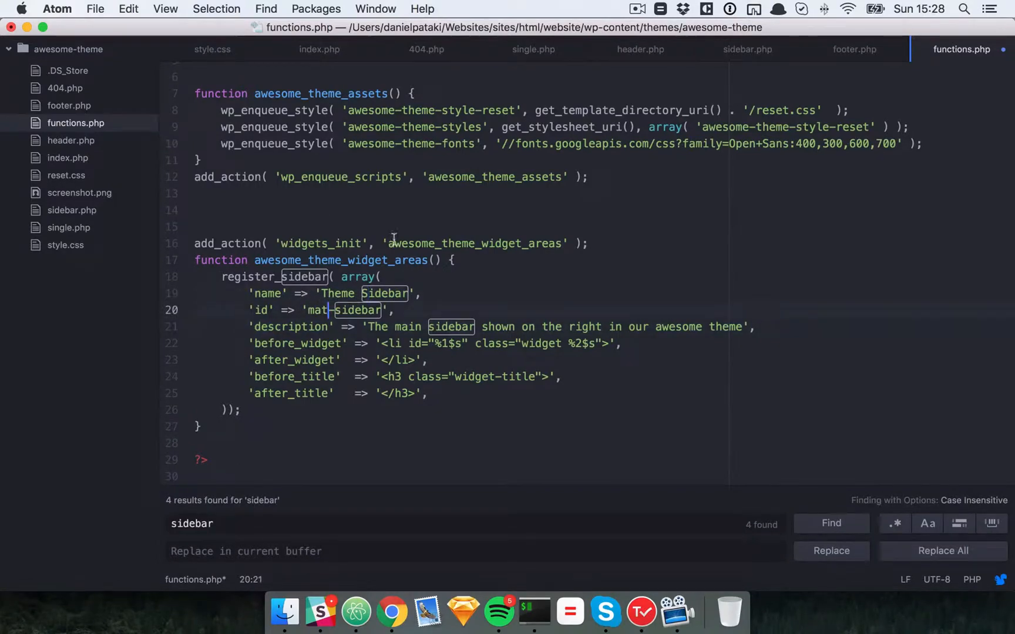
{"action": "type", "text": "awesome_theme_widget_area"}
{"action": "type", "text": "awesome-theme"}
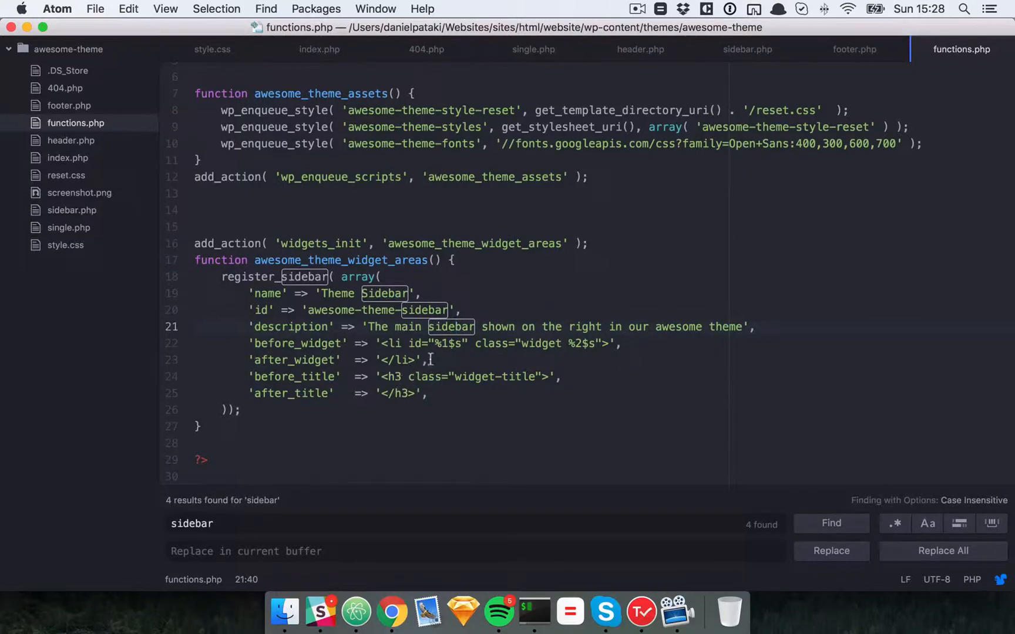
{"action": "left_click", "coordinate": [430, 343]}
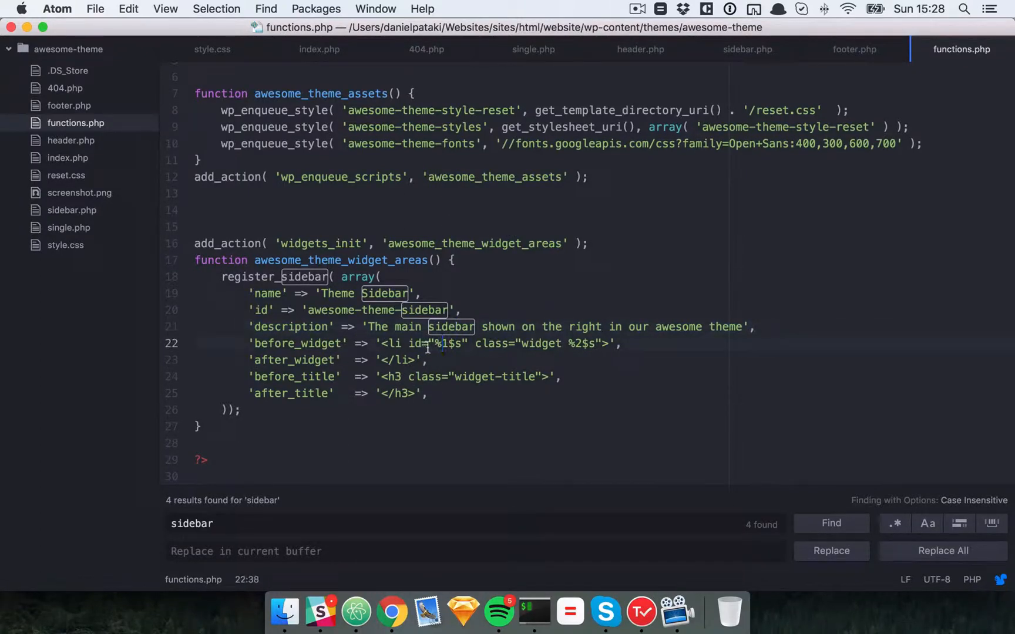
{"action": "left_click", "coordinate": [582, 343]}
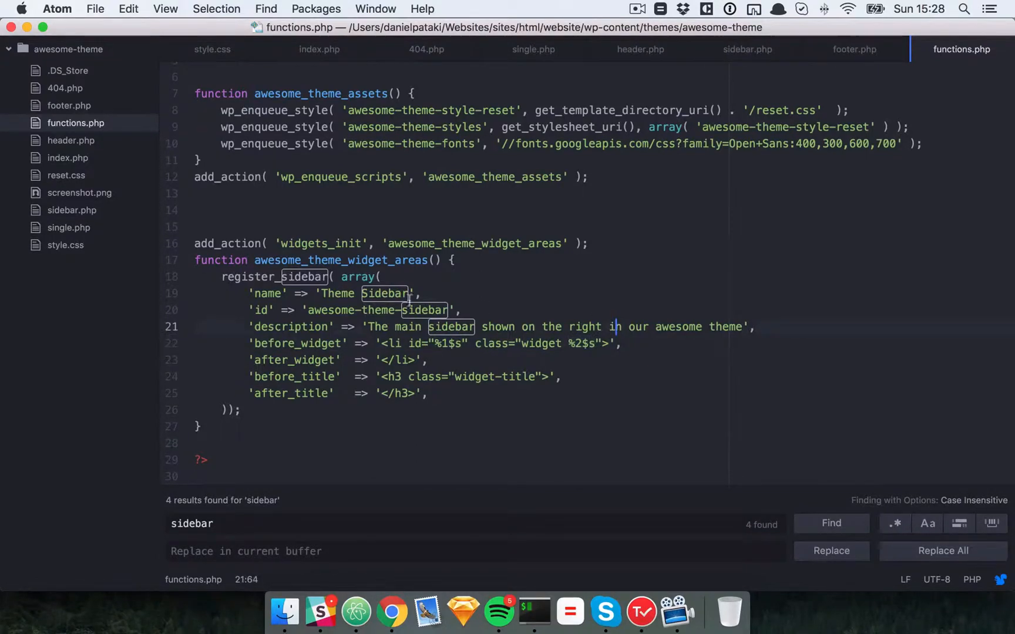
{"action": "left_click", "coordinate": [477, 343]}
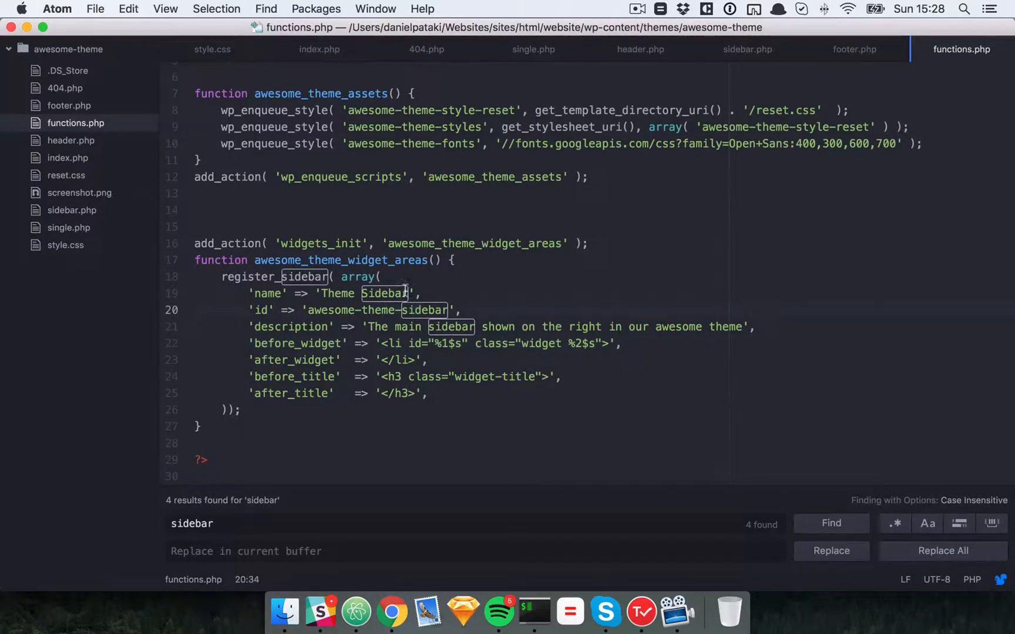
{"action": "left_click", "coordinate": [329, 293]}
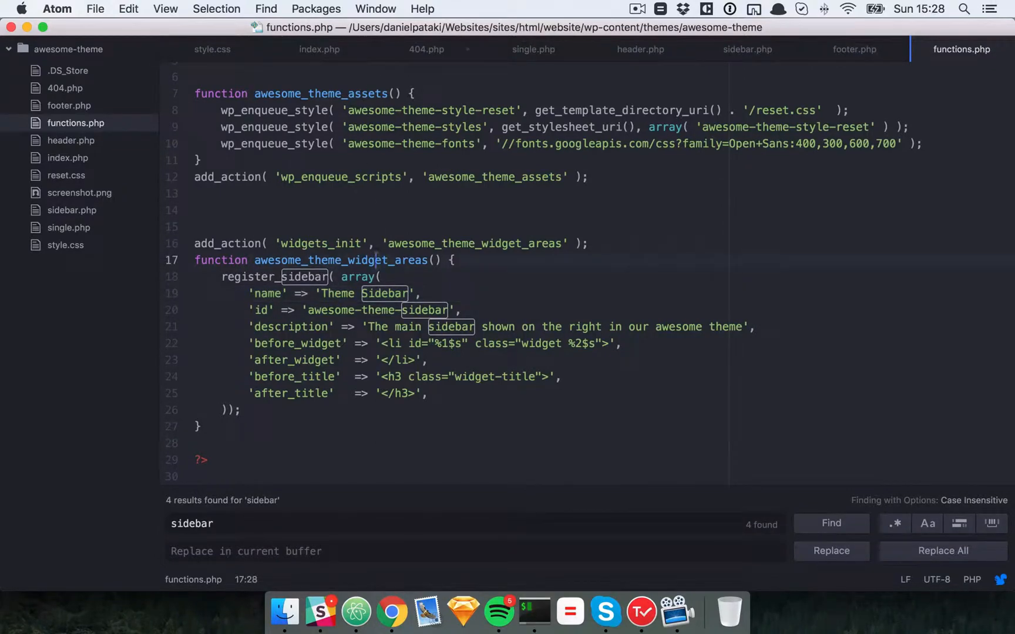
{"action": "left_click", "coordinate": [391, 611]}
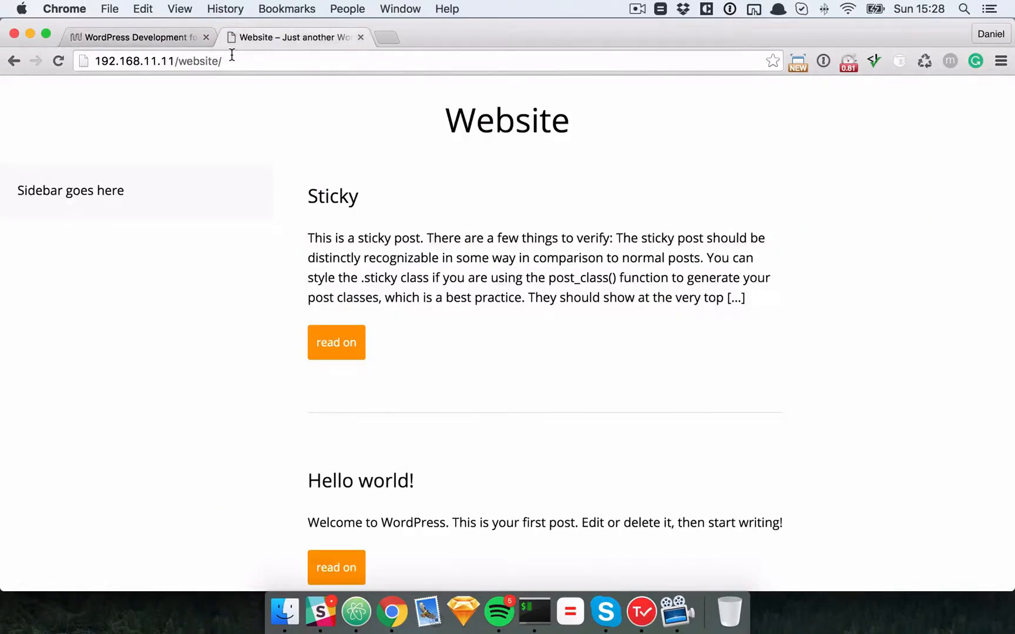
Open wp-admin Widgets and add and save an Archives widget in Theme Sidebar.
{"action": "type", "text": "http://192.168.11.11/website/wp-admin"}
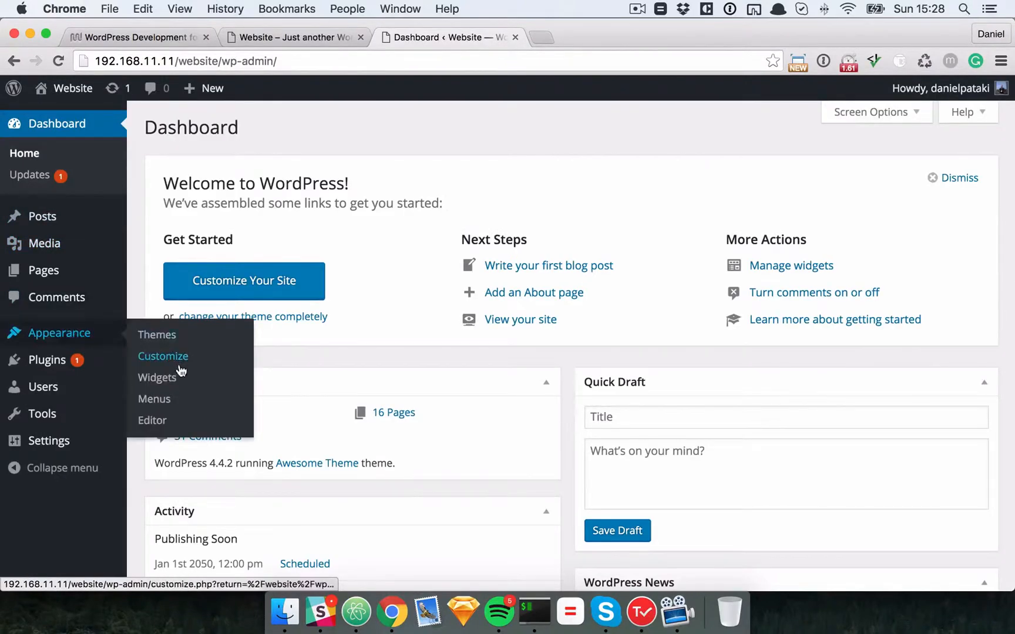
{"action": "left_click", "coordinate": [157, 377]}
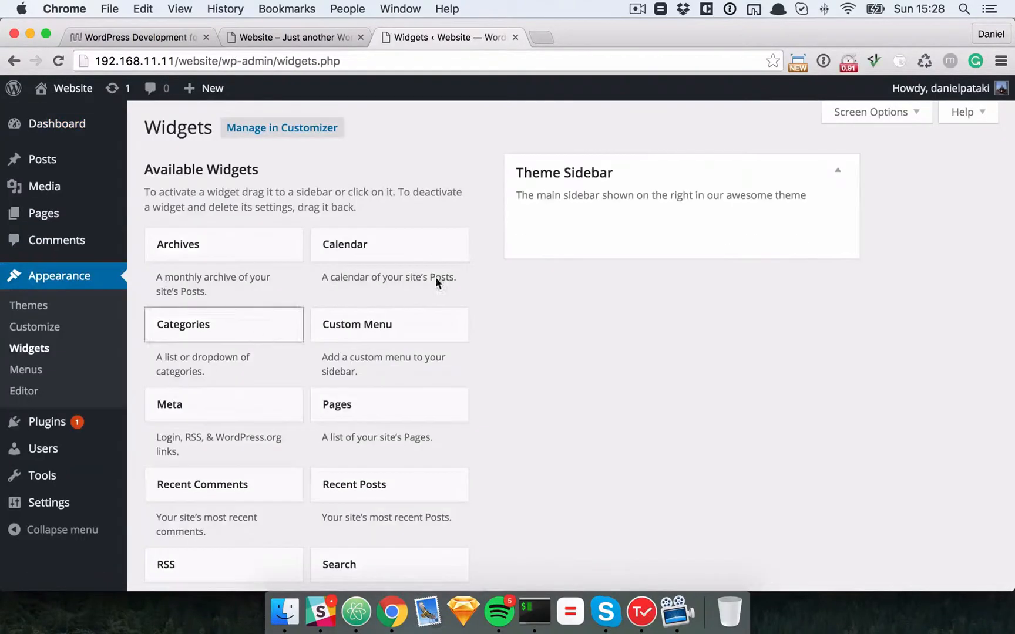
{"action": "scroll", "scroll_direction": "down", "scroll_amount": 3}
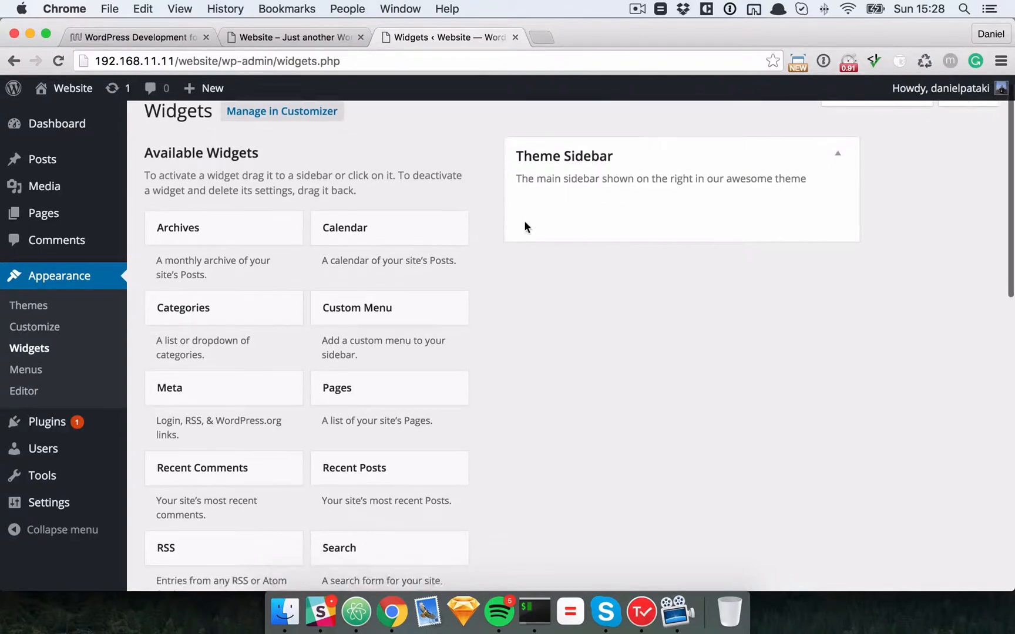
{"action": "left_click", "coordinate": [178, 227]}
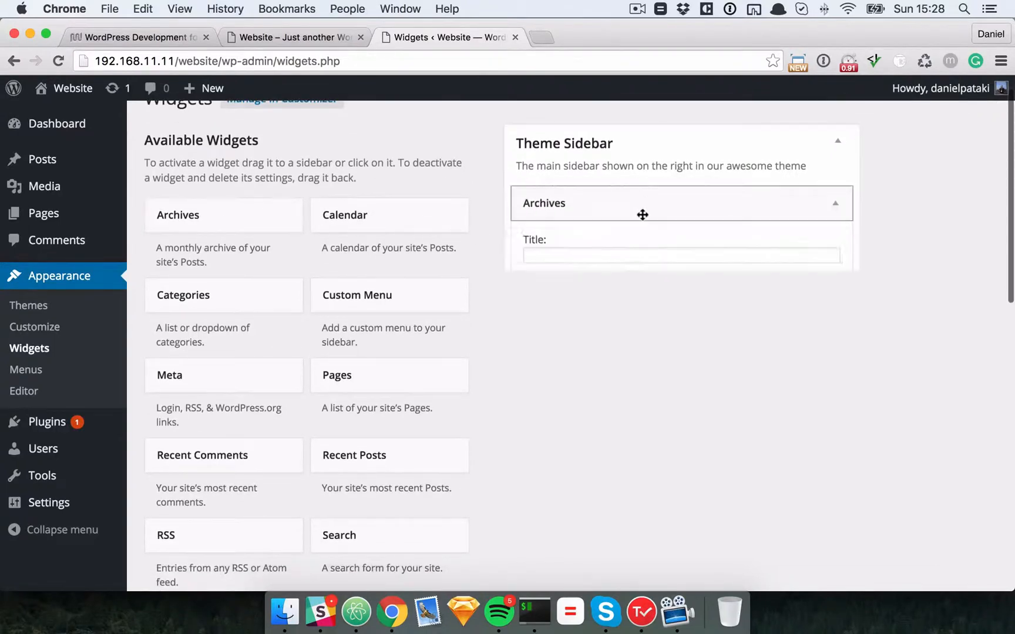
{"action": "type", "text": "Arch"}
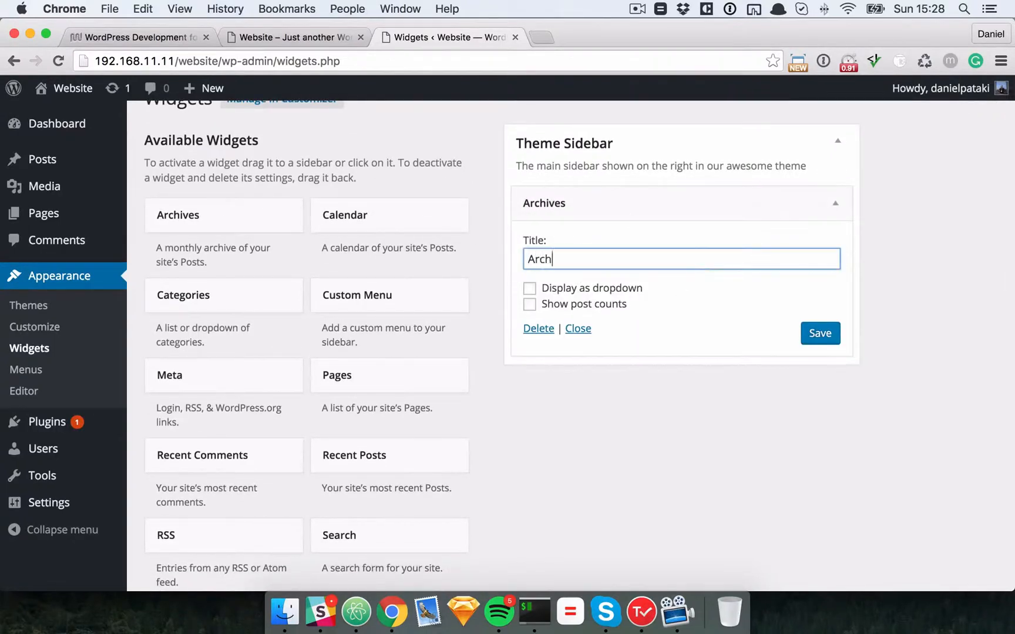
{"action": "left_click", "coordinate": [577, 328]}
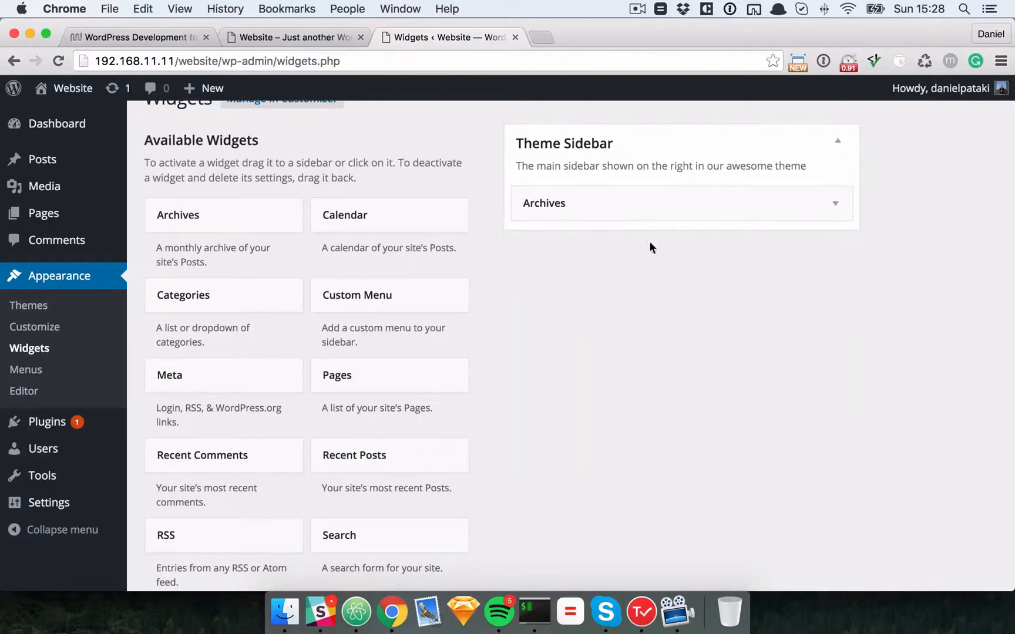
Add a Categories widget and a Meta widget titled 'For Admins', then view the site.
{"action": "left_click_drag", "start_coordinate": [183, 295], "coordinate": [649, 218]}
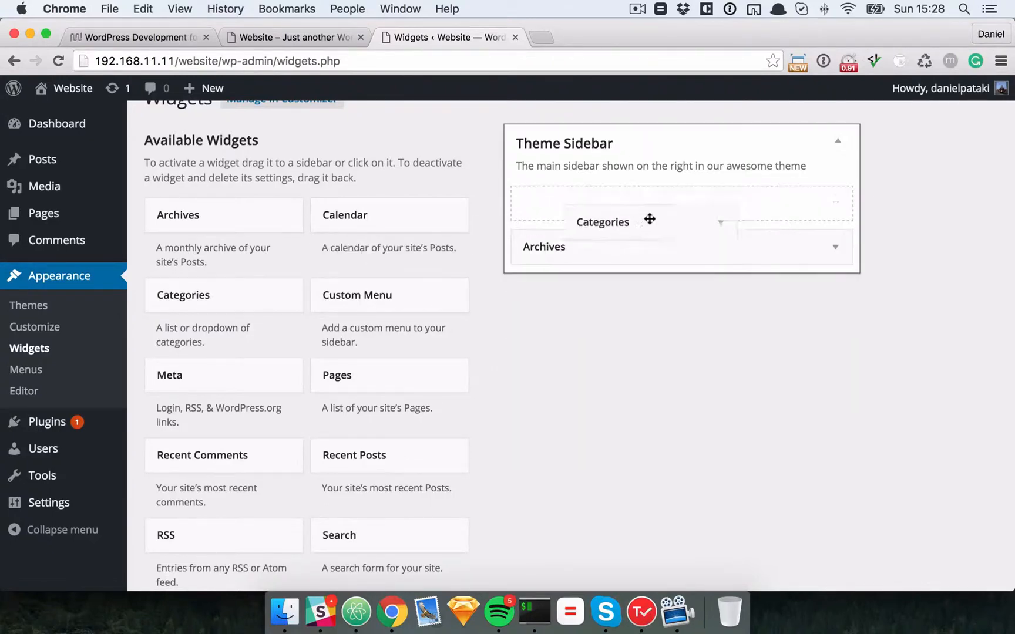
{"action": "type", "text": "Categories"}
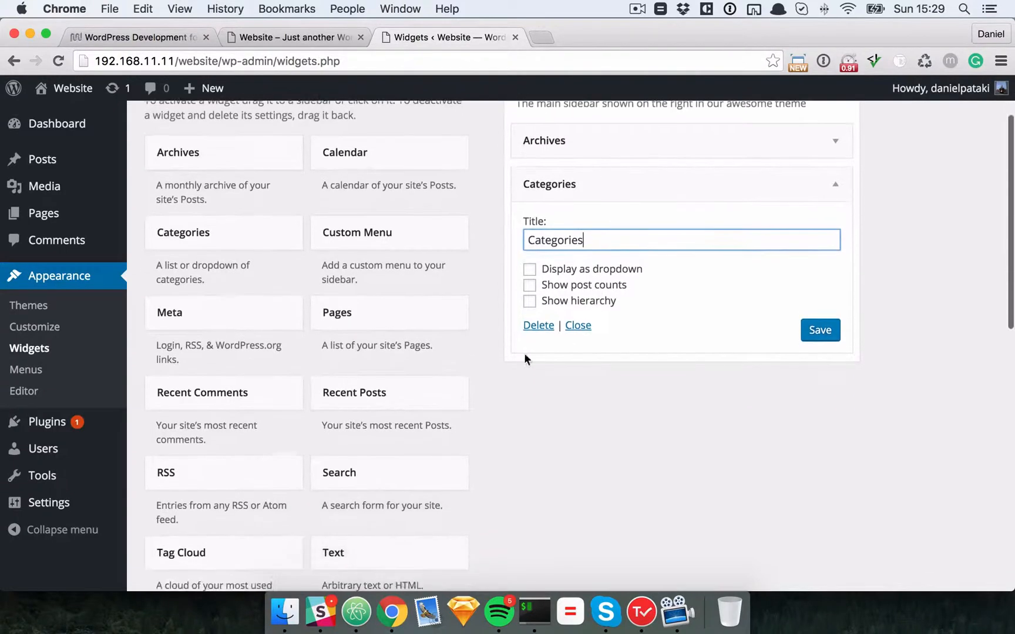
{"action": "scroll", "scroll_direction": "down", "scroll_amount": 3}
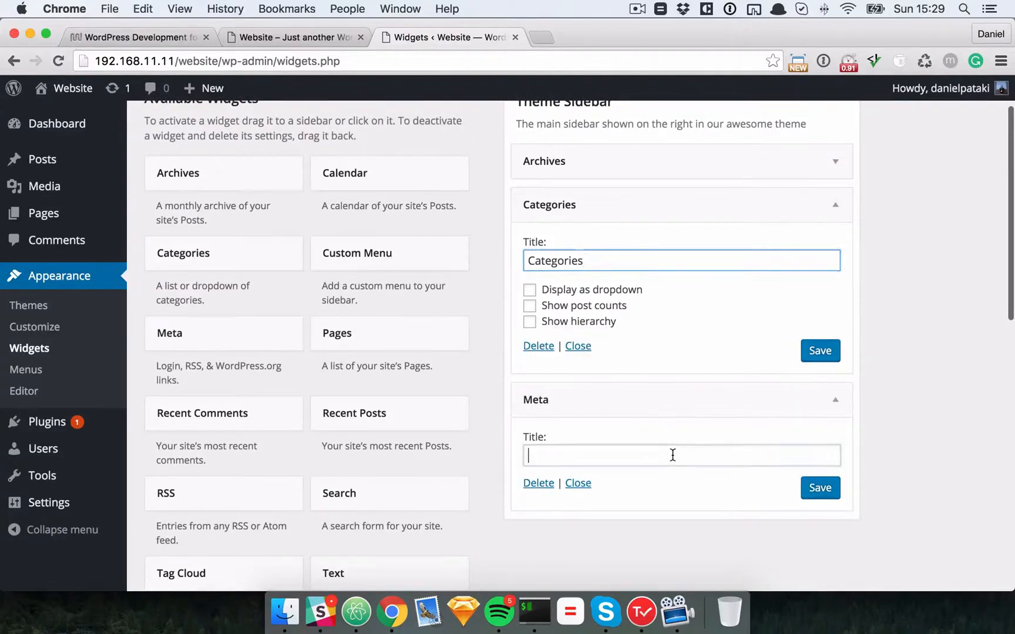
{"action": "type", "text": "For Admins"}
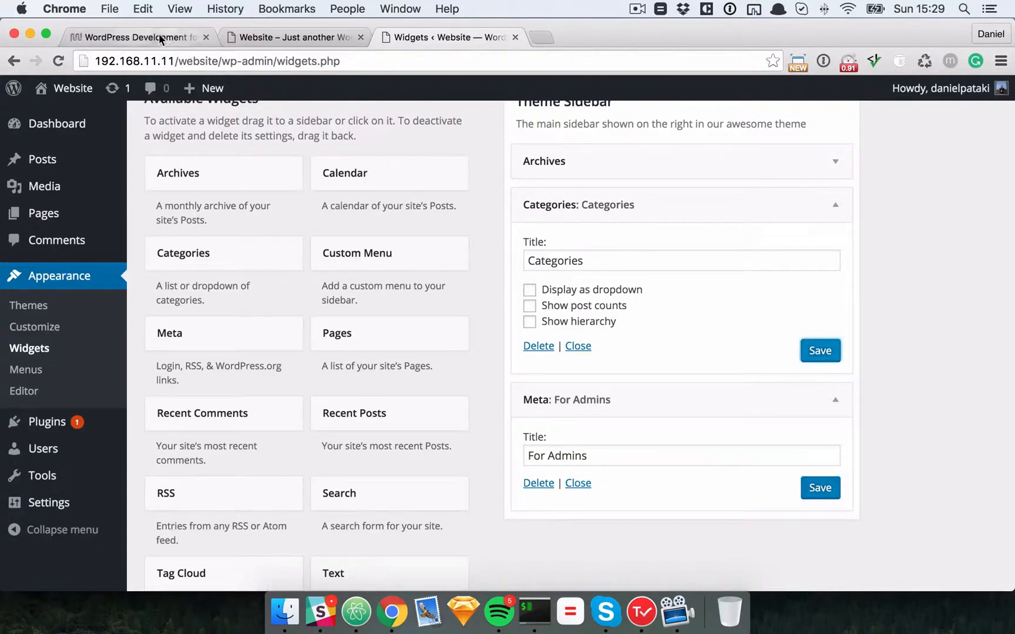
{"action": "left_click", "coordinate": [291, 37]}
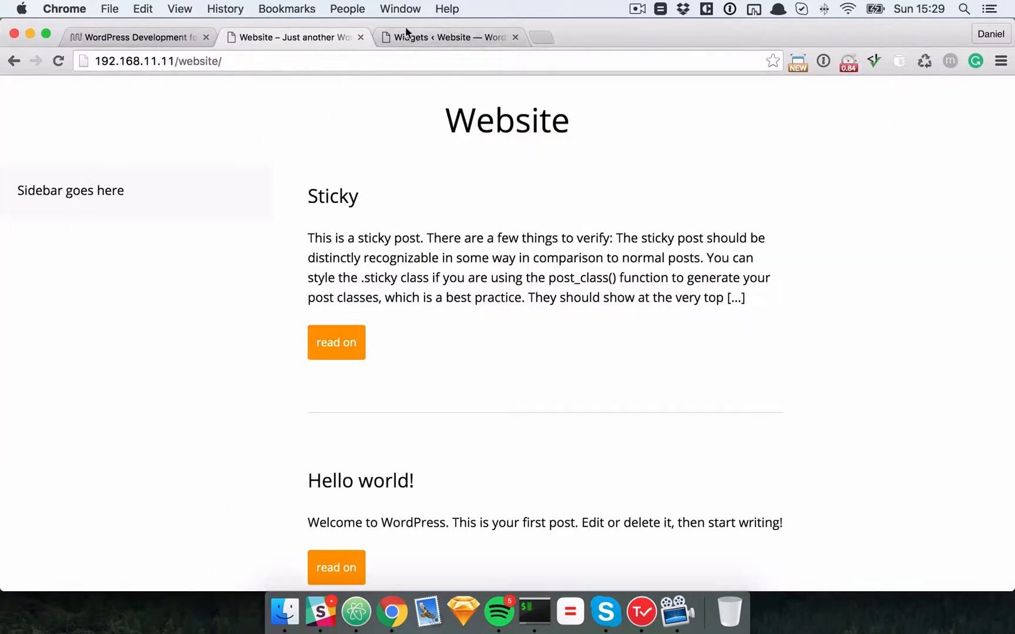
{"action": "mouse_move", "coordinate": [484, 75]}
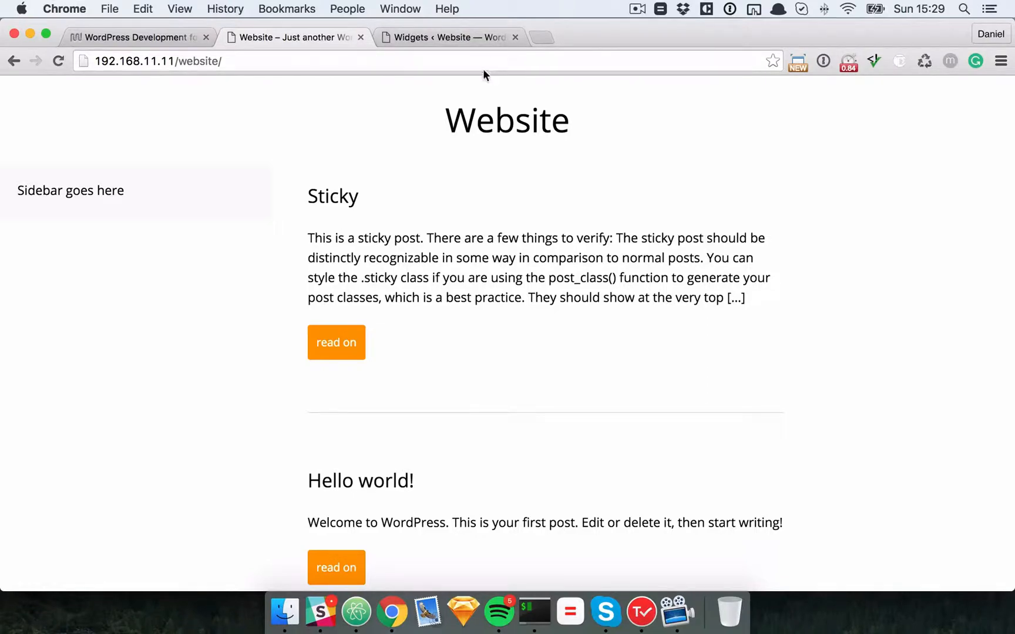
Replace sidebar.php's placeholder with <?php dynamic_sidebar( 'mat-sidebar' ); ?>, checking the id in functions.php.
{"action": "left_click", "coordinate": [449, 37]}
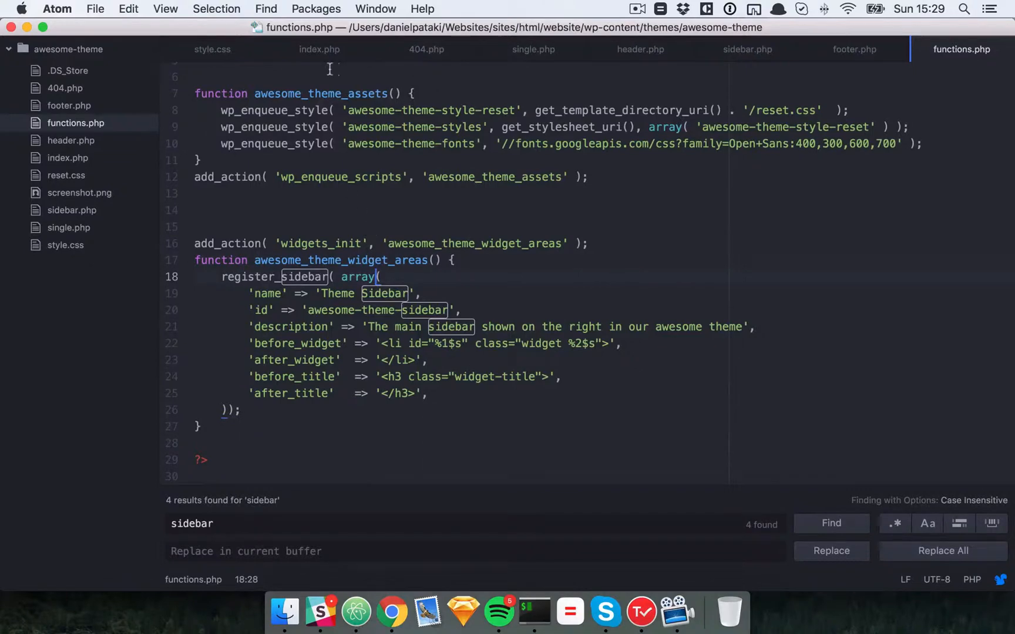
{"action": "left_click", "coordinate": [748, 49]}
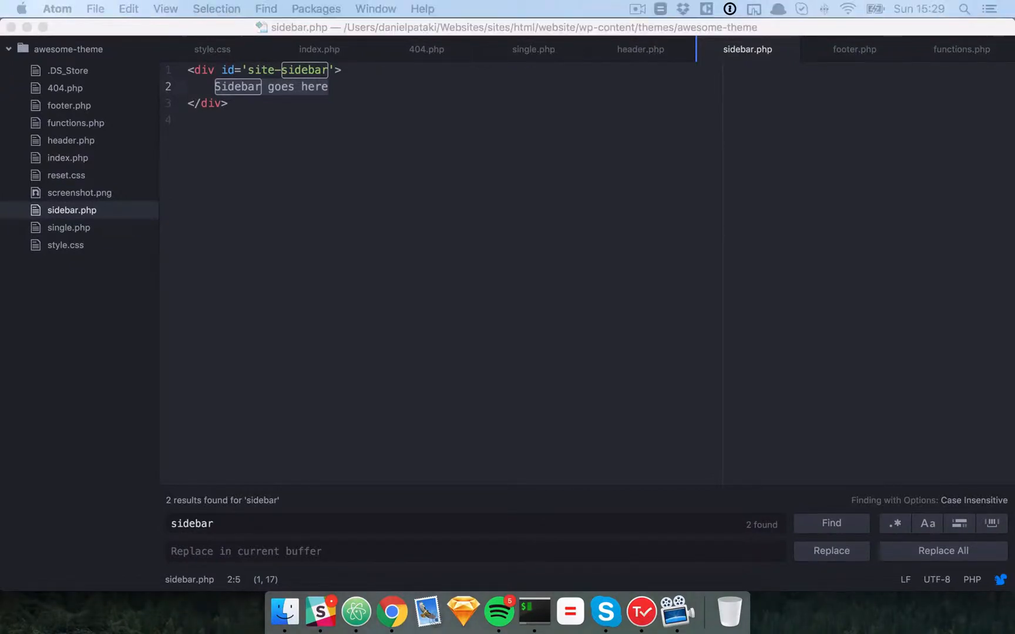
{"action": "type", "text": "<?php dynamic_sidebar( 'mat-sidebar' ); ?>"}
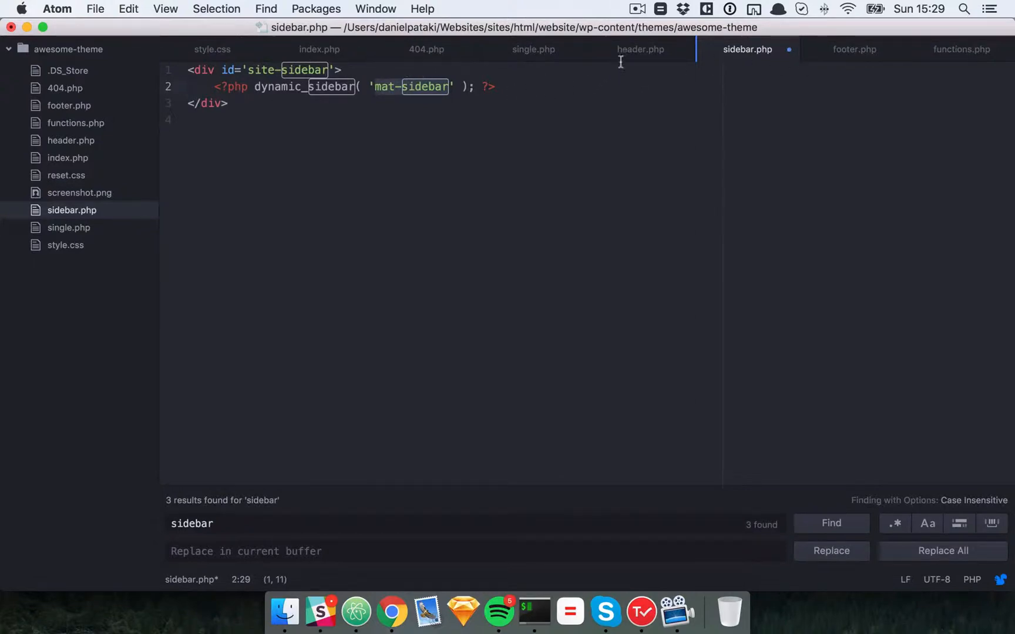
{"action": "left_click", "coordinate": [960, 50]}
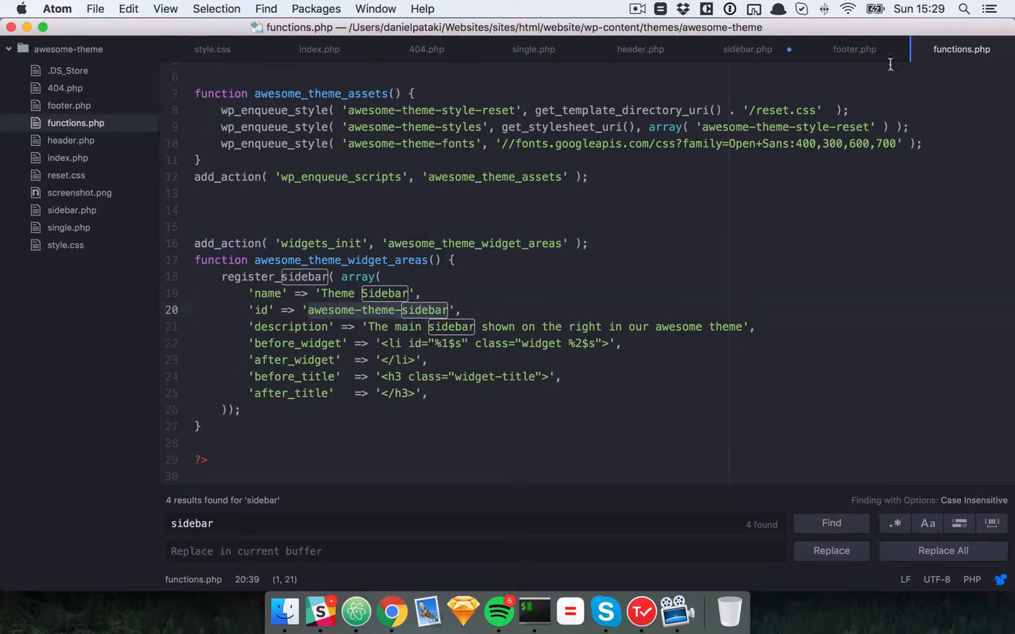
{"action": "left_click", "coordinate": [747, 49]}
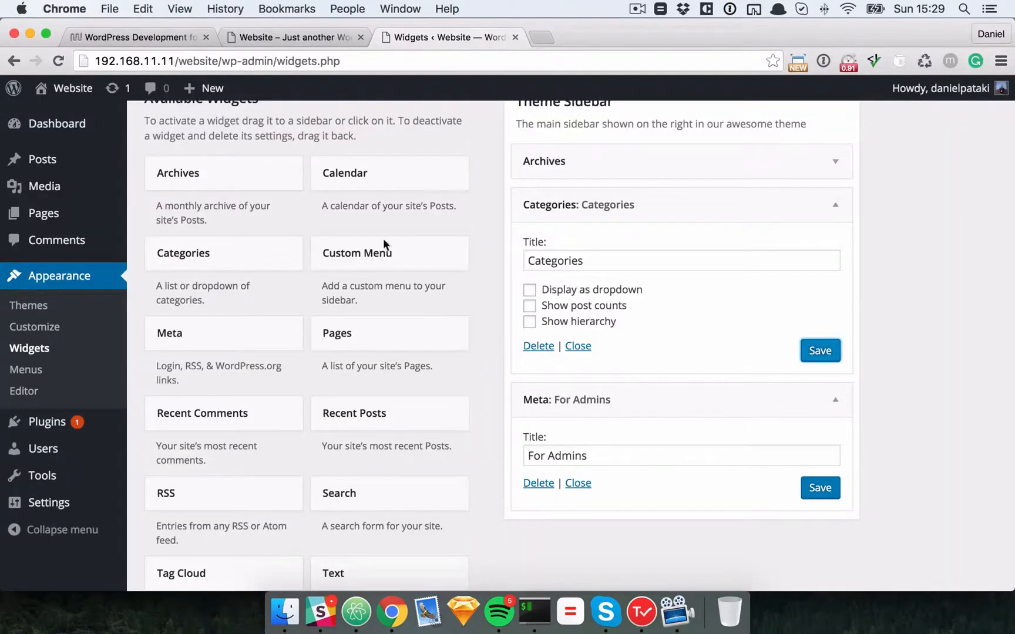
View the live site and scroll to the Archives and Categories lists in the sidebar.
{"action": "left_click", "coordinate": [292, 37]}
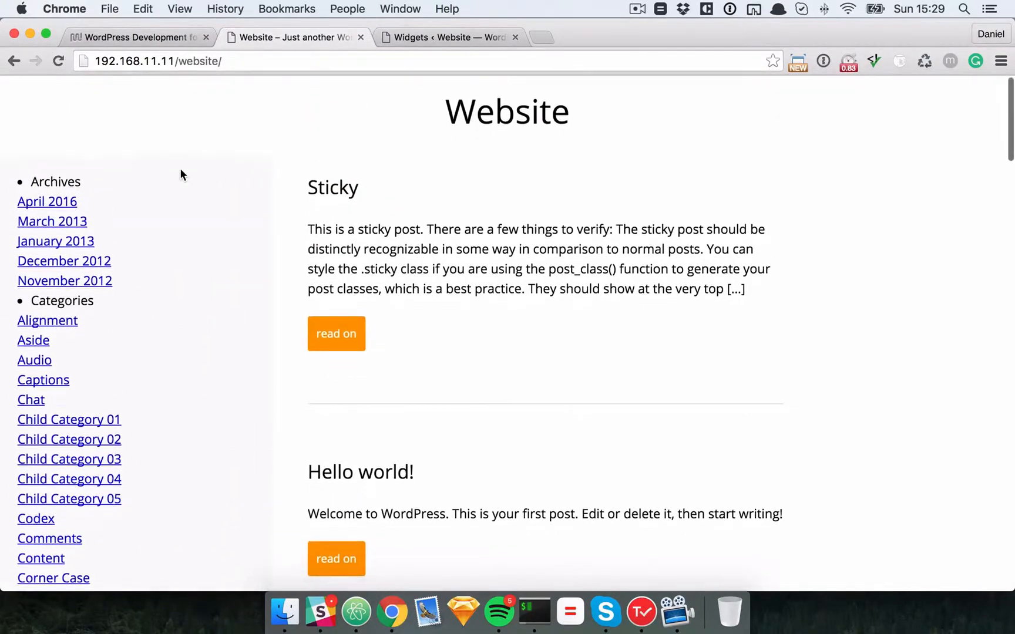
{"action": "scroll", "scroll_direction": "down", "scroll_amount": 3}
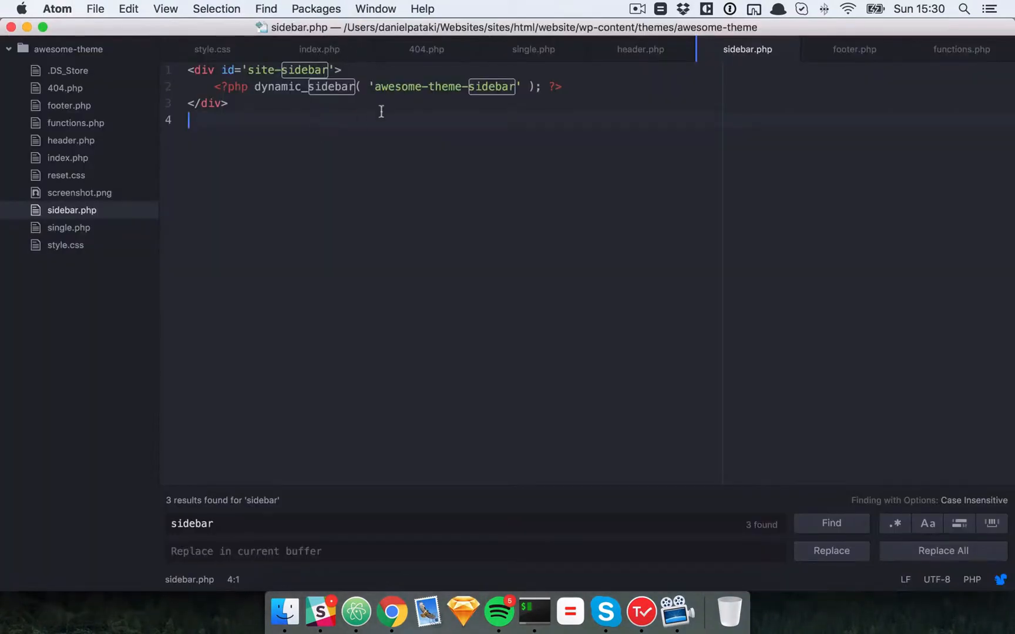
Paste the Archives widget HTML into functions.php and highlight its archives-3 id and class.
{"action": "left_click", "coordinate": [961, 49]}
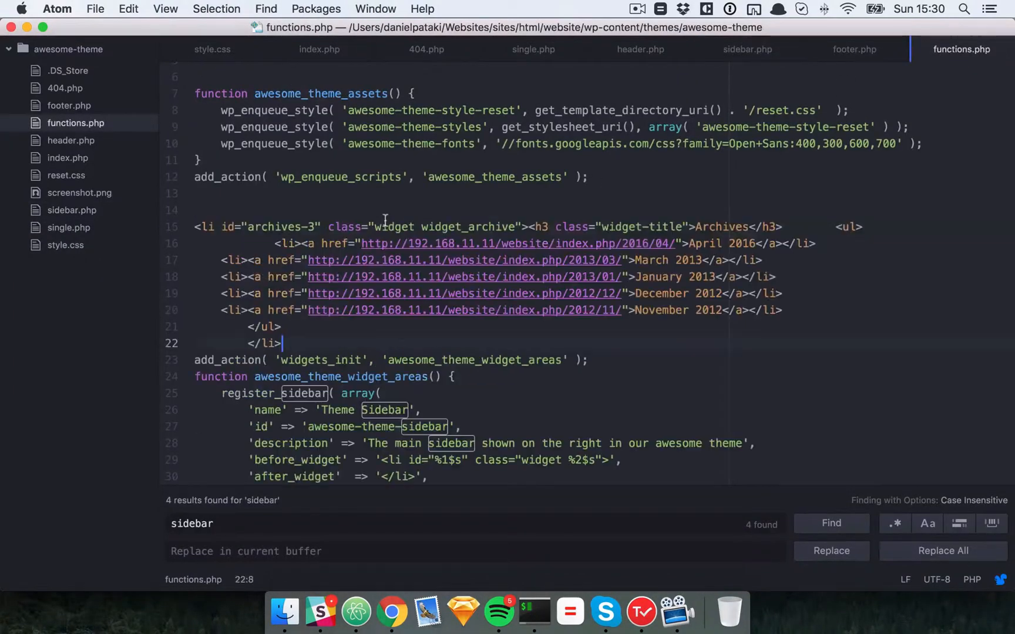
{"action": "key", "text": "enter"}
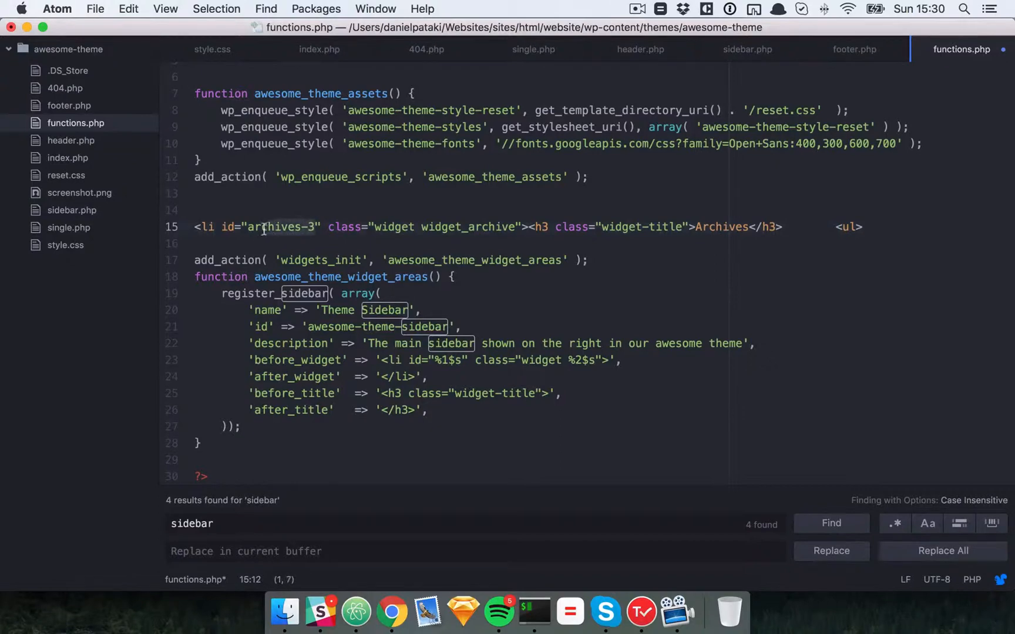
{"action": "left_click", "coordinate": [381, 242]}
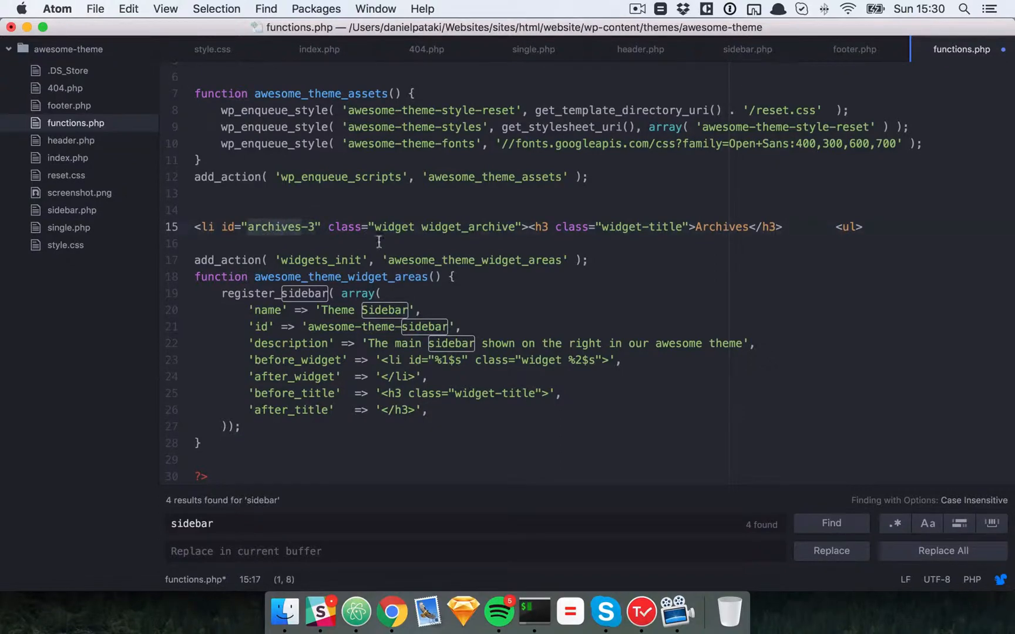
{"action": "left_click", "coordinate": [304, 227]}
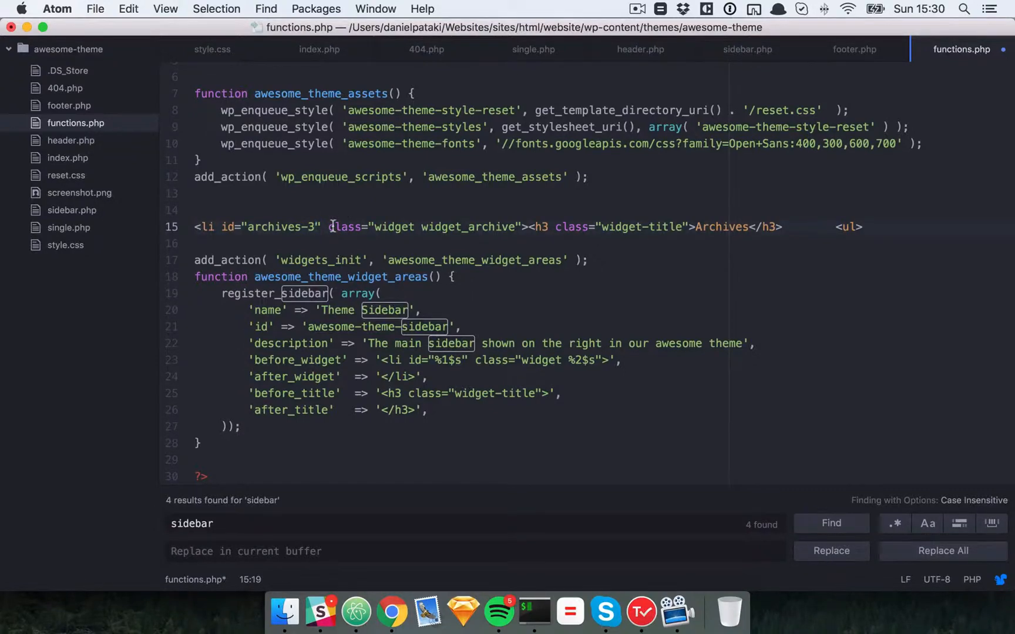
{"action": "left_click", "coordinate": [317, 227]}
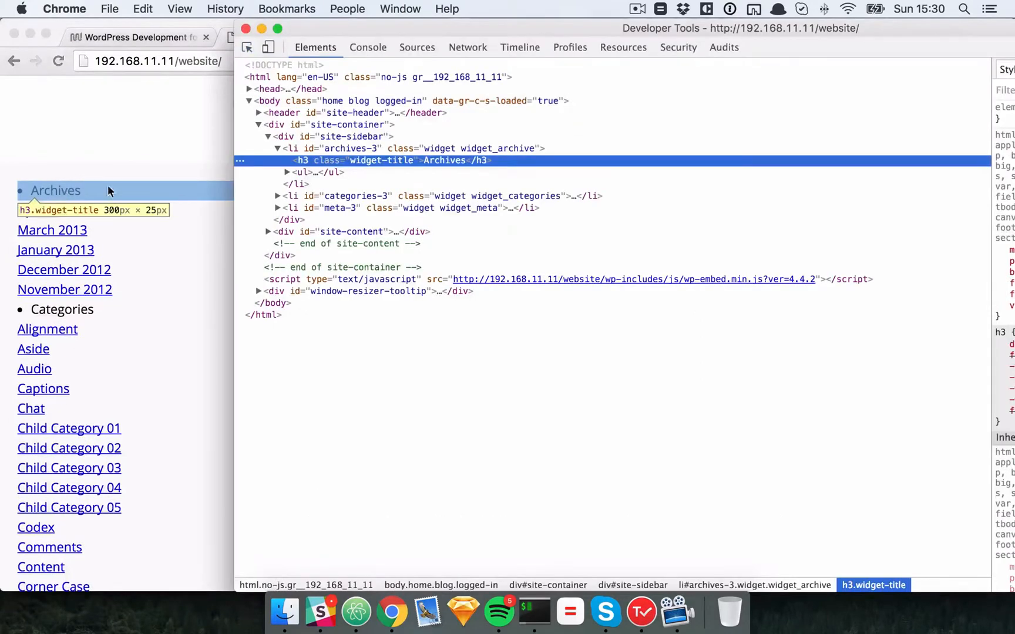
Inspect the Archives widget's h3.widget-title heading in Chrome DevTools.
{"action": "left_click", "coordinate": [350, 137]}
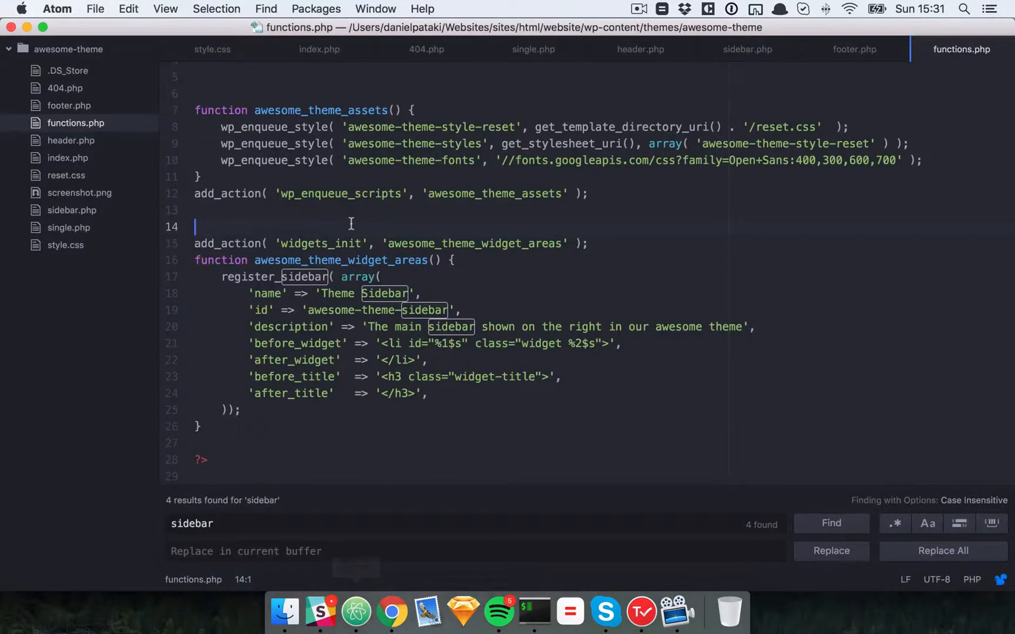
{"action": "left_click", "coordinate": [211, 50]}
{"action": "type", "text": ".widget-title {"}
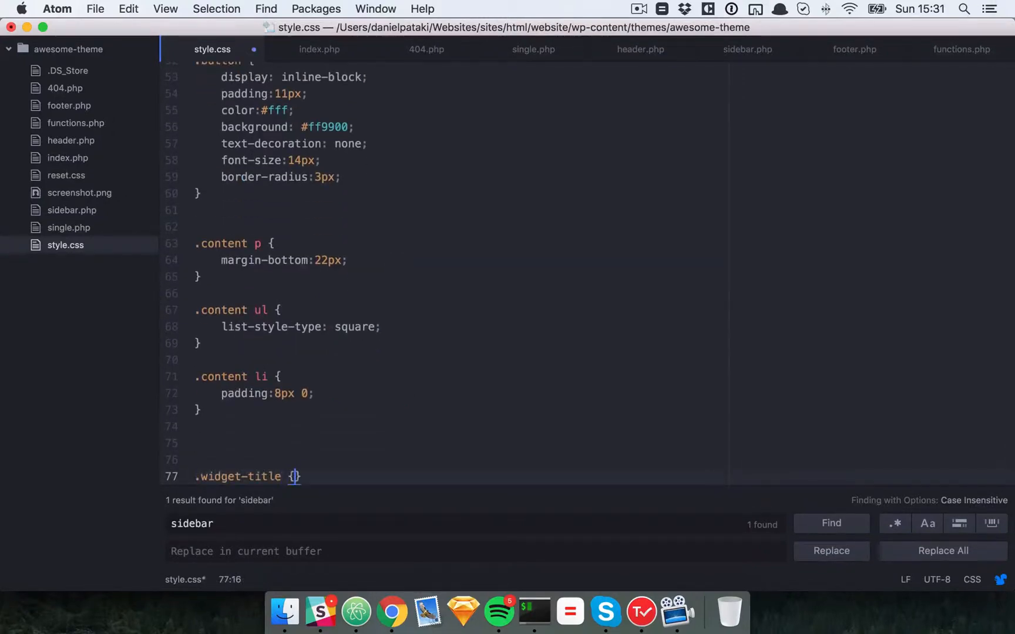
Give .widget-title a 14px font size, uppercase text-transform and a colour, then check Chrome.
{"action": "type", "text": "font-s"}
{"action": "type", "text": "text-tr"}
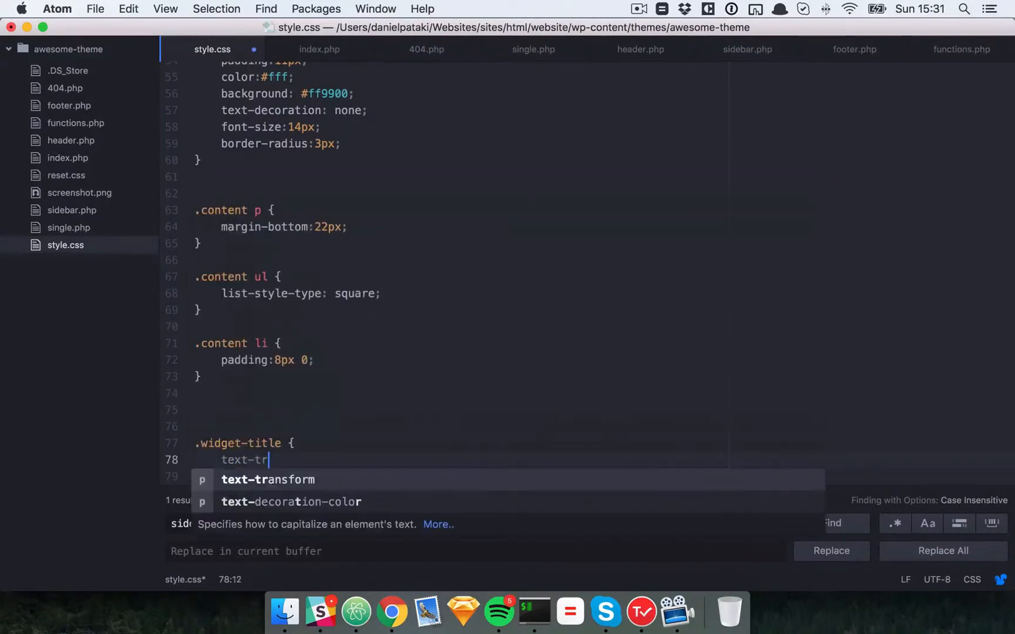
{"action": "type", "text": "ansform: uppercase;"}
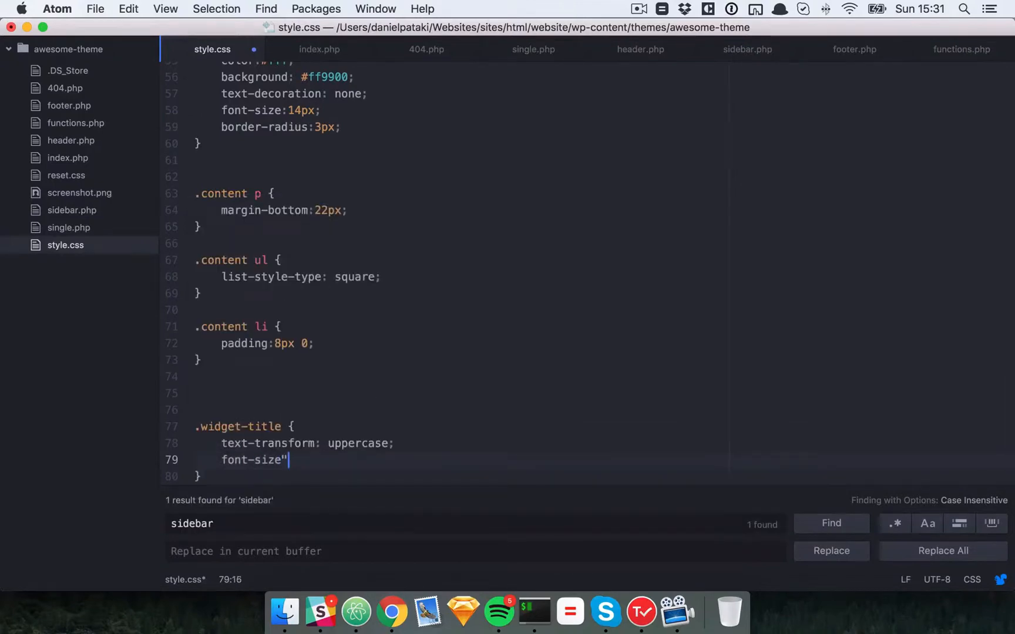
{"action": "type", "text": "col"}
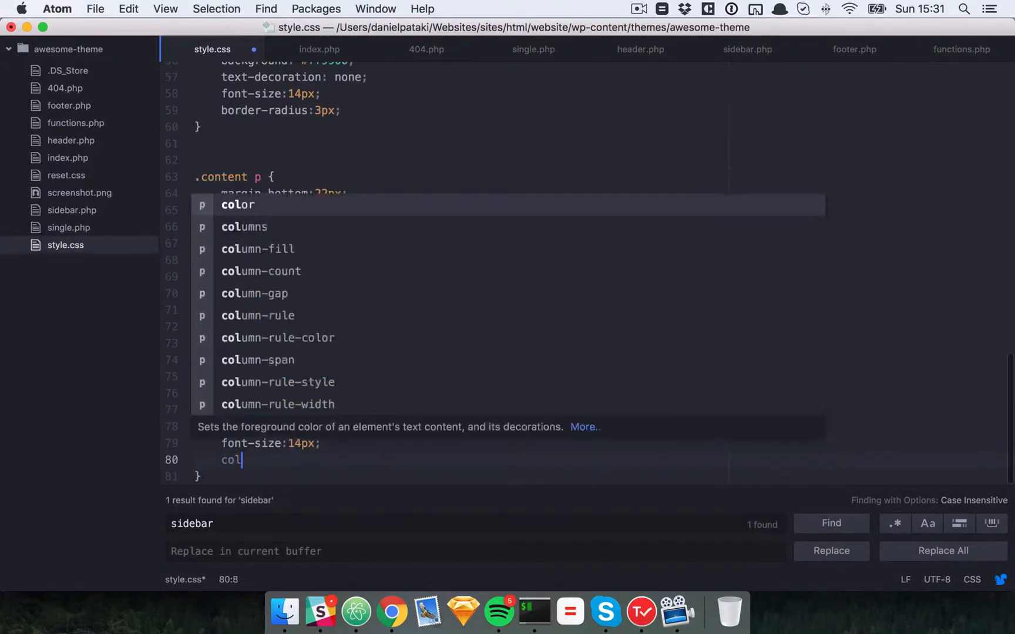
{"action": "left_click", "coordinate": [391, 611]}
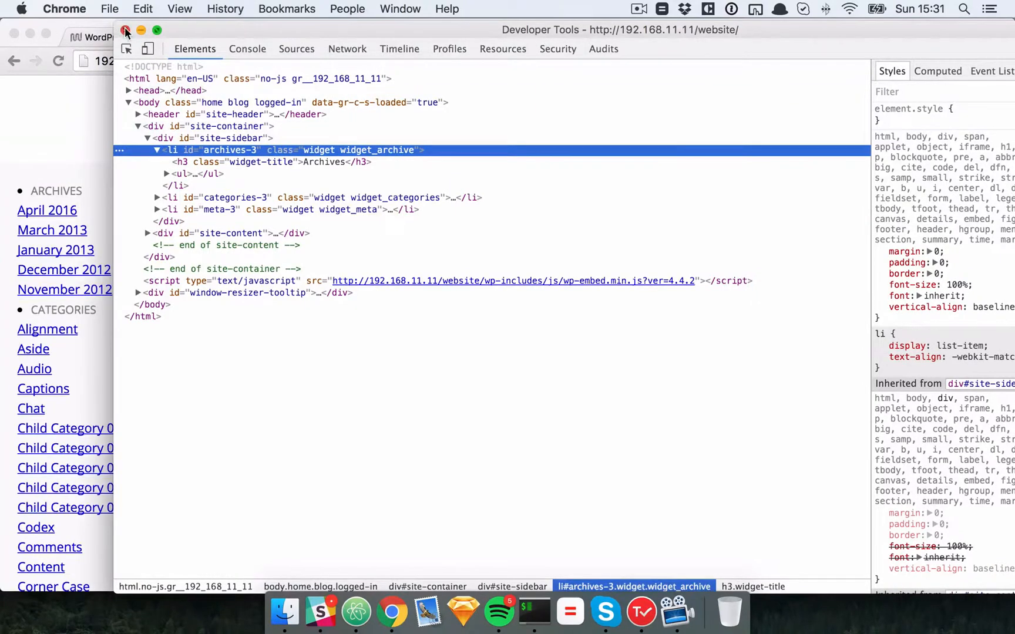
In sidebar.php, replace the #site-sidebar opening and closing div tags with <ul> and </ul>.
{"action": "left_click", "coordinate": [355, 610]}
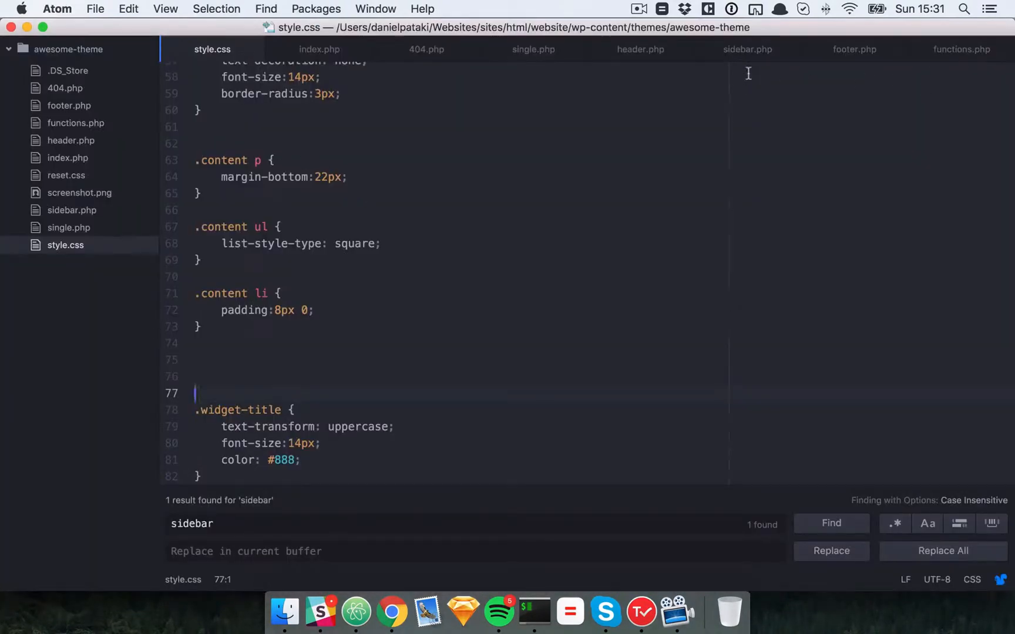
{"action": "left_click", "coordinate": [748, 49]}
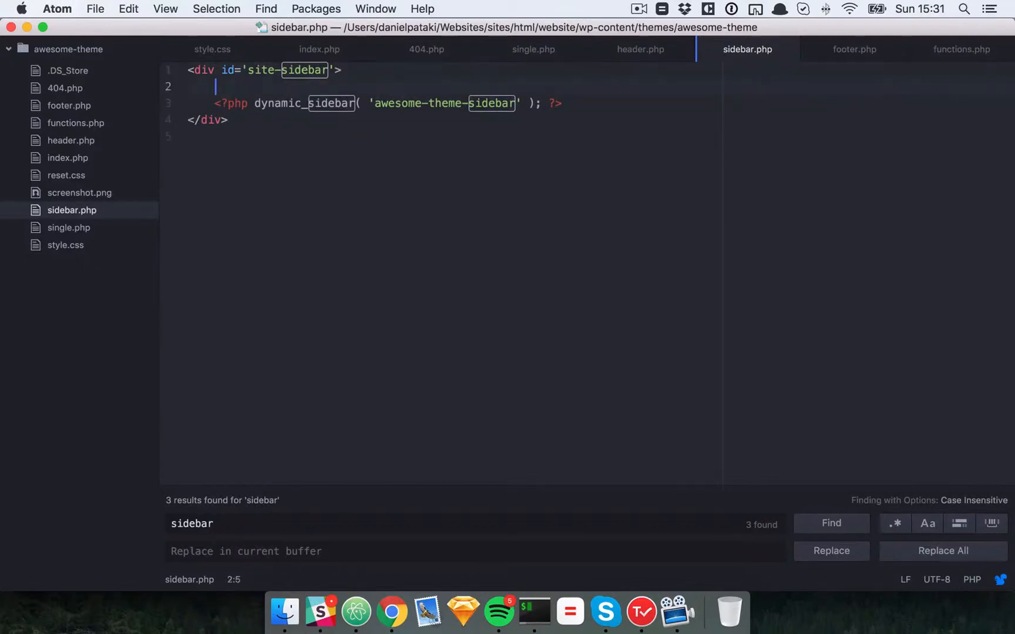
{"action": "type", "text": "<ul>"}
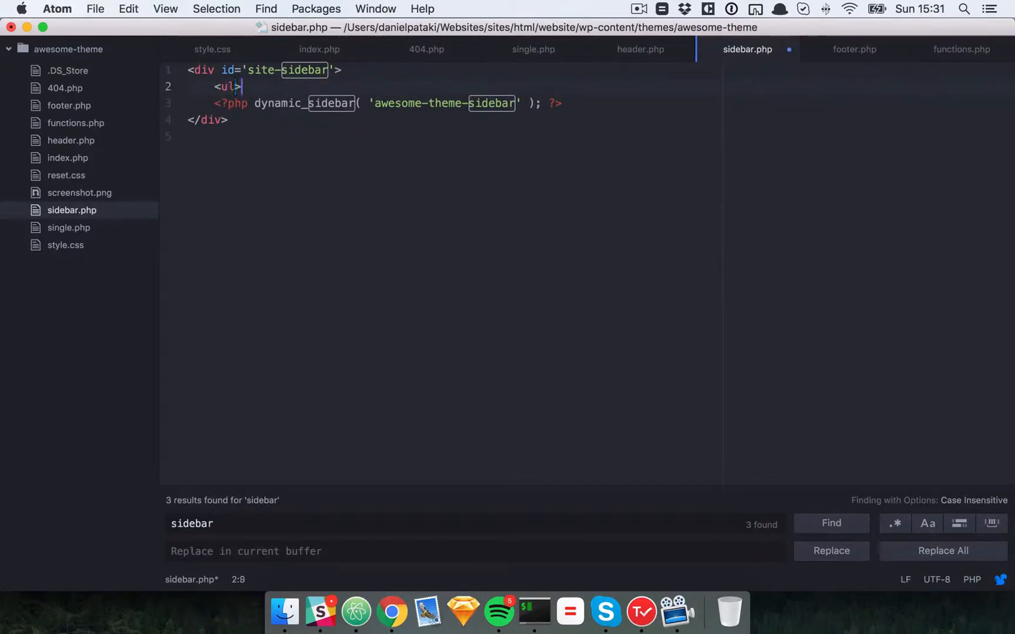
{"action": "type", "text": "</ul>"}
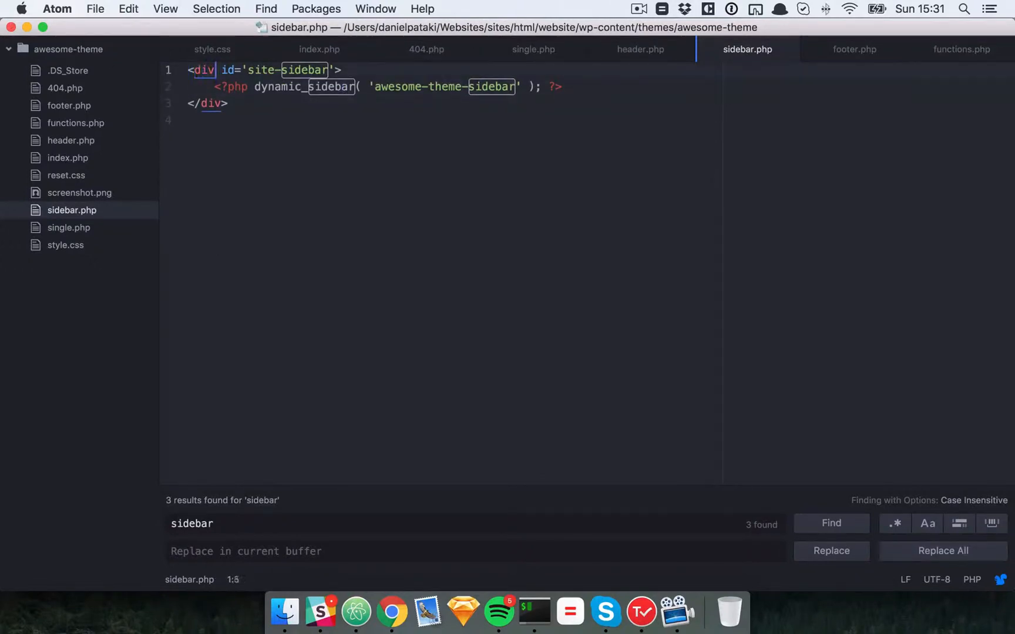
{"action": "type", "text": "ul"}
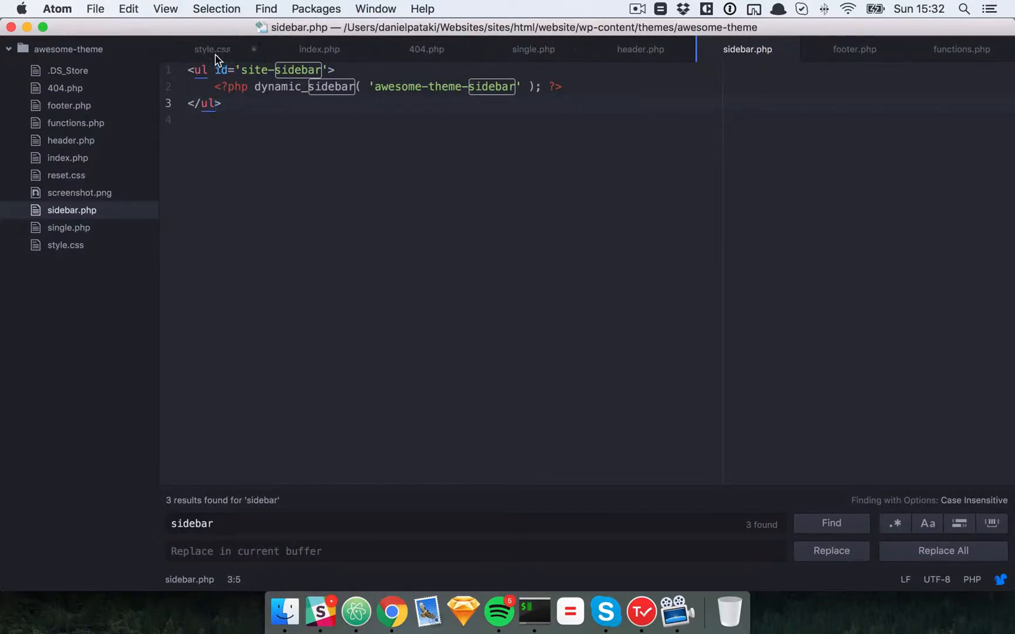
Reload the Chrome homepage to confirm the ARCHIVES and CATEGORIES widgets still appear.
{"action": "left_click", "coordinate": [212, 49]}
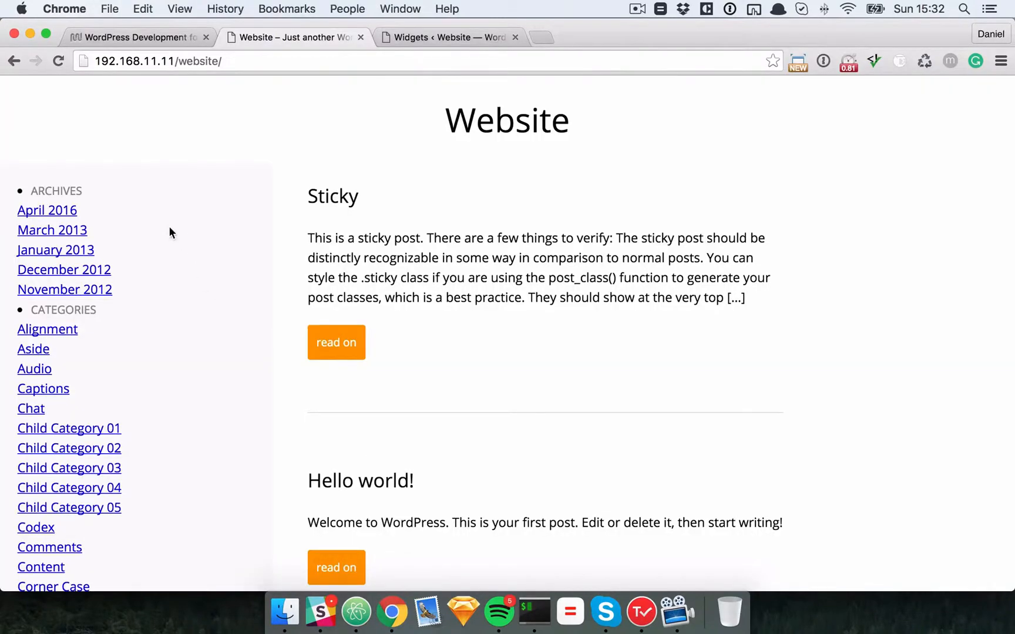
{"action": "mouse_move", "coordinate": [62, 190]}
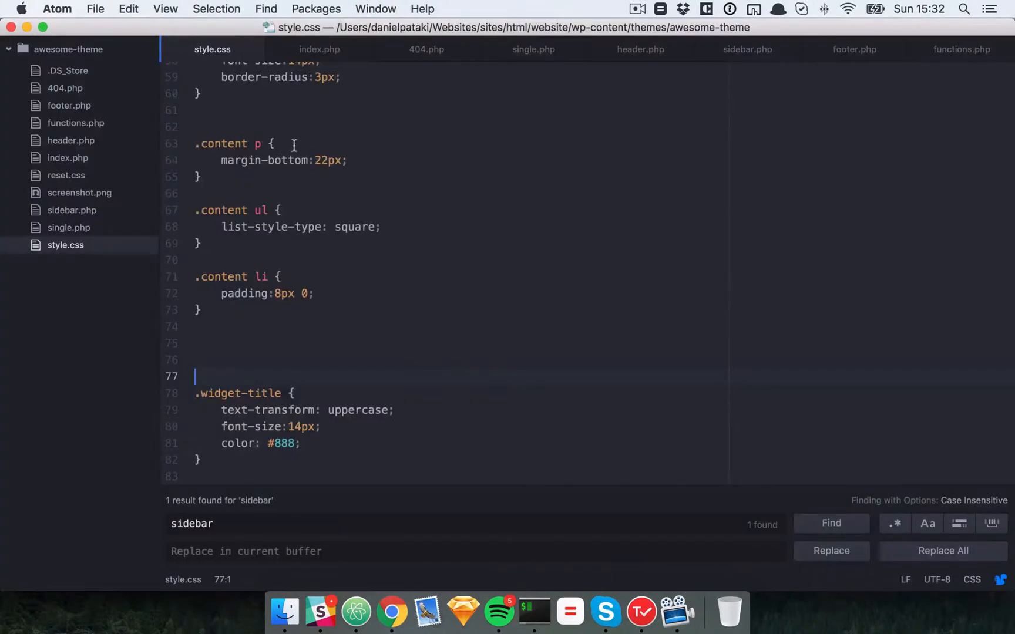
Add CSS rules for #site-sidebar ul and .widget covering list-style, a 1px value and margin-bottom.
{"action": "type", "text": "#"}
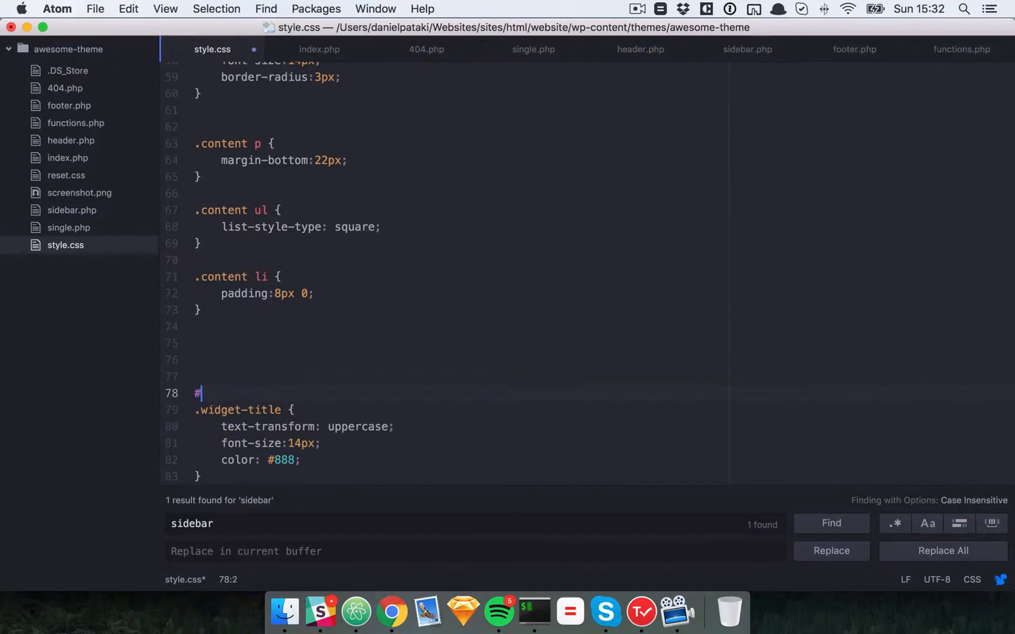
{"action": "type", "text": "ul {"}
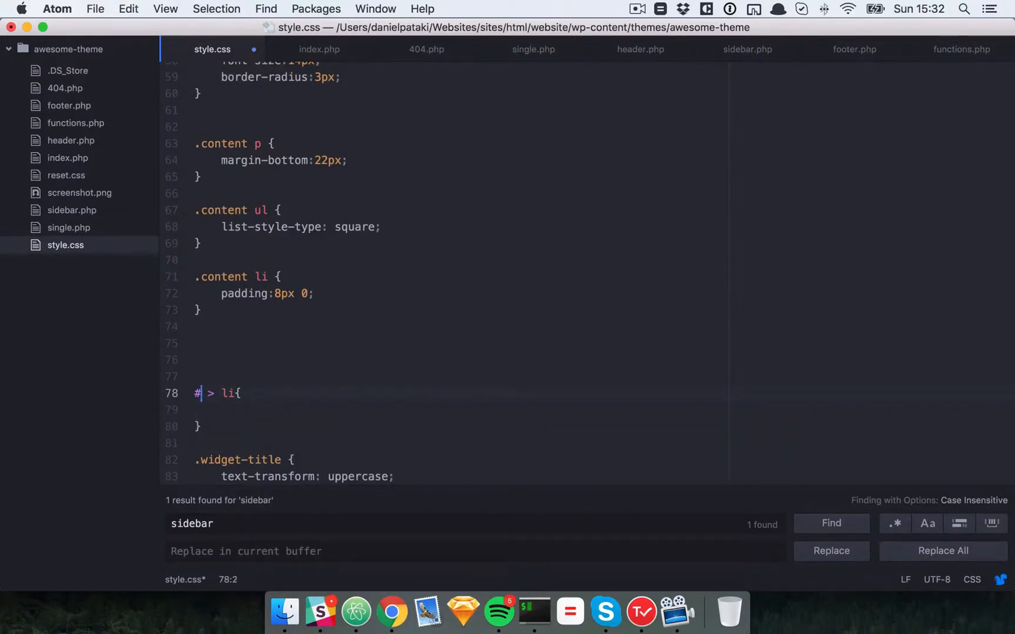
{"action": "type", "text": "sidebar"}
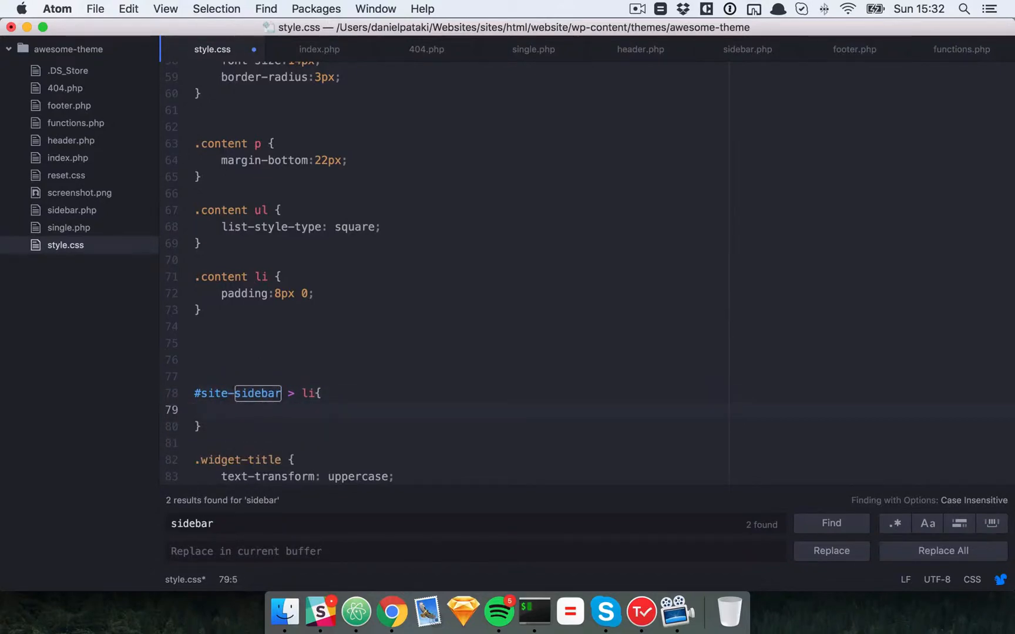
{"action": "type", "text": "list-style:"}
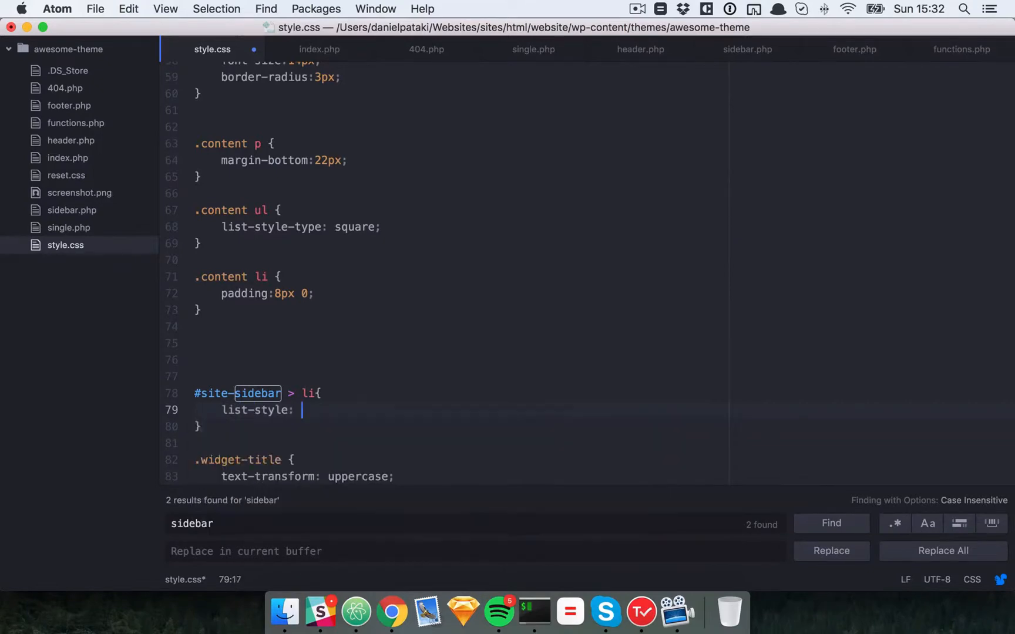
{"action": "type", "text": "-type"}
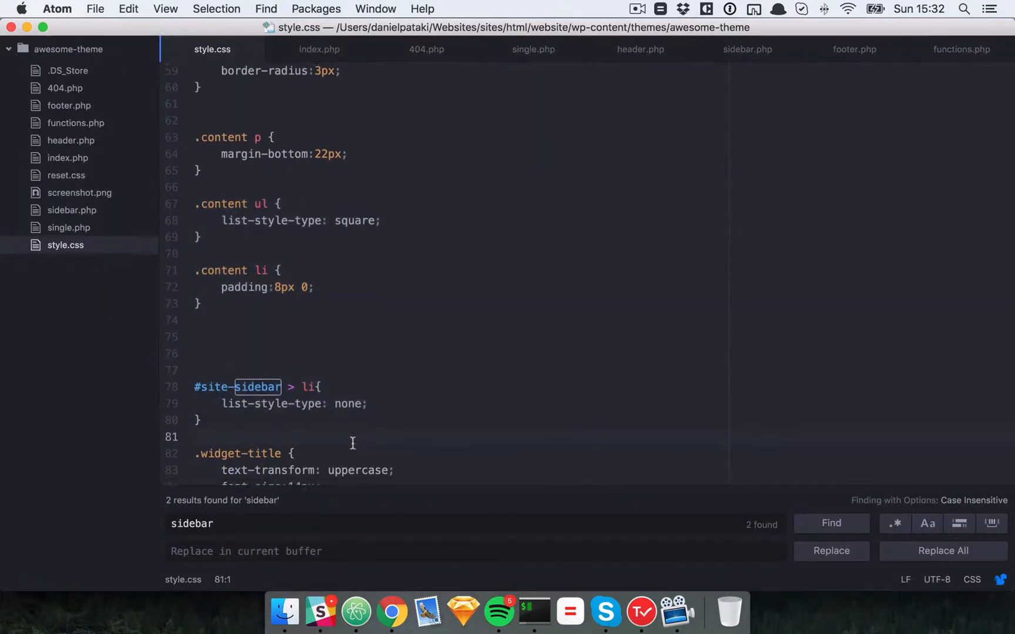
{"action": "type", "text": ".widget {"}
{"action": "type", "text": "font-size:"}
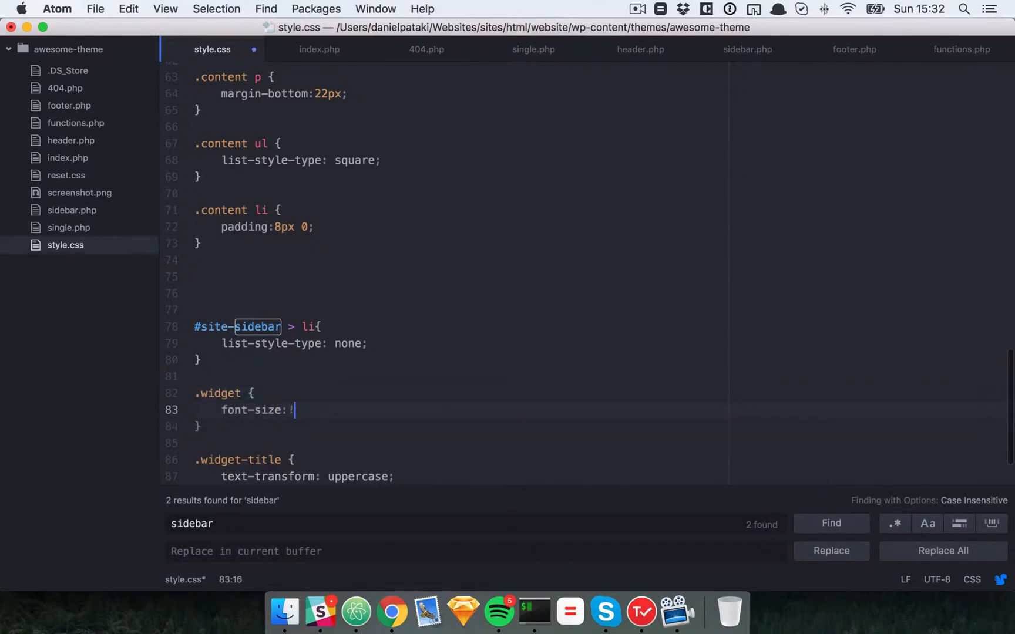
{"action": "type", "text": "1px;"}
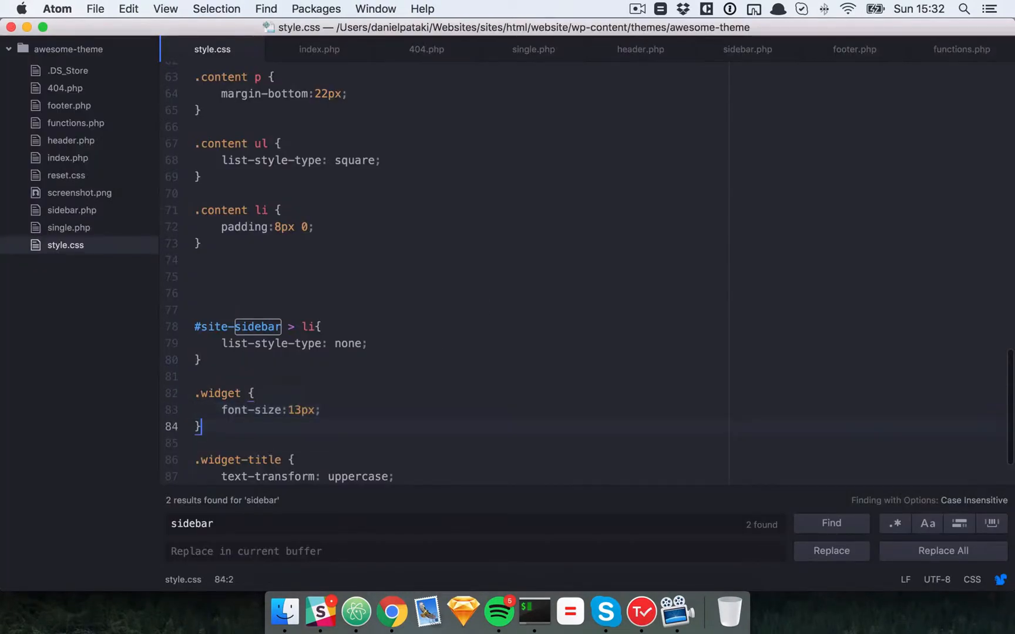
{"action": "type", "text": "margin-bottom"}
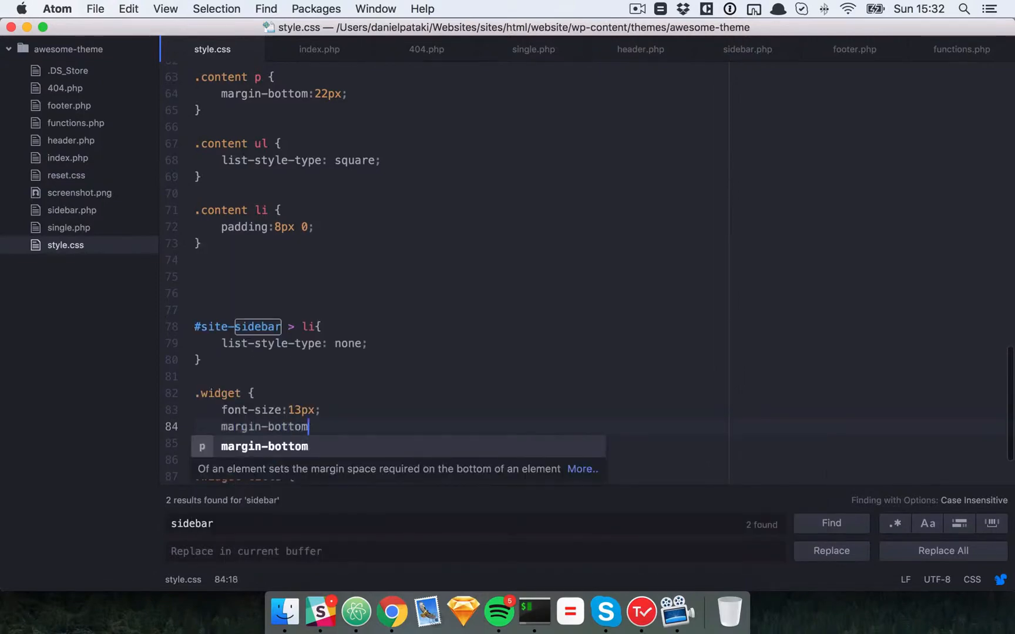
Style .widget ul li a links with color #888 and text-decoration none.
{"action": "left_click", "coordinate": [391, 610]}
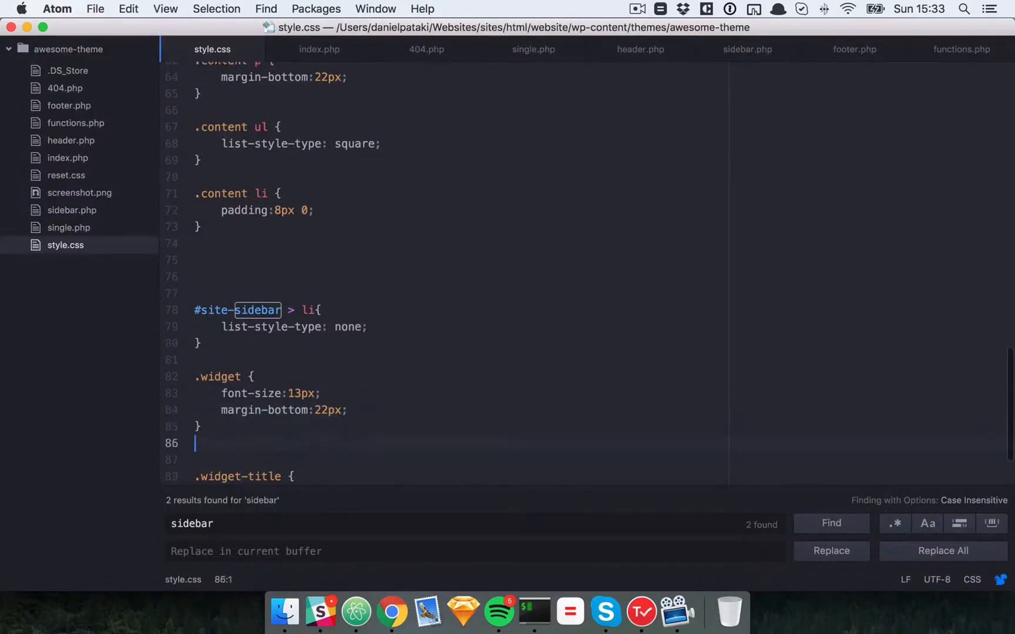
{"action": "type", "text": ".widget ul a {"}
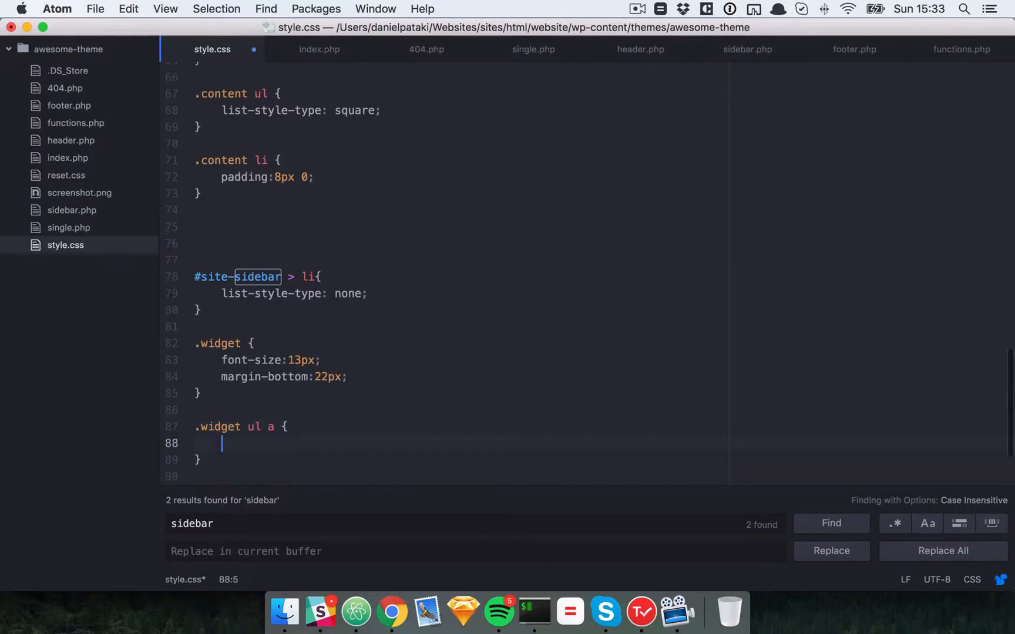
{"action": "type", "text": "li"}
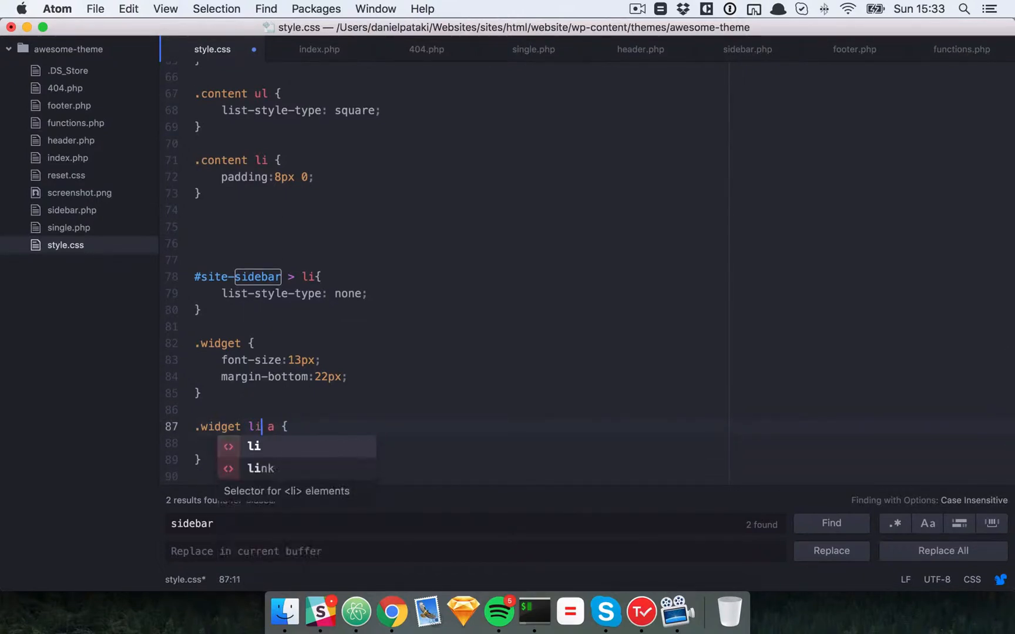
{"action": "type", "text": "font"}
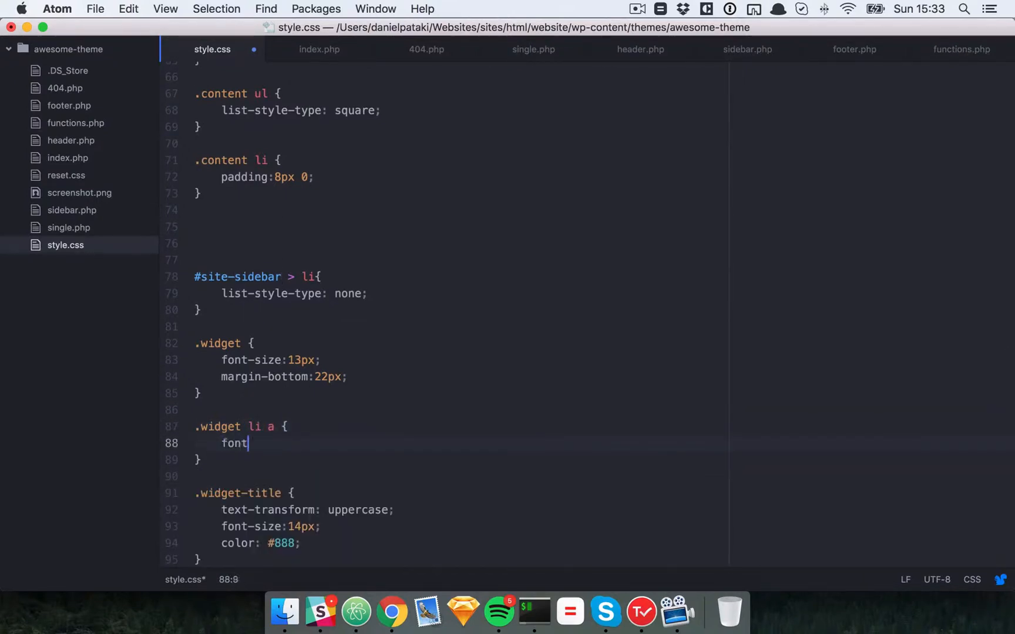
{"action": "type", "text": "color:#"}
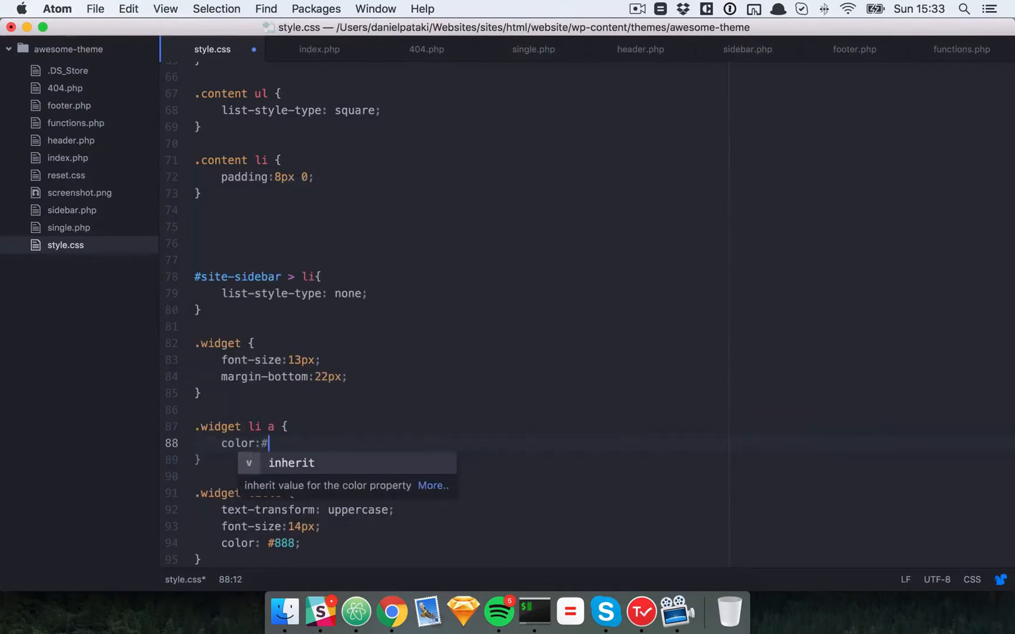
{"action": "type", "text": "888;"}
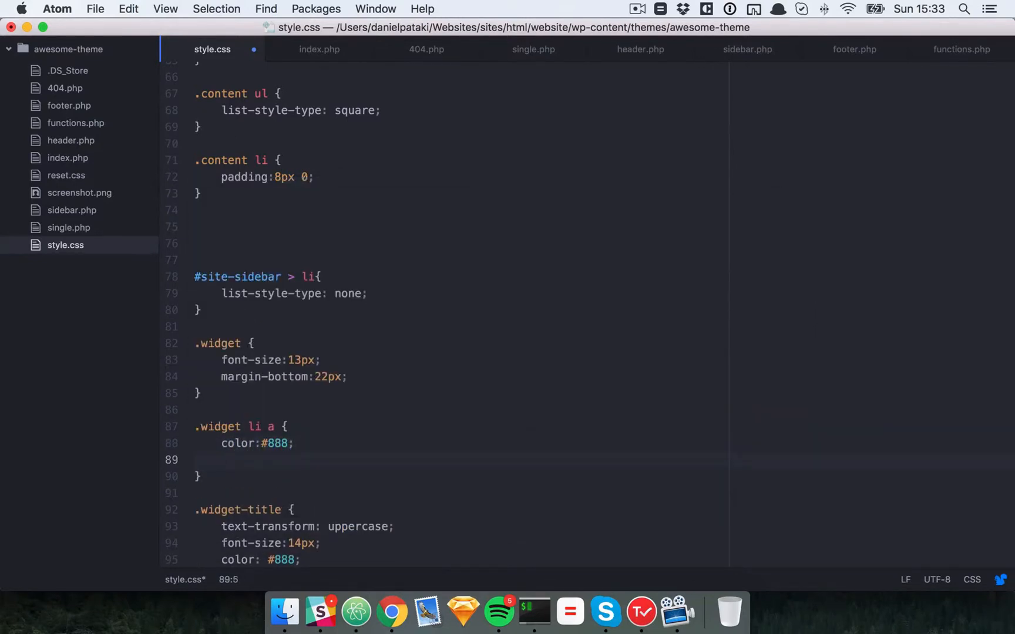
{"action": "type", "text": "text-decoration: none;"}
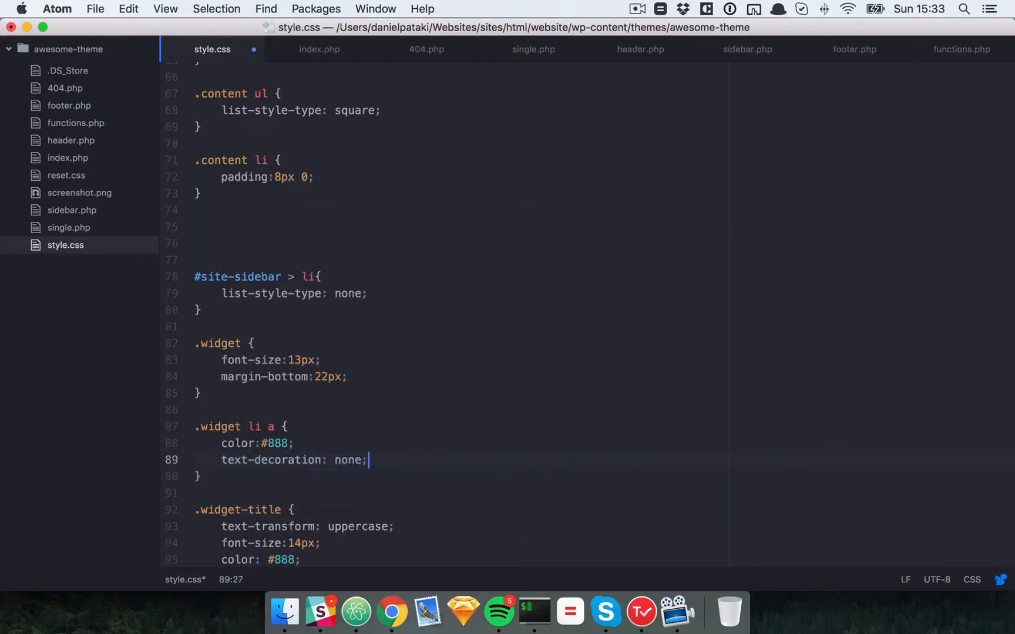
Duplicate the link rule as a :hover selector with text-decoration underline.
{"action": "left_click", "coordinate": [324, 445]}
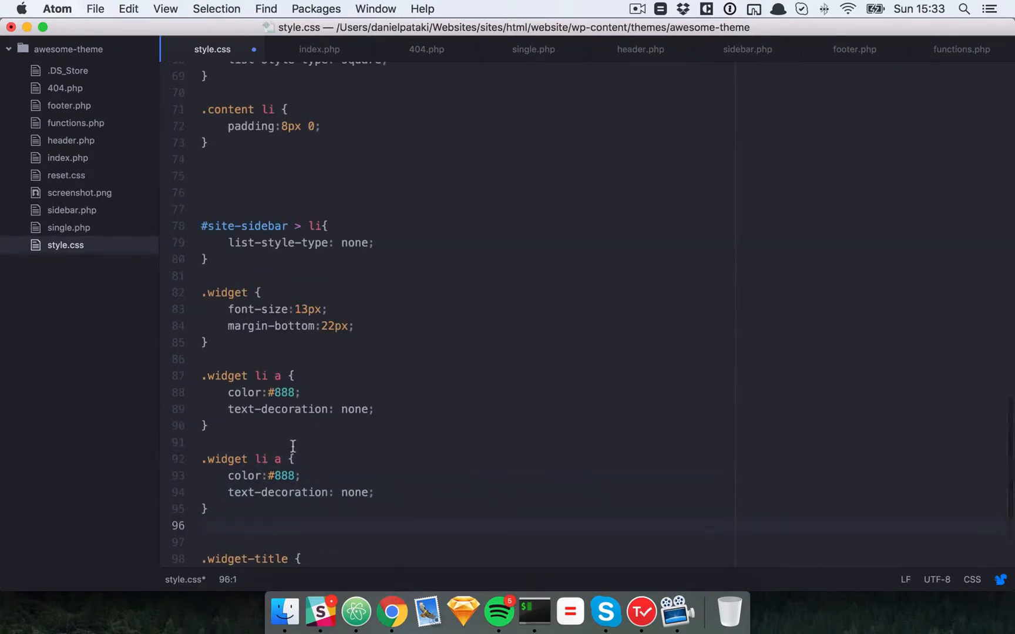
{"action": "type", "text": "L"}
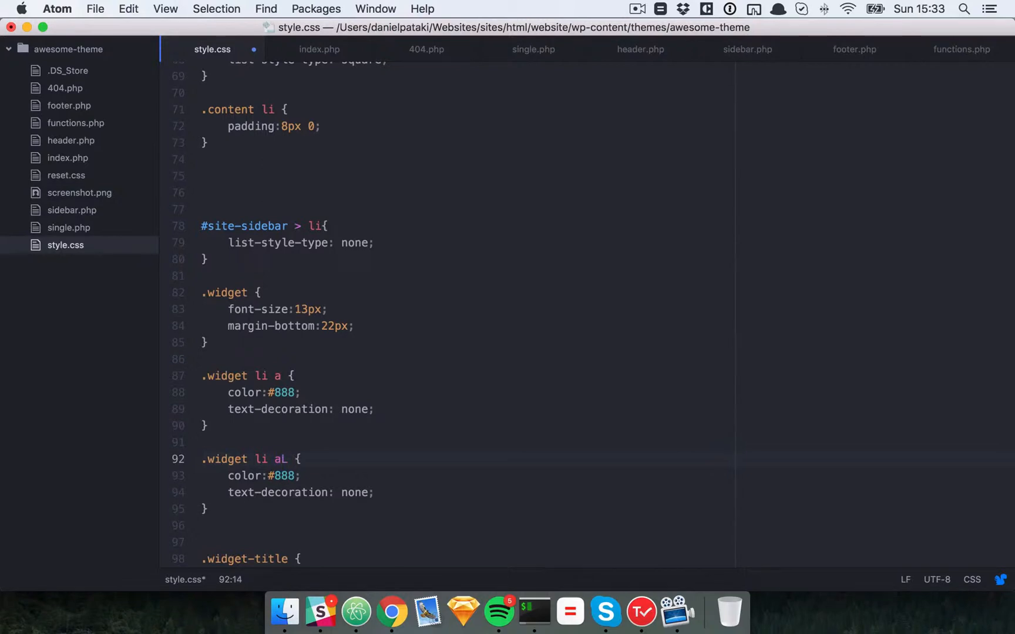
{"action": "type", "text": ":hover"}
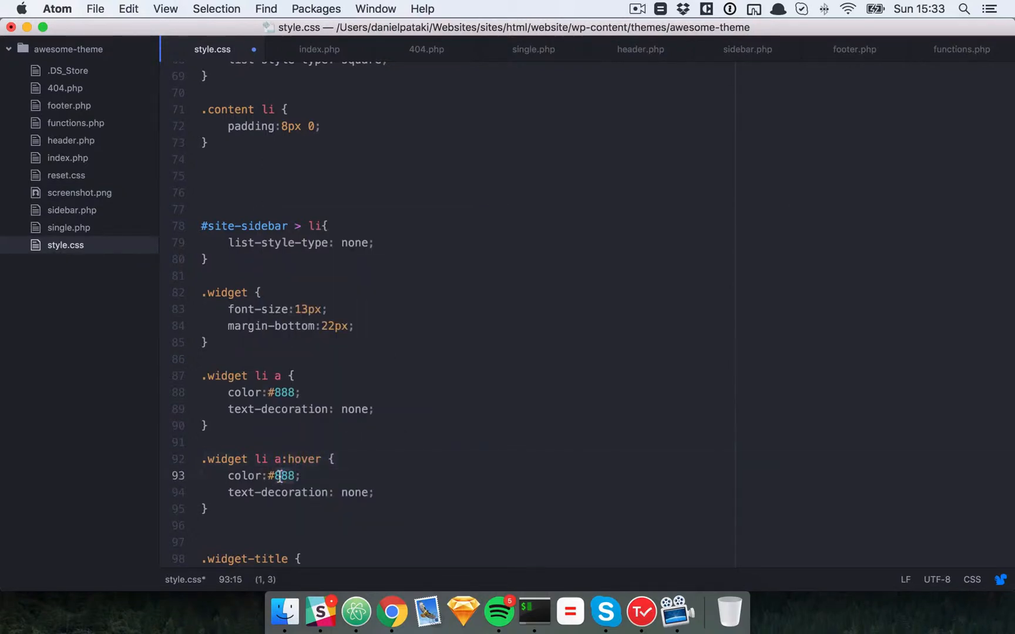
{"action": "type", "text": "unde"}
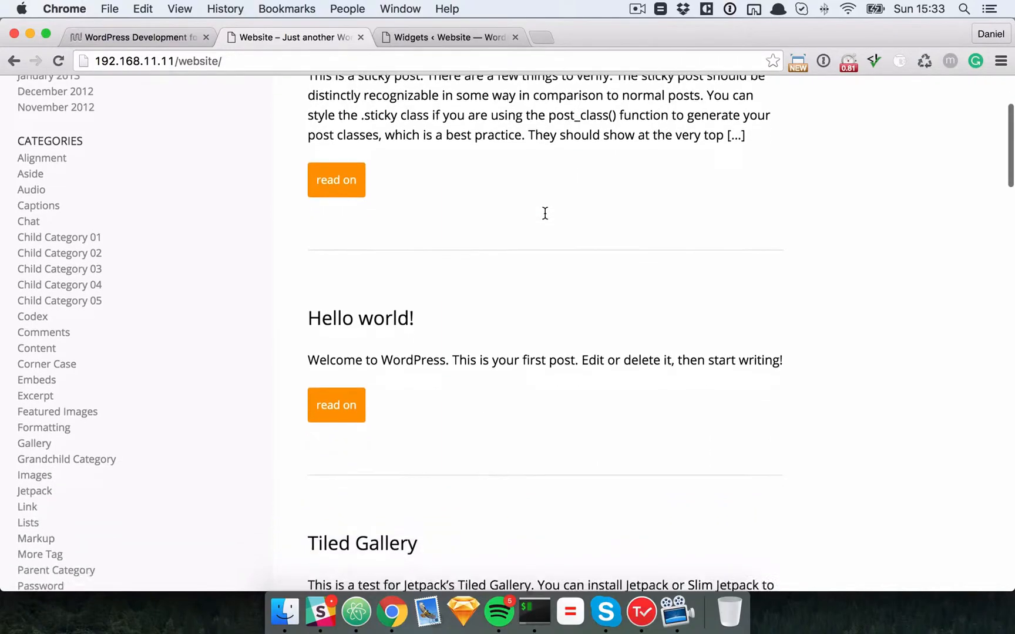
Scroll down the Chrome site page through the sidebar's archive and category links.
{"action": "scroll", "scroll_direction": "down", "scroll_amount": 3}
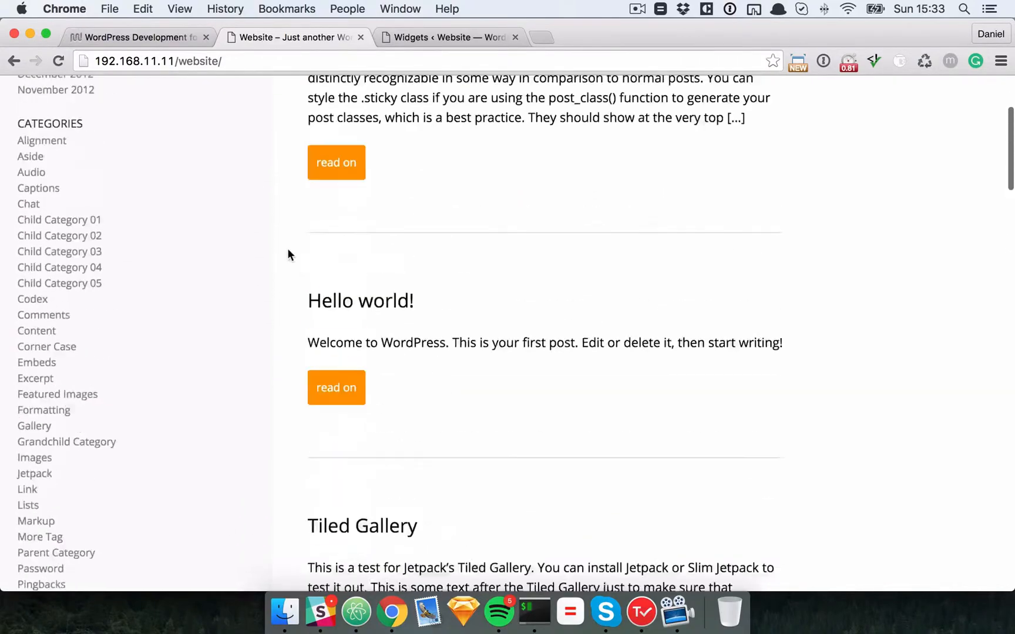
{"action": "scroll", "scroll_direction": "down", "scroll_amount": 3}
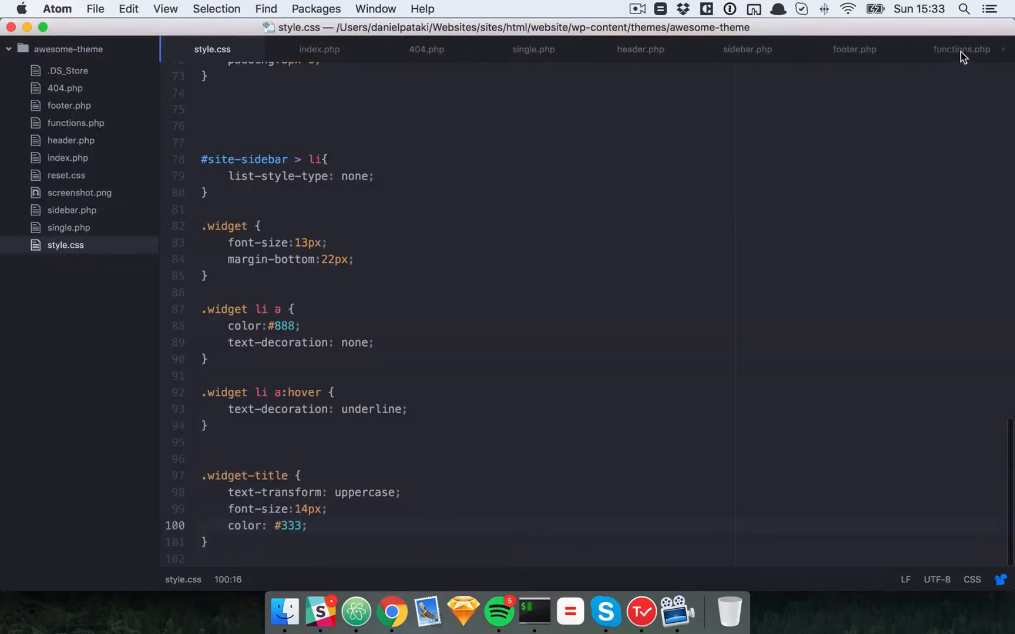
Switch to the sidebar.php tab and select the dynamic_sidebar function name.
{"action": "left_click", "coordinate": [962, 50]}
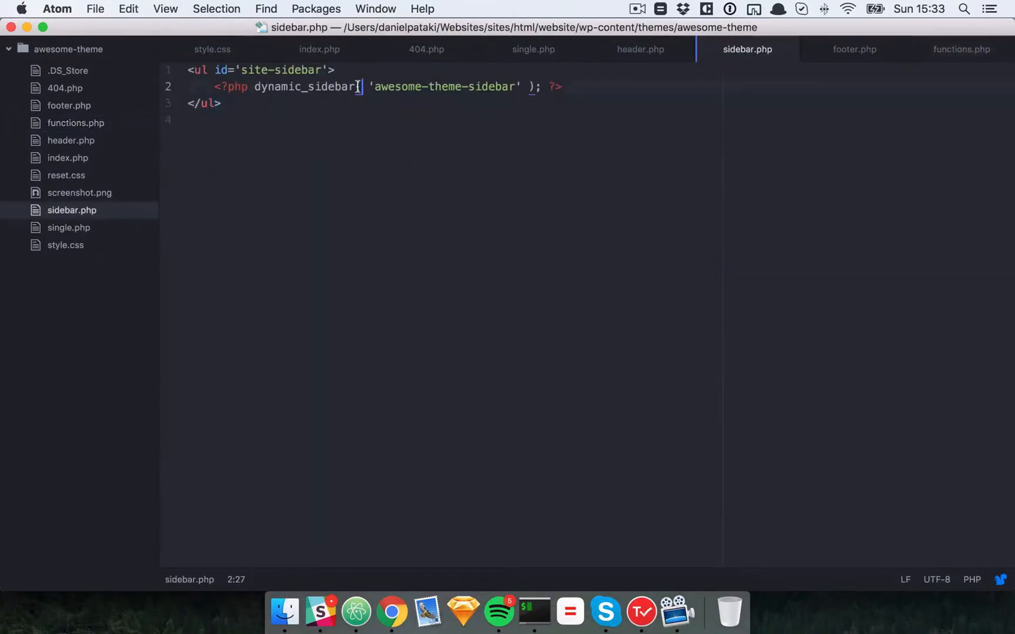
{"action": "double_click", "coordinate": [303, 87]}
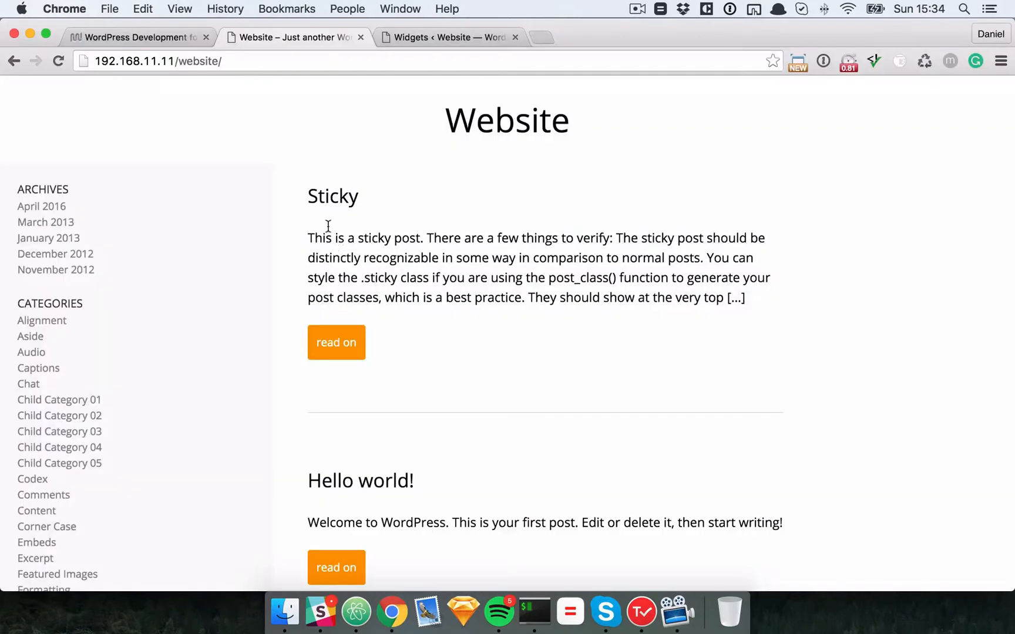
Scroll down past the remaining category links to the For Admins widget.
{"action": "scroll", "scroll_direction": "down", "scroll_amount": 3}
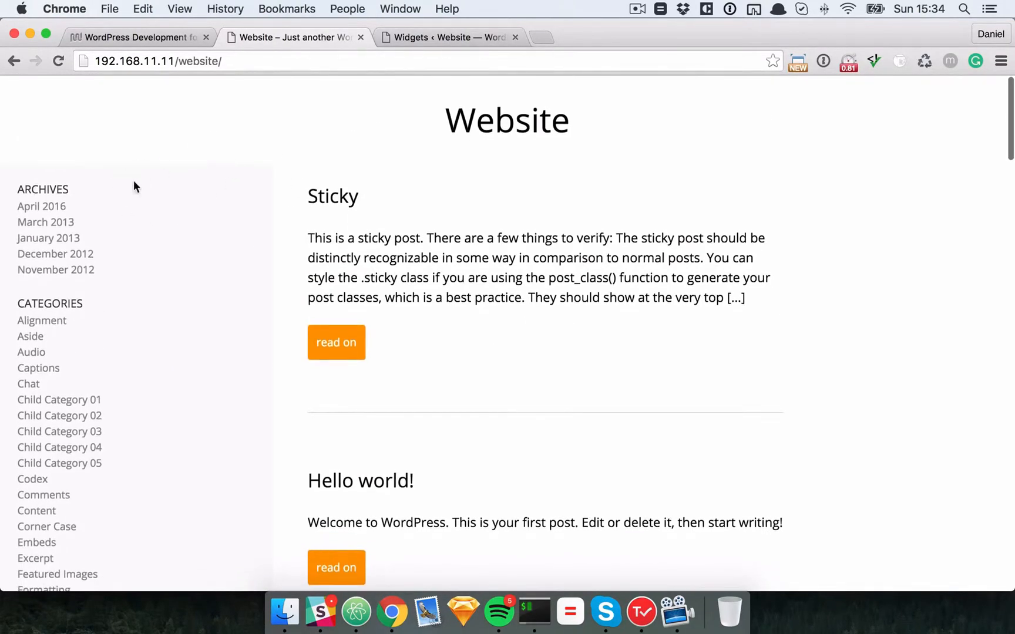
{"action": "scroll", "scroll_direction": "down", "scroll_amount": 3}
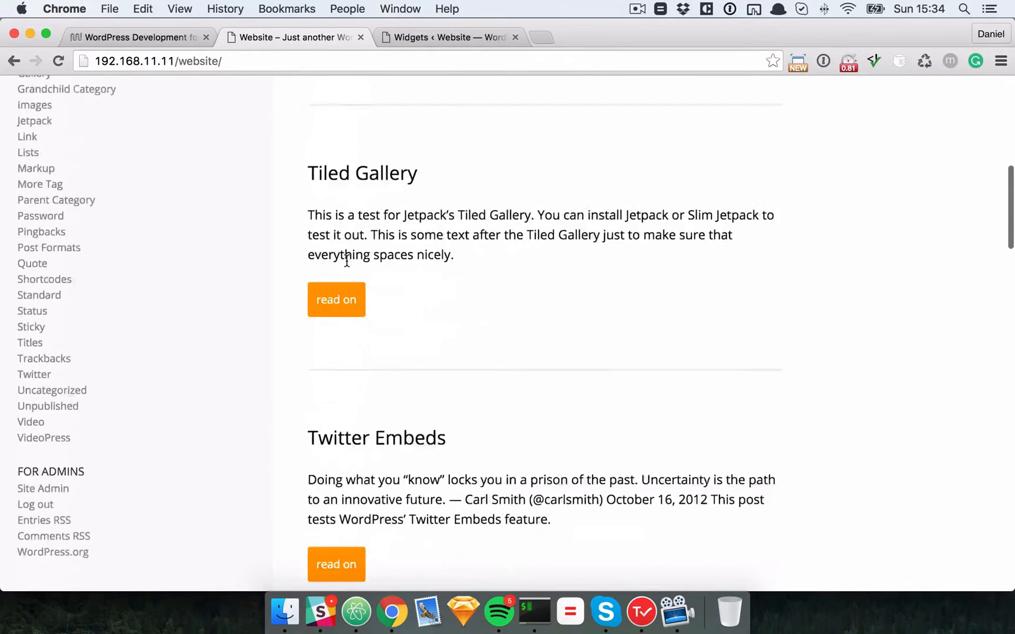
Scroll the Chrome site page back up to the Website heading.
{"action": "scroll", "scroll_direction": "up", "scroll_amount": 3}
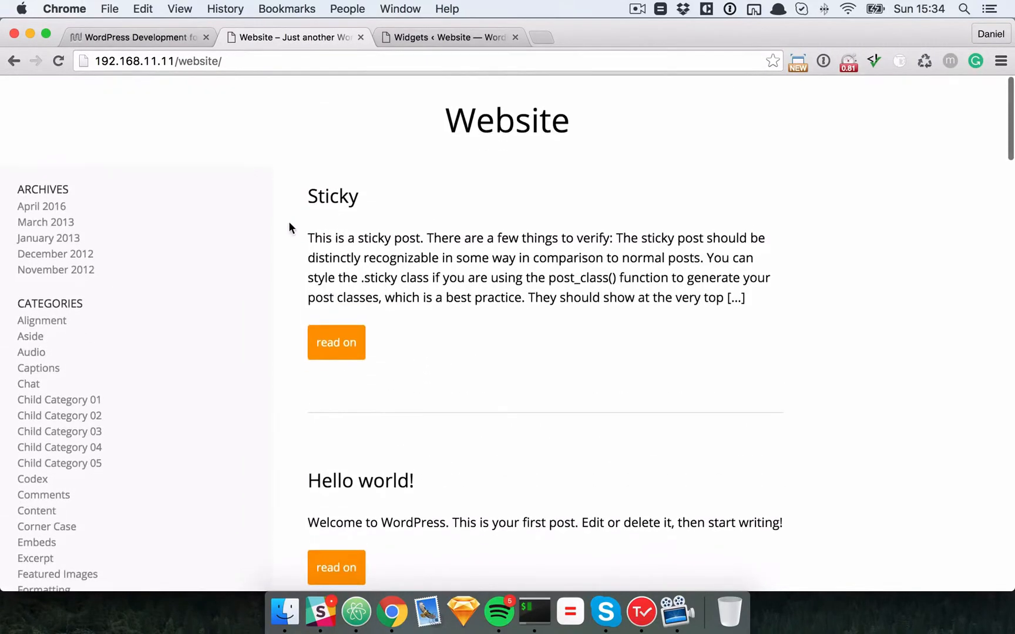
{"action": "mouse_move", "coordinate": [581, 224]}
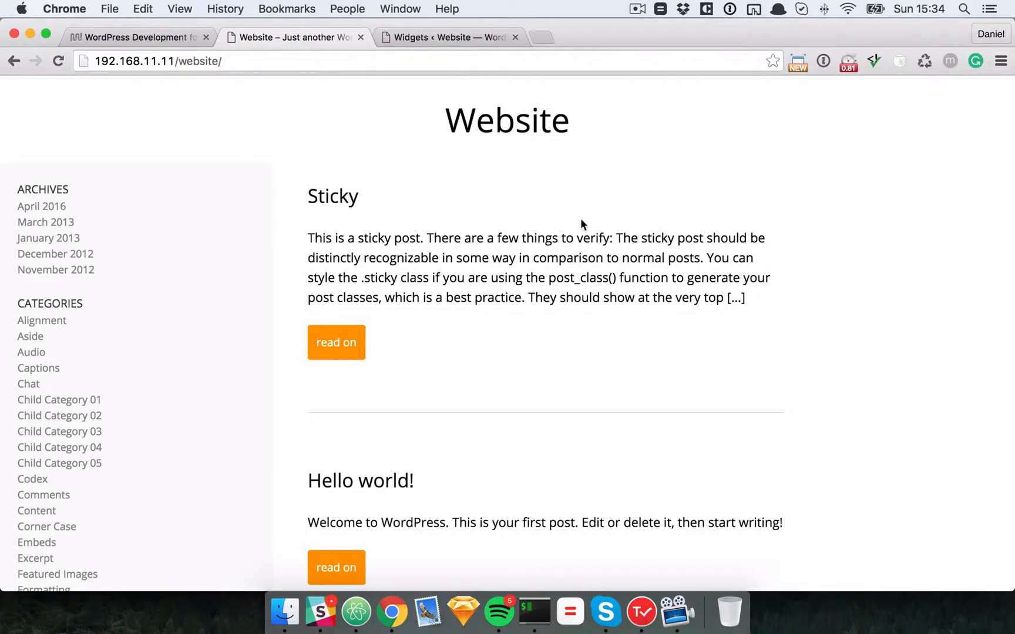
{"action": "mouse_move", "coordinate": [480, 177]}
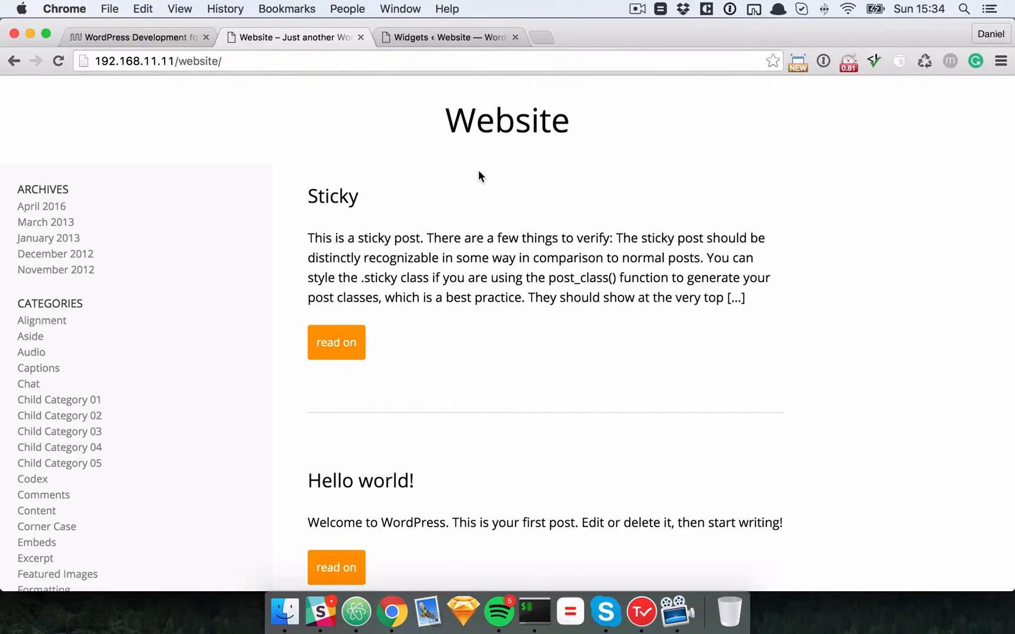
{"action": "mouse_move", "coordinate": [472, 187]}
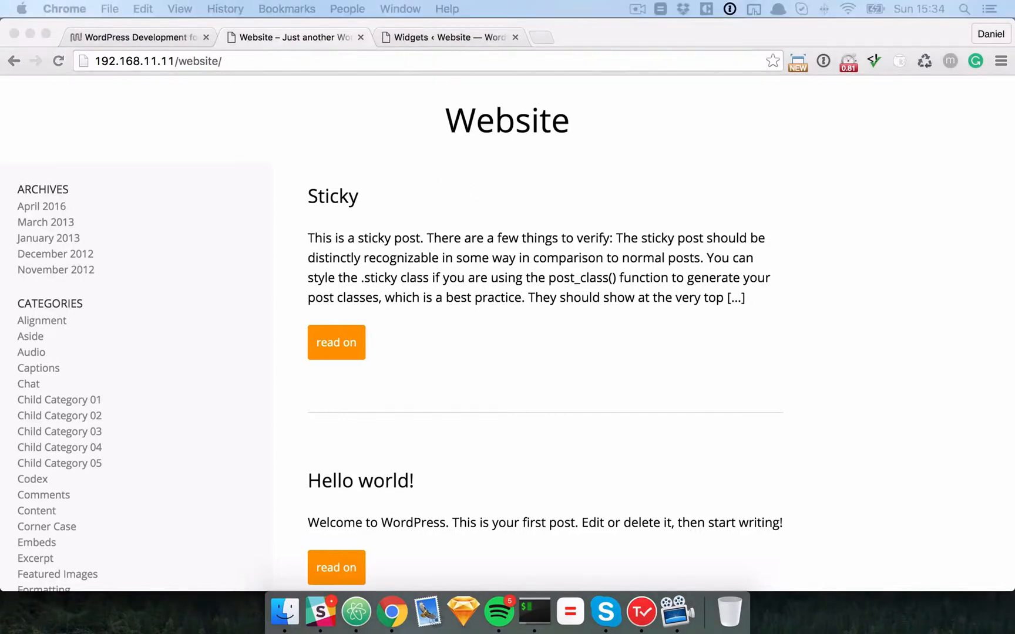
{"action": "mouse_move", "coordinate": [463, 610]}
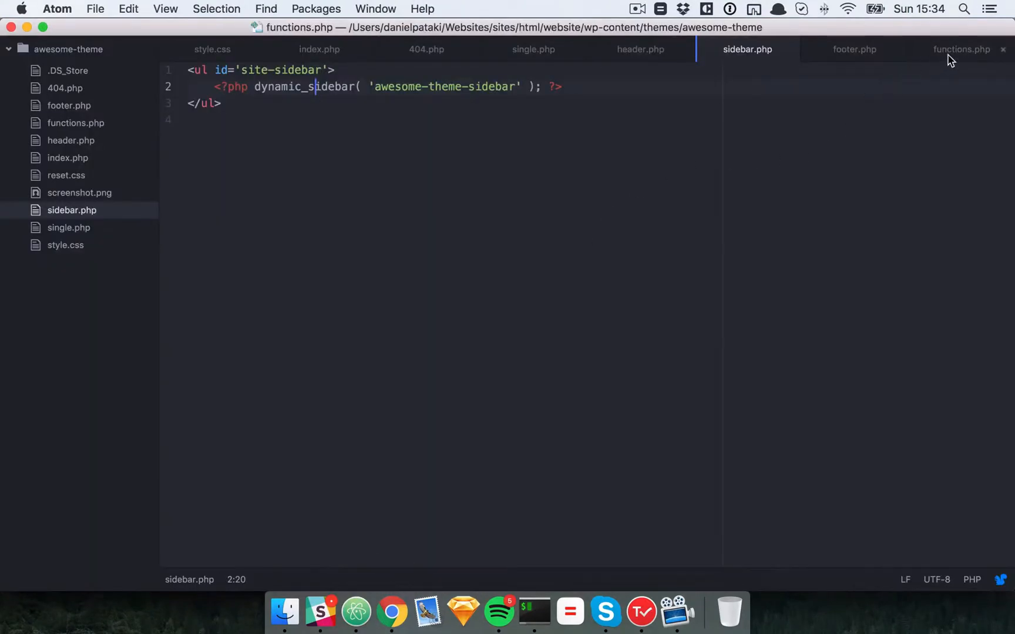
View functions.php in Atom, then the WordPress Widgets admin page in Chrome.
{"action": "left_click", "coordinate": [963, 50]}
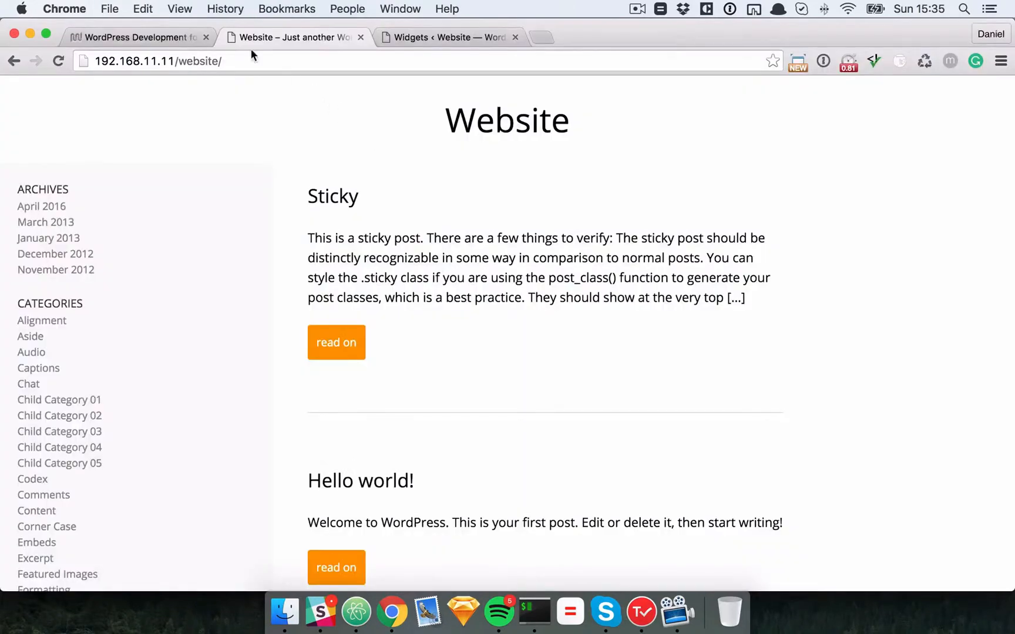
{"action": "left_click", "coordinate": [447, 37]}
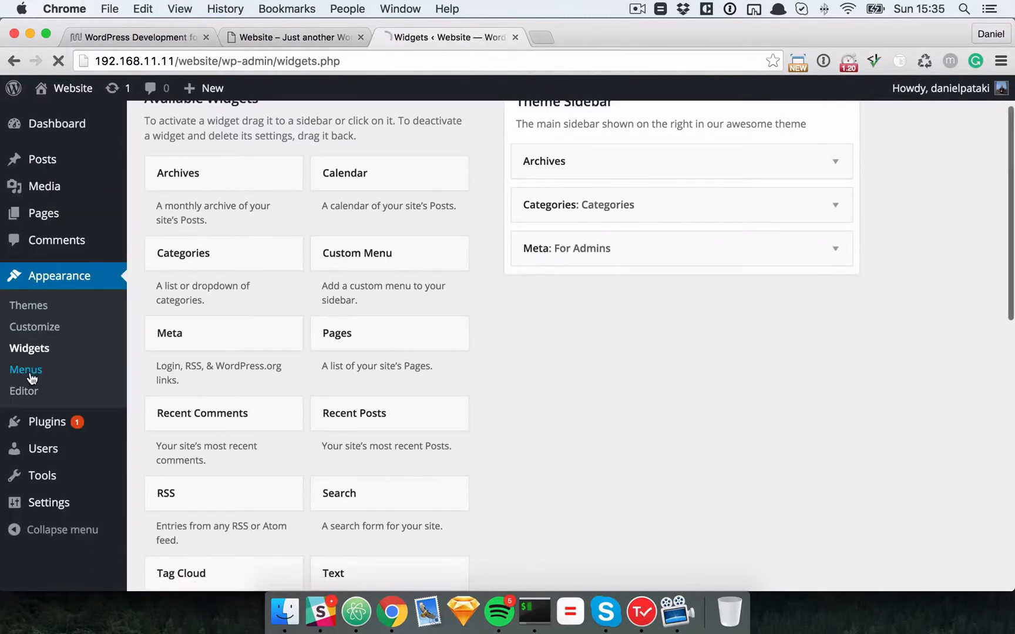
Create My Menu with the Home, About and Blog pages, moving Home to the top.
{"action": "left_click", "coordinate": [26, 370]}
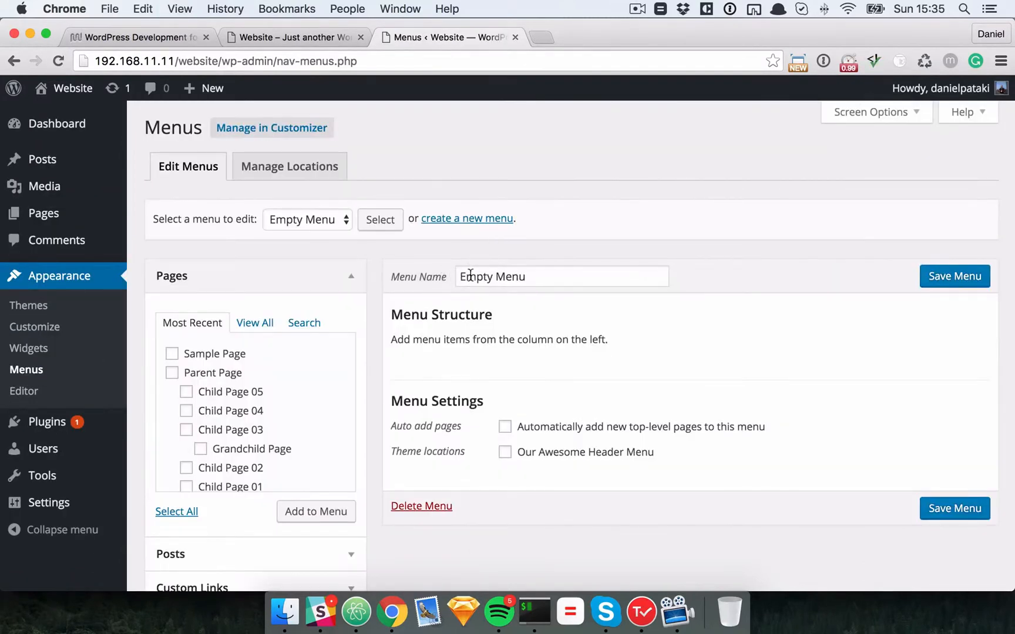
{"action": "scroll", "scroll_direction": "down", "scroll_amount": 3}
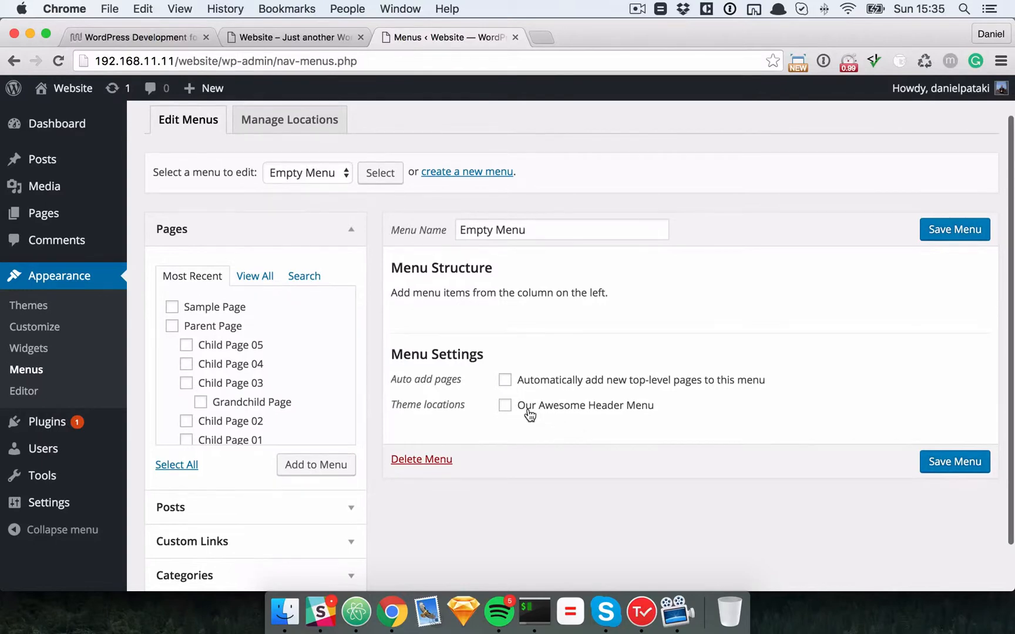
{"action": "mouse_move", "coordinate": [498, 408]}
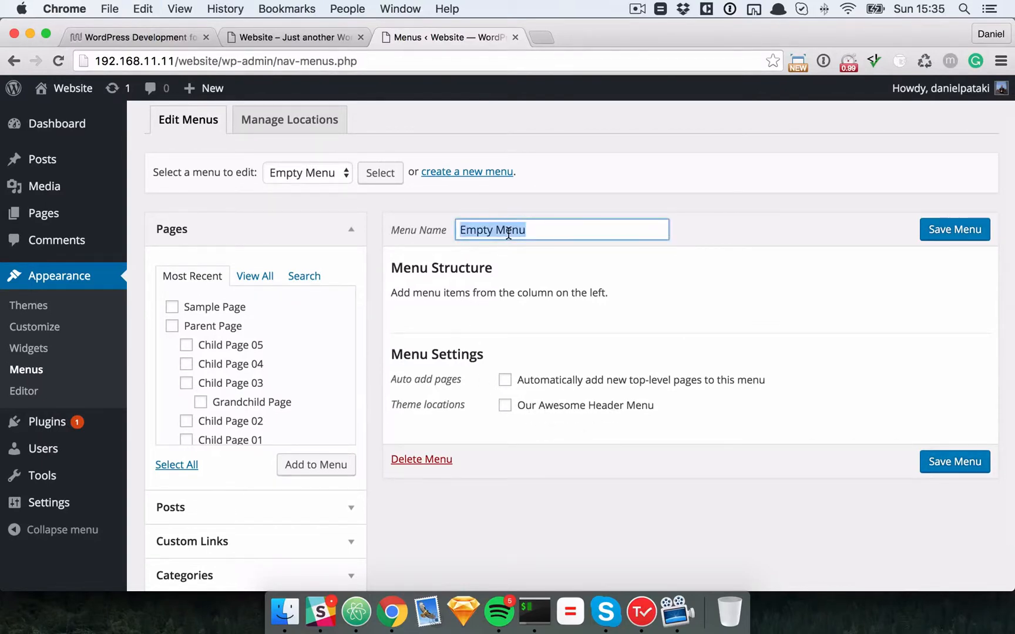
{"action": "type", "text": "My Menu"}
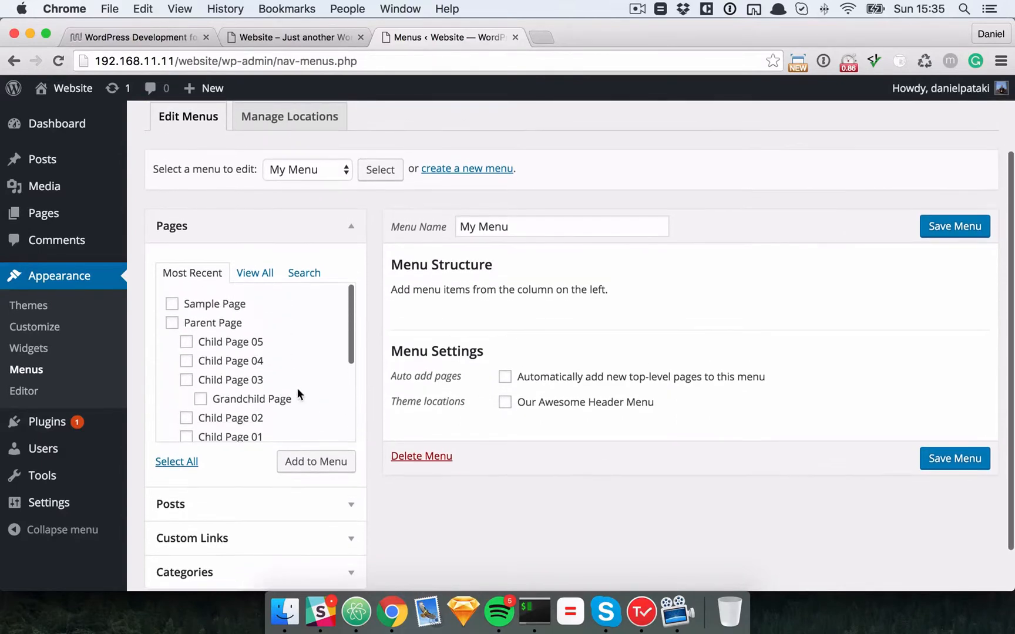
{"action": "left_click", "coordinate": [315, 462]}
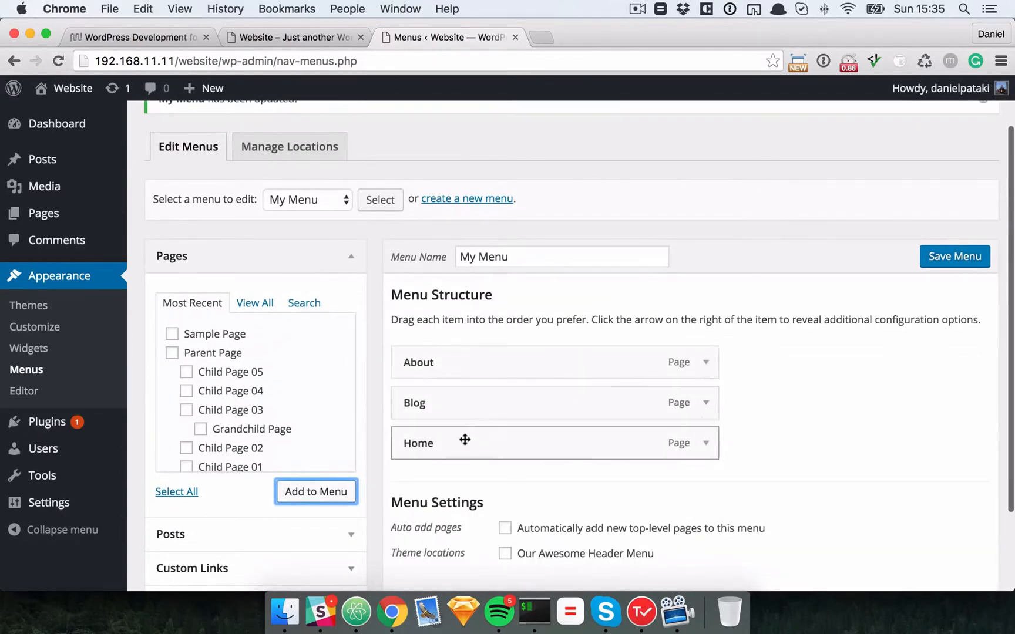
{"action": "left_click_drag", "start_coordinate": [465, 443], "coordinate": [464, 359]}
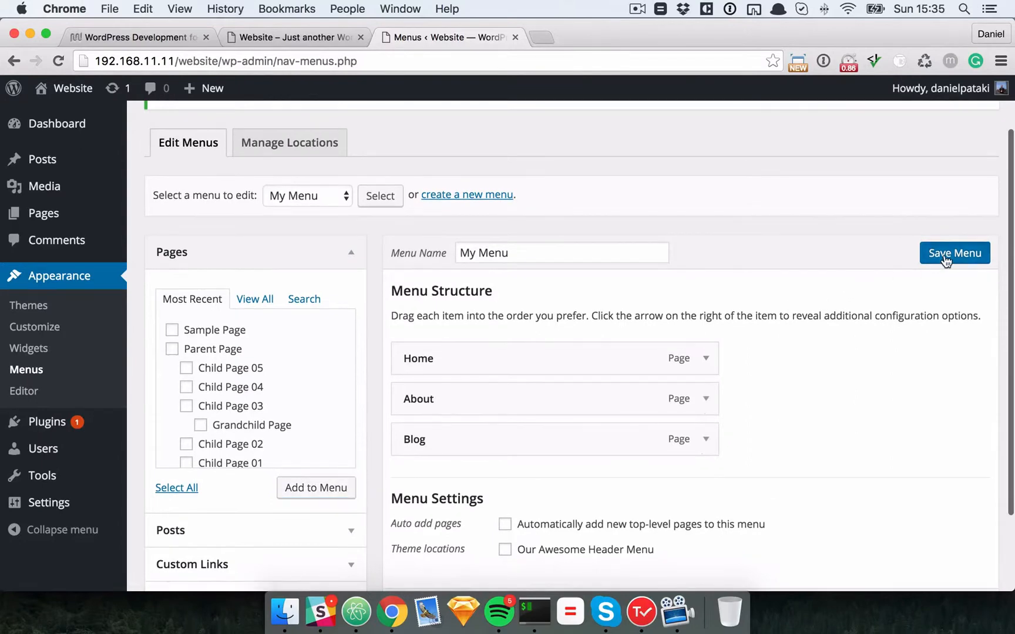
Assign My Menu to Our Awesome Header Menu and save it.
{"action": "scroll", "scroll_direction": "down", "scroll_amount": 3}
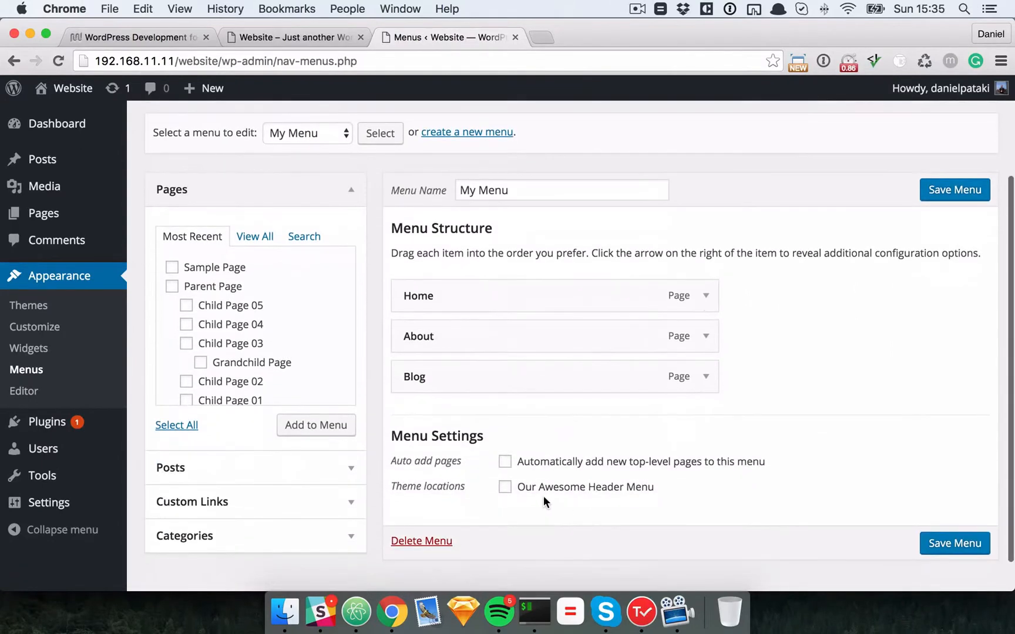
{"action": "left_click", "coordinate": [505, 486]}
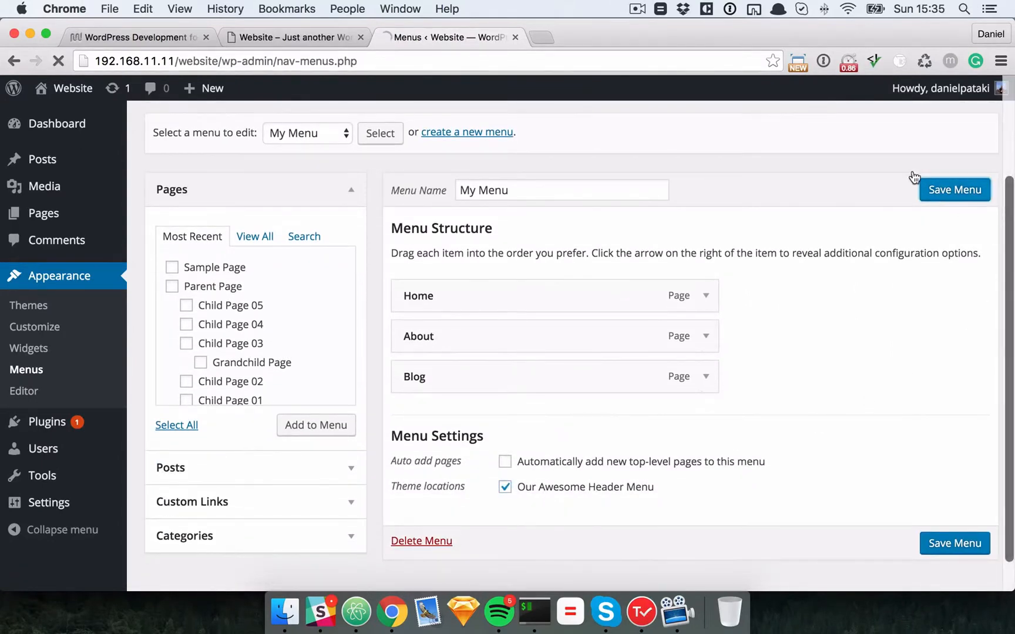
{"action": "left_click", "coordinate": [954, 190]}
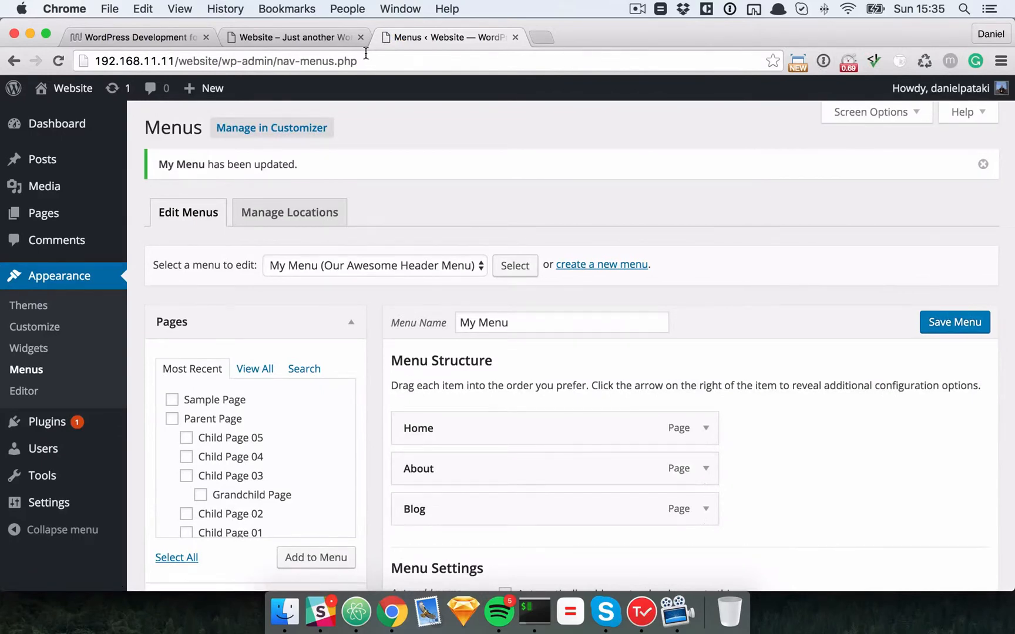
{"action": "mouse_move", "coordinate": [613, 12]}
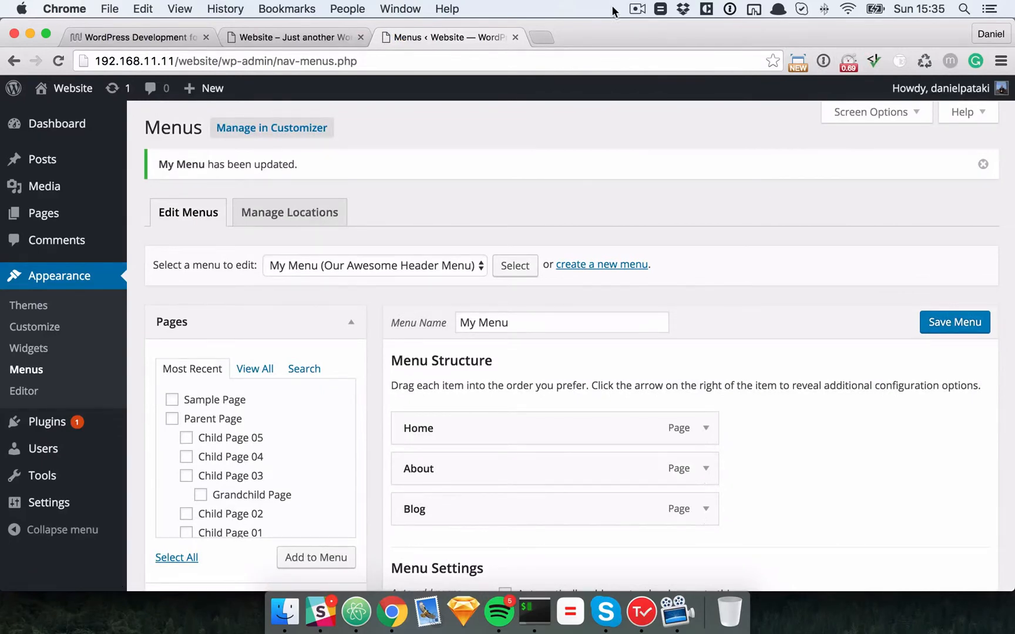
{"action": "mouse_move", "coordinate": [456, 211]}
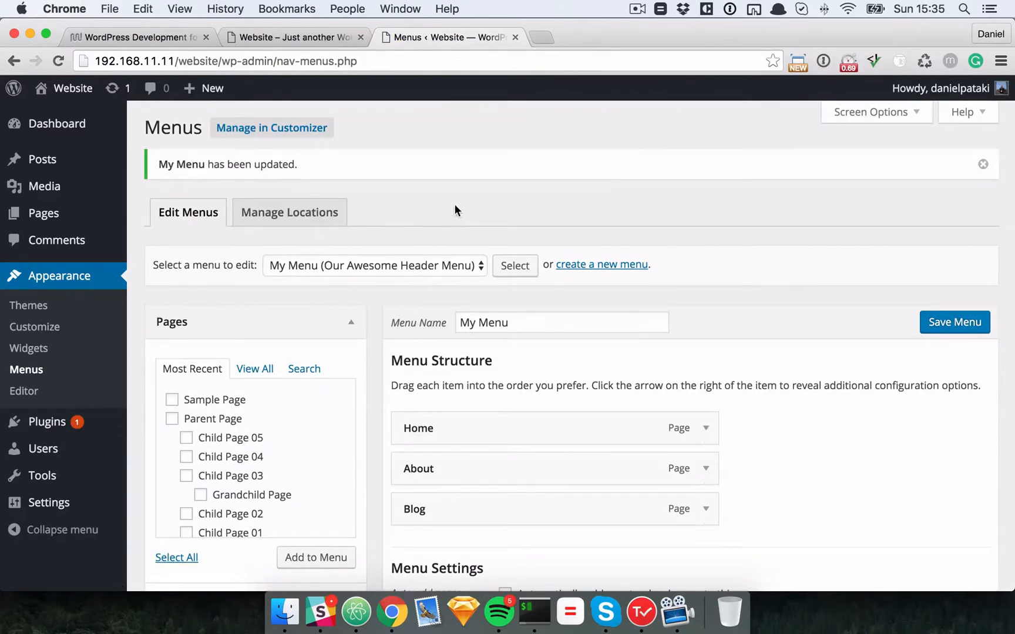
{"action": "scroll", "scroll_direction": "down", "scroll_amount": 3}
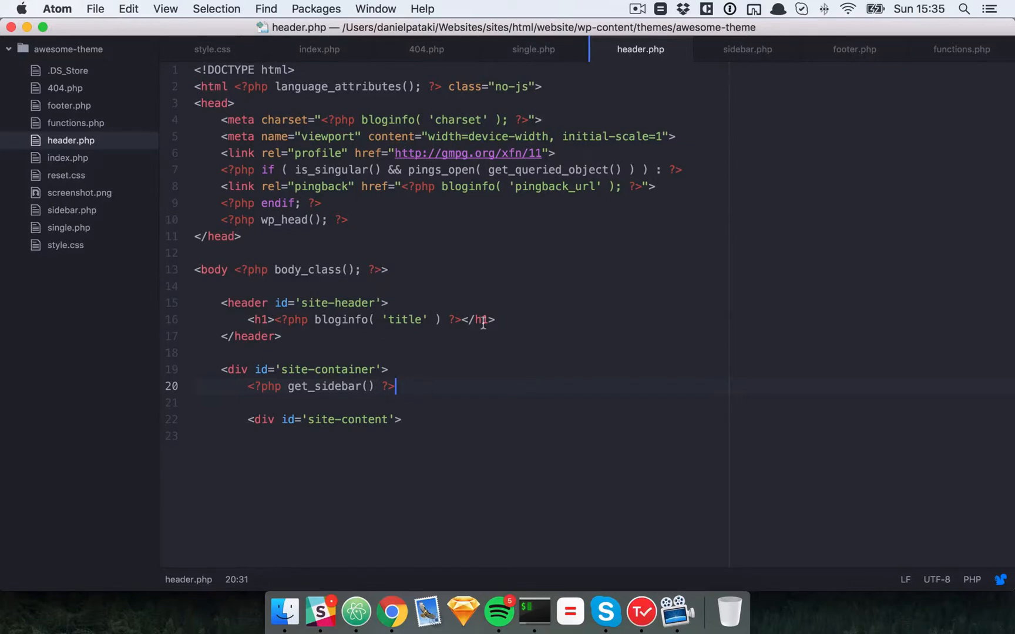
Insert wp_nav_menu with theme_location 'header-menu' under the h1, checking the name in functions.php.
{"action": "type", "text": "<?php wp_nav_menu( array( \"theme_location\" => 'header-menu' ) ) ?>"}
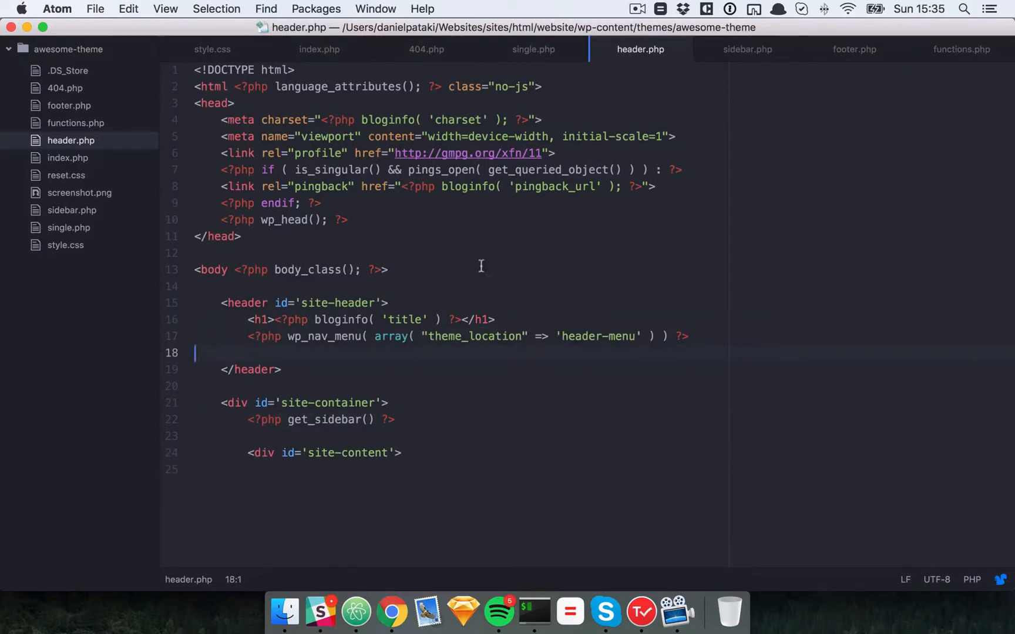
{"action": "left_click", "coordinate": [960, 49]}
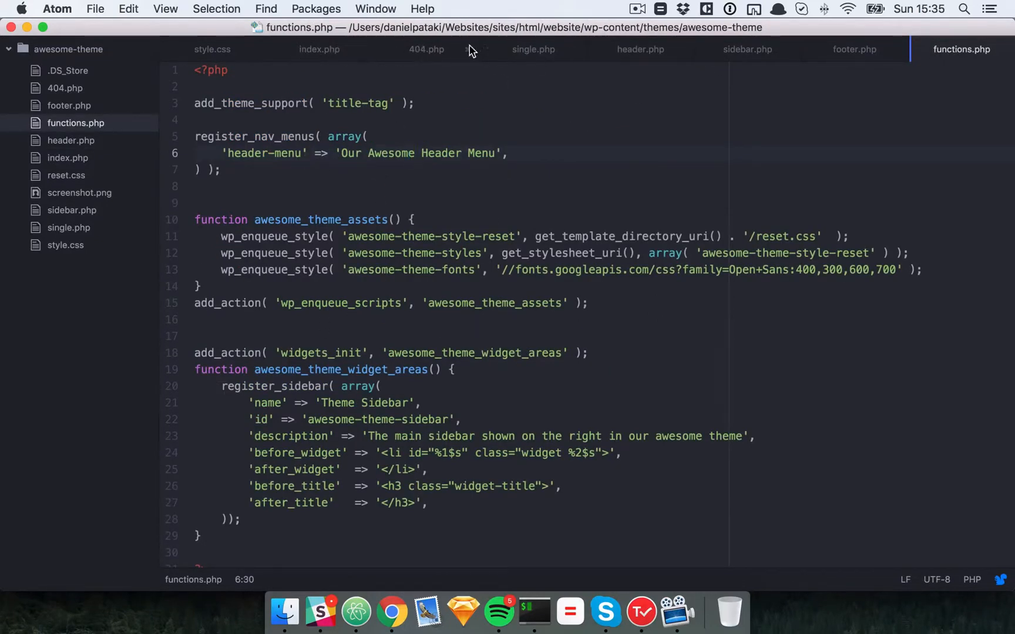
{"action": "left_click", "coordinate": [640, 49]}
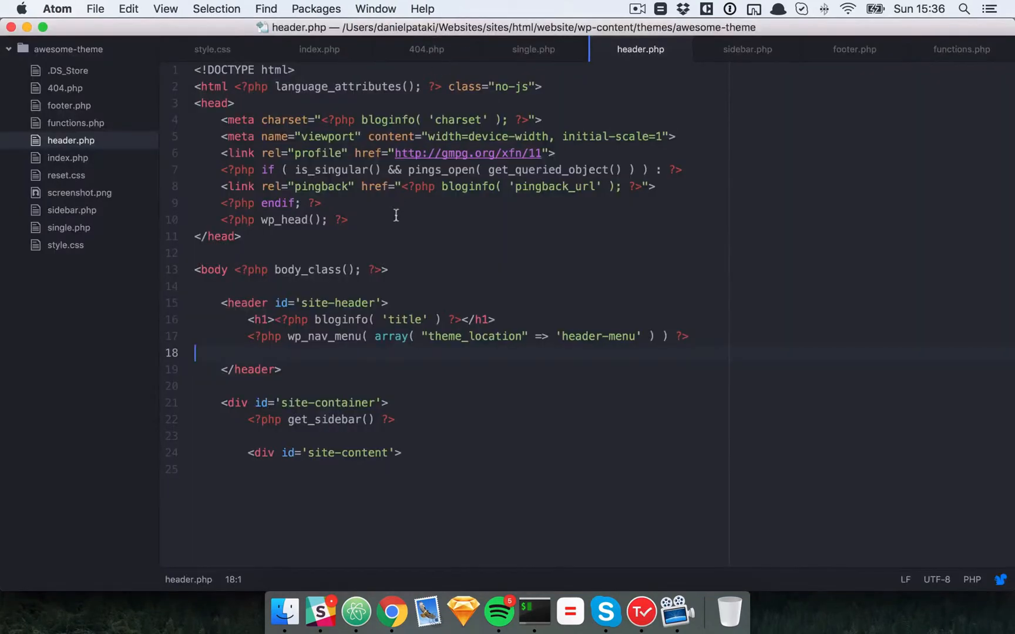
Wrap the wp_nav_menu call in header.php in a <div id='site-menu'> container.
{"action": "type", "text": "<>"}
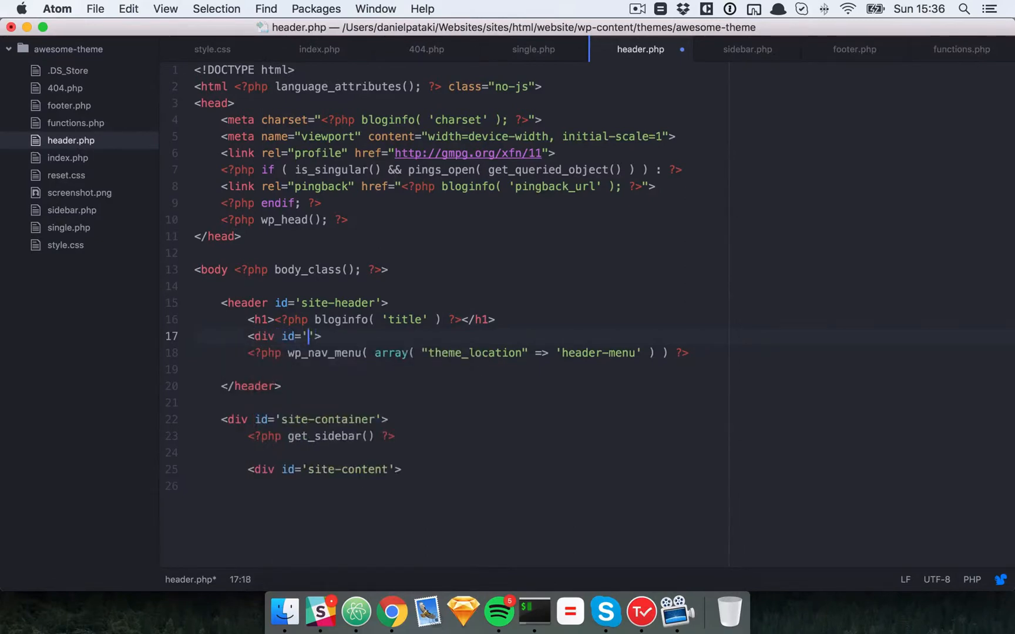
{"action": "type", "text": "site-menu"}
{"action": "type", "text": "</div>"}
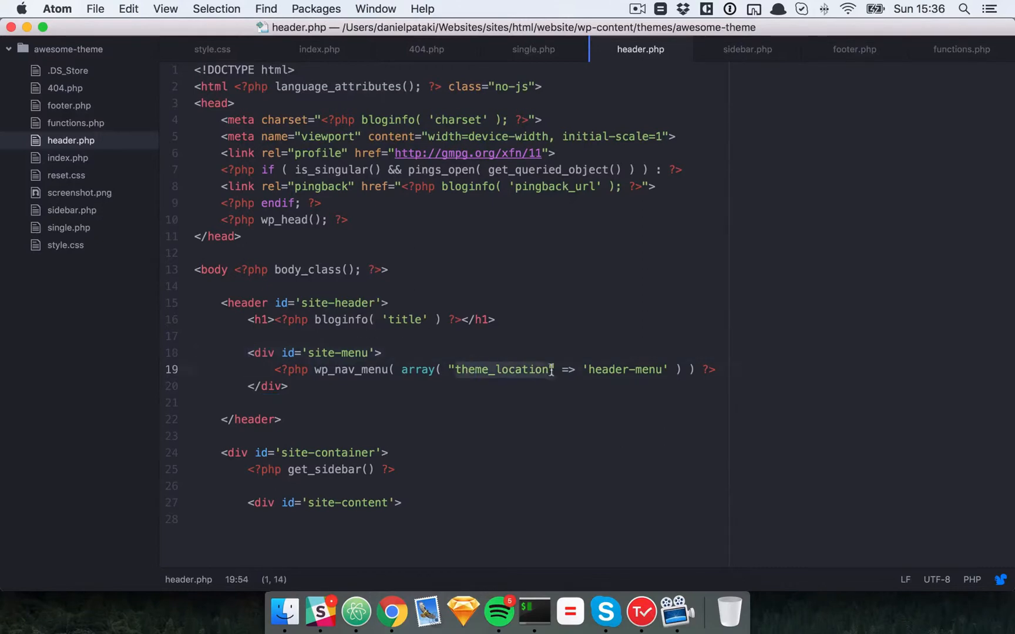
{"action": "left_click", "coordinate": [321, 353]}
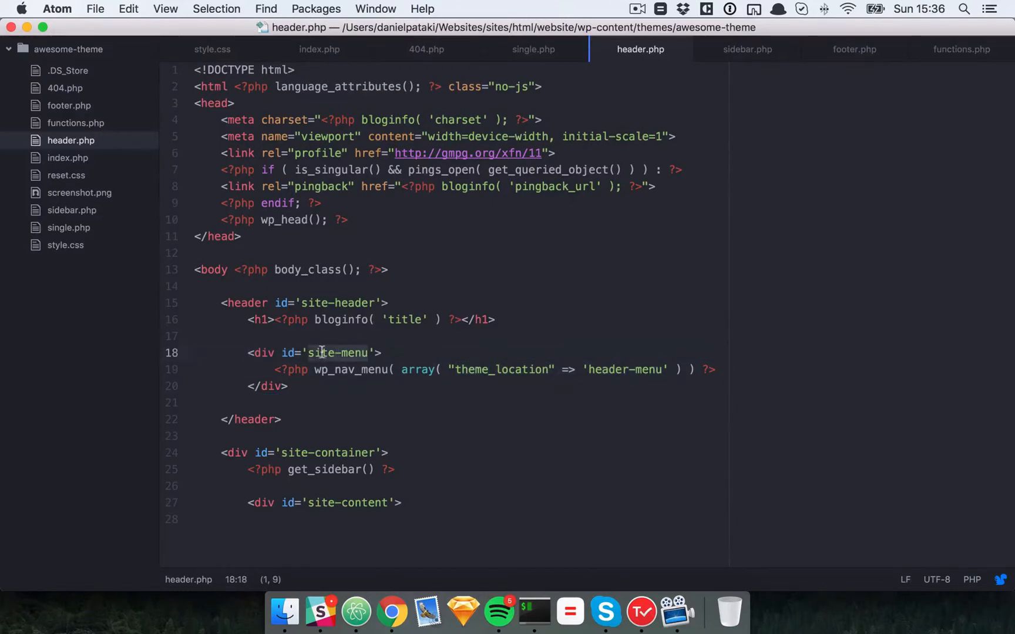
{"action": "mouse_move", "coordinate": [323, 49]}
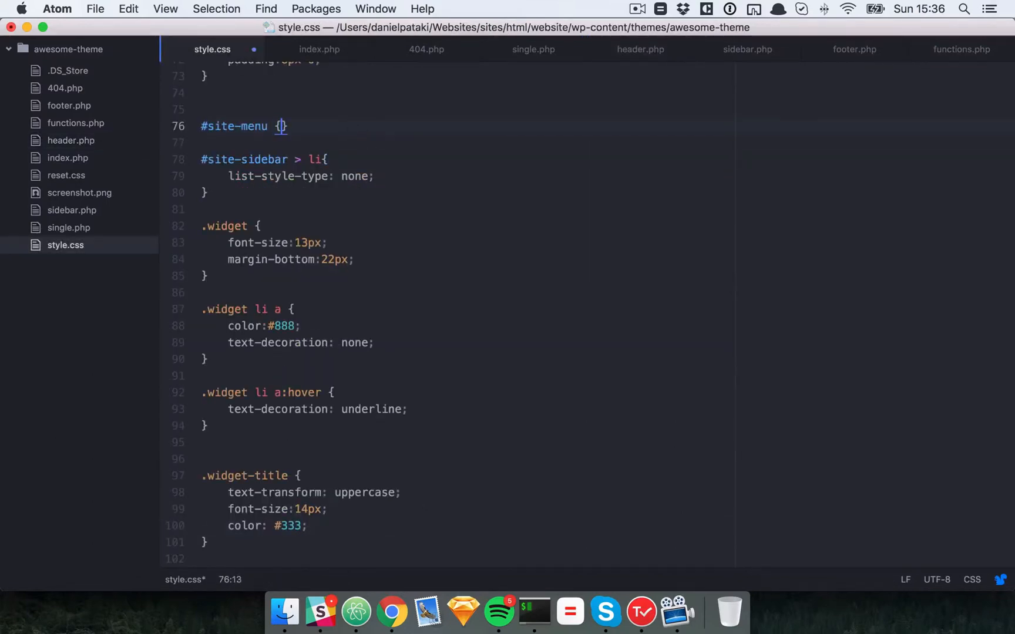
Give #site-menu text-align: center in style.css and save.
{"action": "type", "text": "text-align:"}
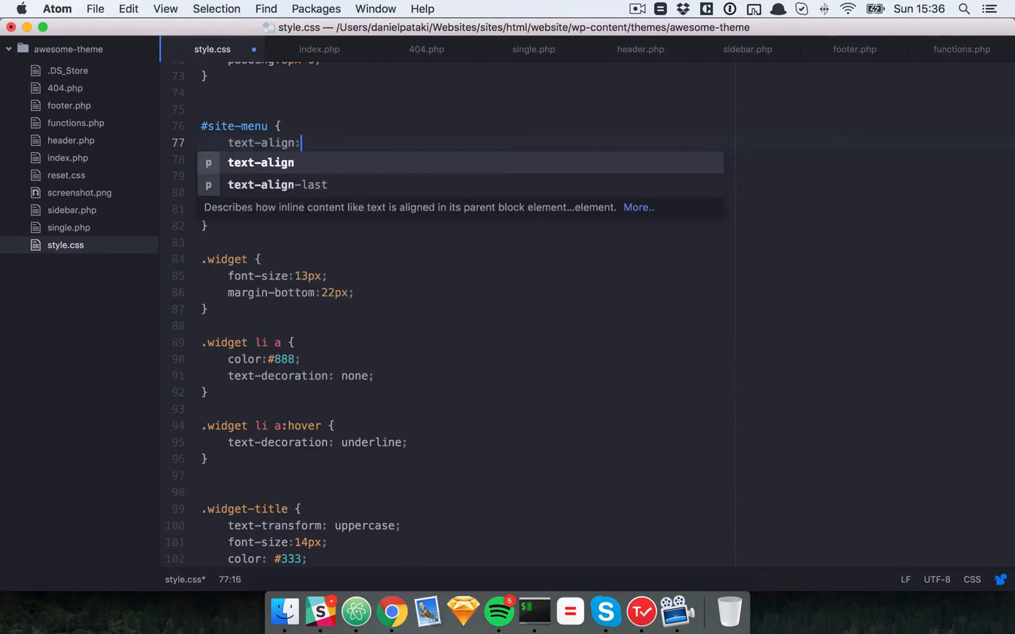
{"action": "type", "text": "Center;"}
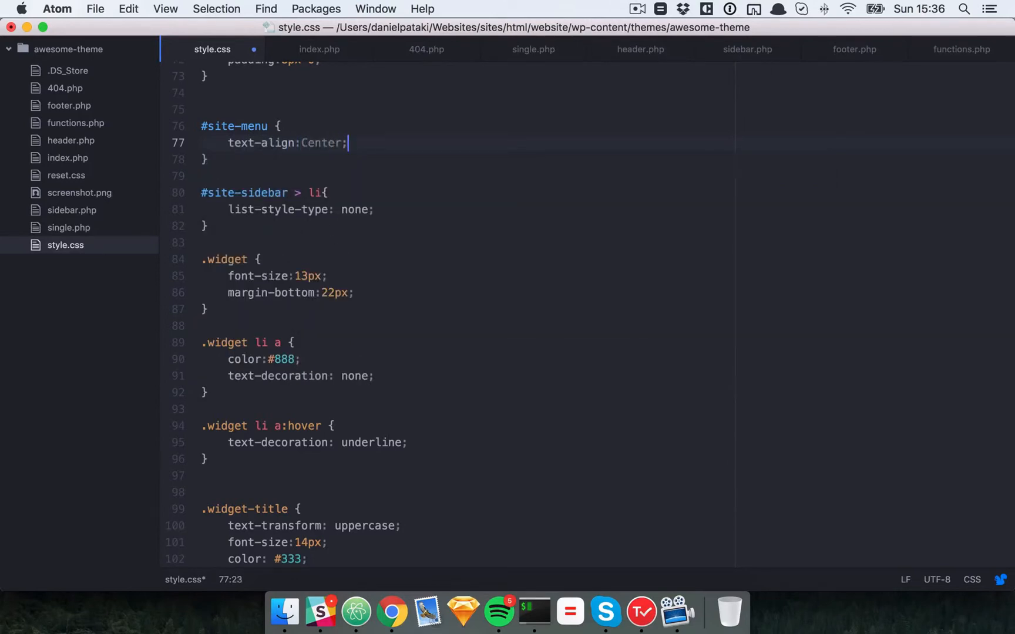
{"action": "key", "text": "cmd+s"}
{"action": "type", "text": "#site-menu li {"}
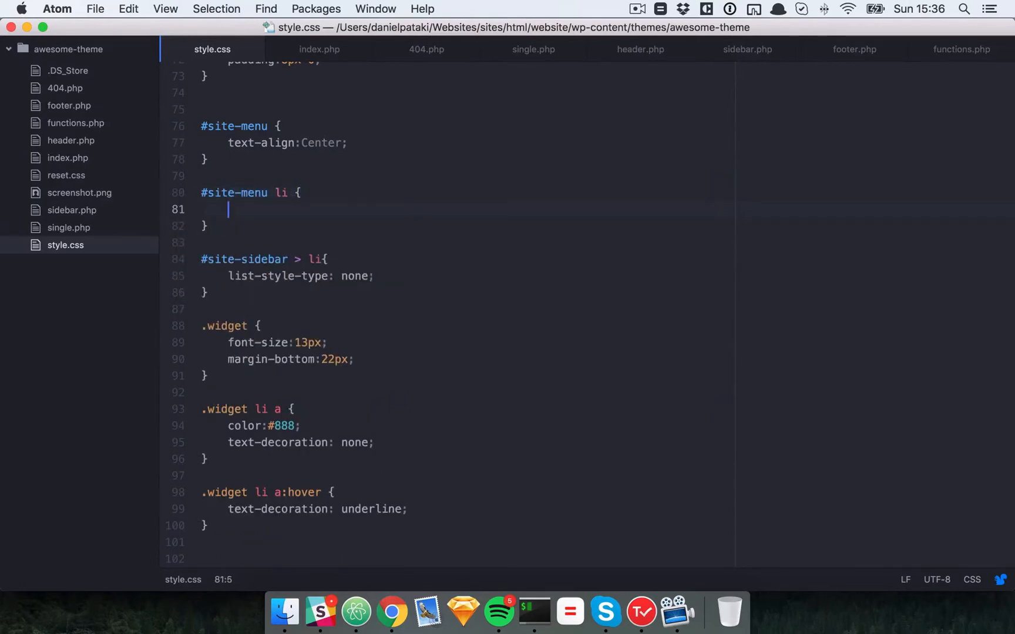
Make menu items display inline and links grey #888 with no text decoration.
{"action": "type", "text": "display:inline"}
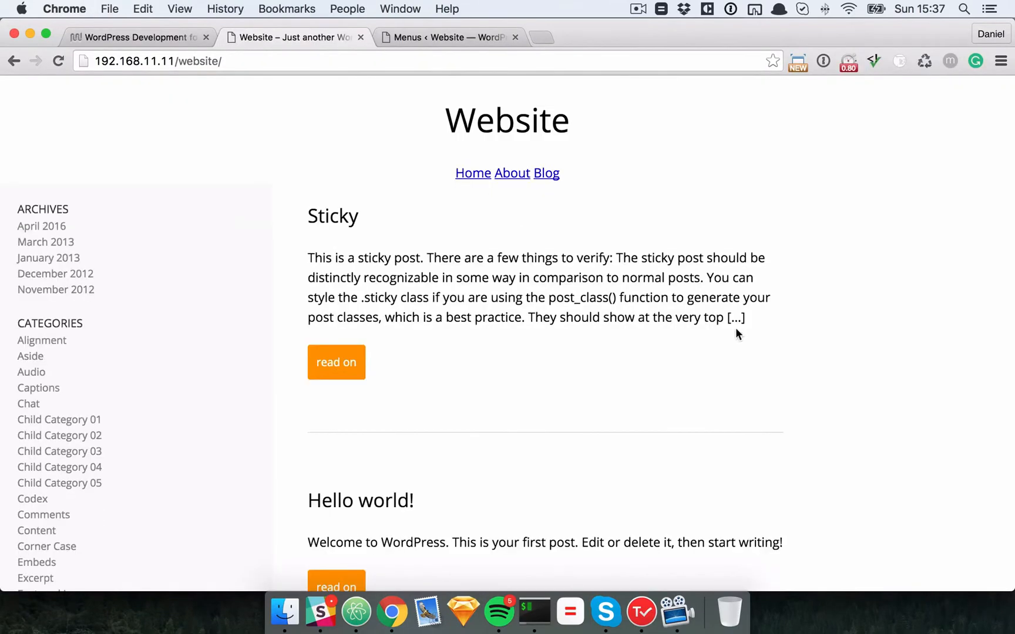
{"action": "mouse_move", "coordinate": [645, 234]}
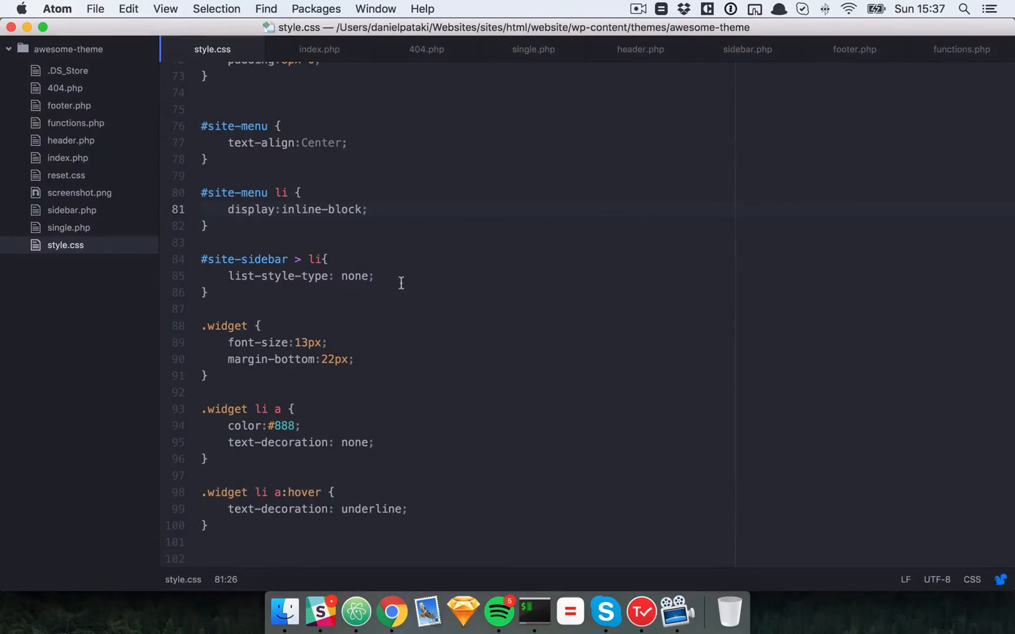
{"action": "left_click", "coordinate": [205, 226]}
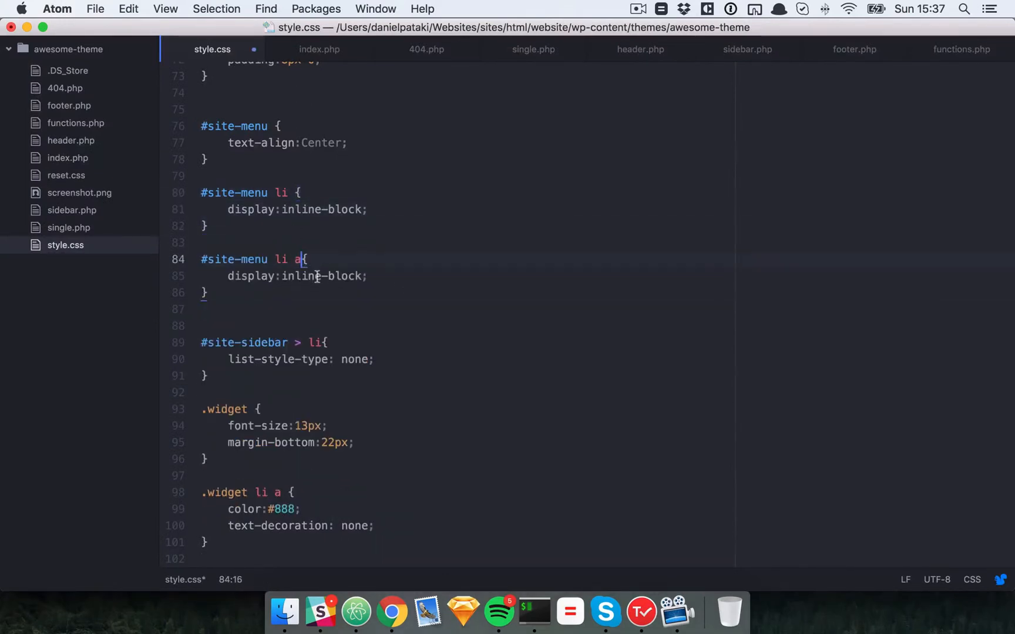
{"action": "type", "text": "color:#;"}
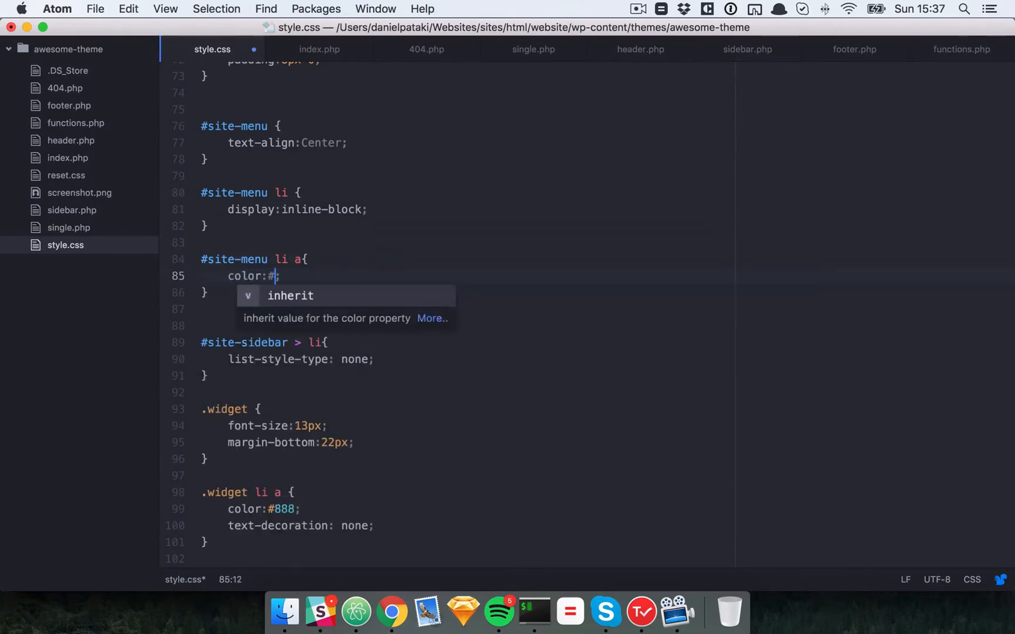
{"action": "type", "text": "888;"}
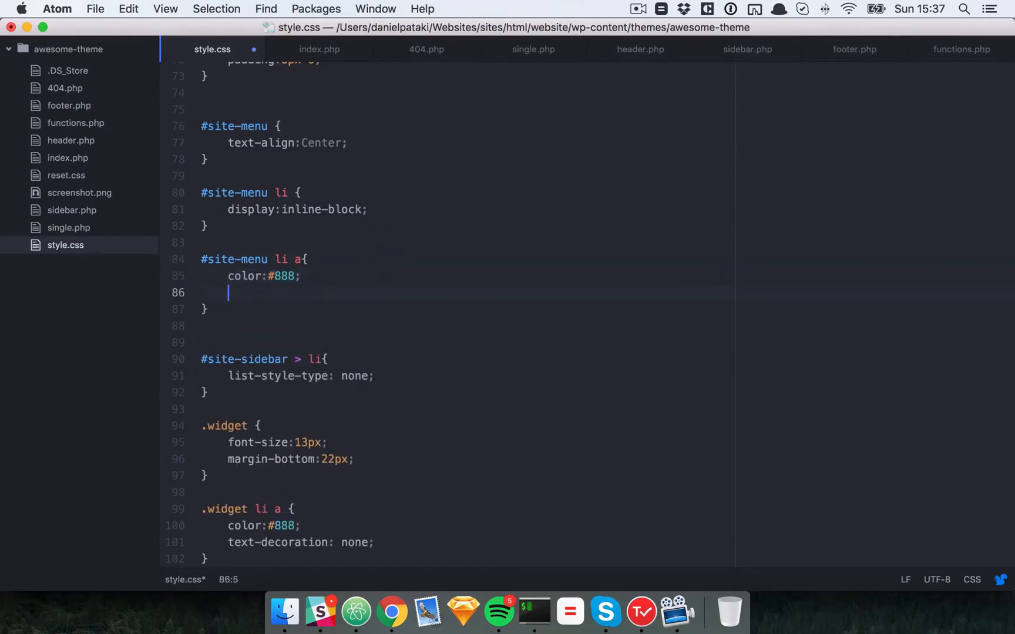
{"action": "type", "text": "text-decoration: none;"}
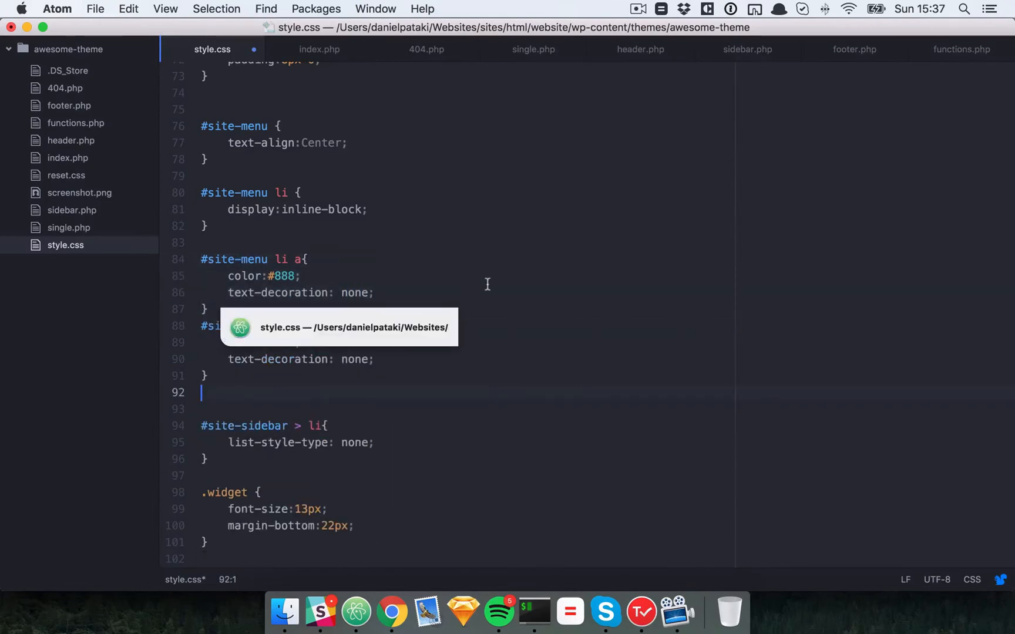
{"action": "type", "text": "und"}
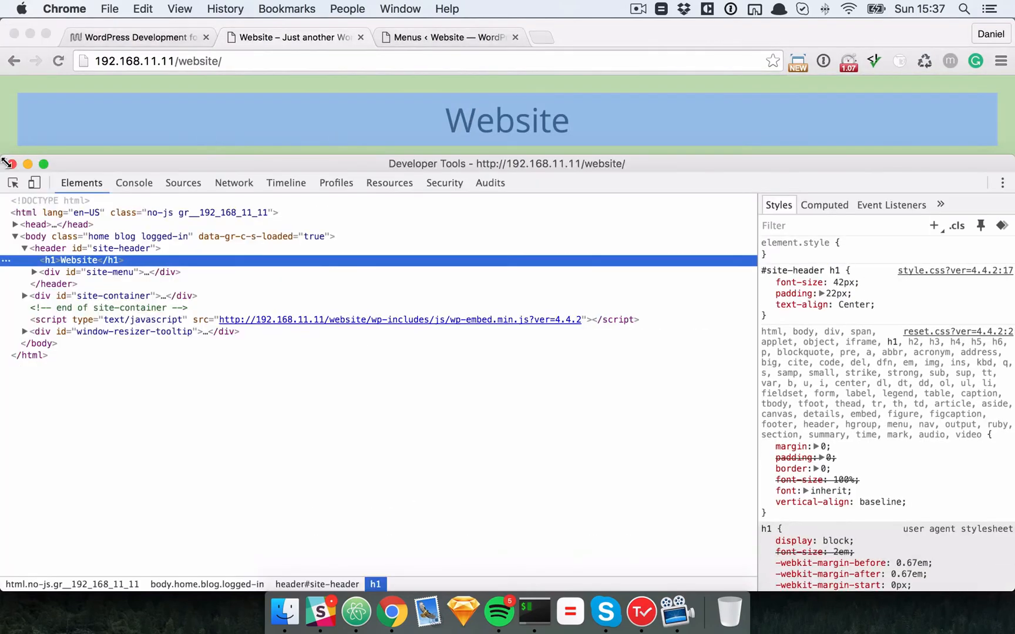
Close DevTools and scroll the homepage to check the centred Home, About, Blog menu.
{"action": "left_click", "coordinate": [8, 163]}
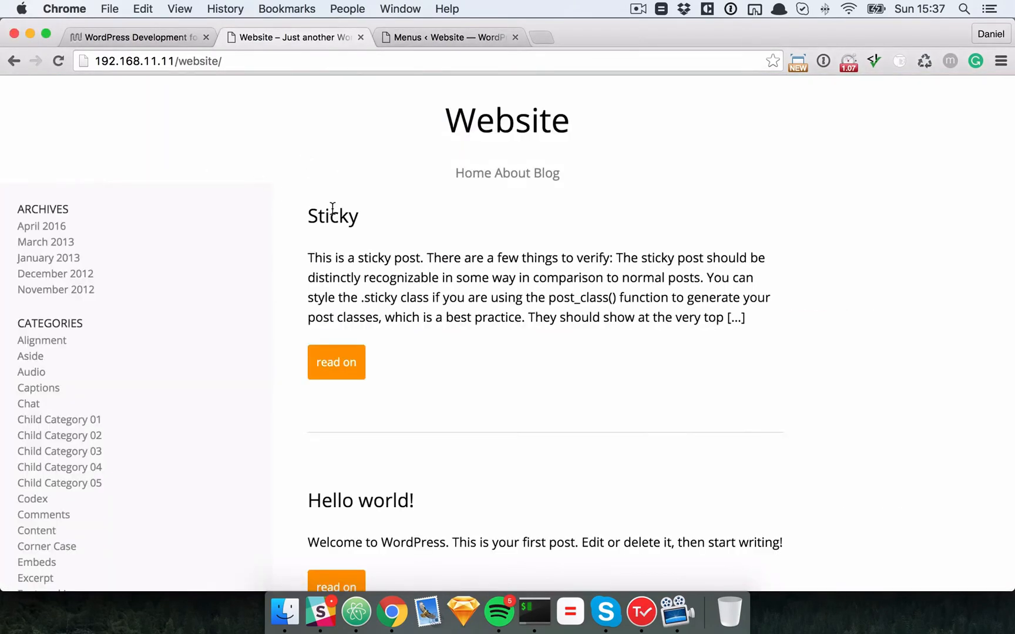
{"action": "mouse_move", "coordinate": [341, 252]}
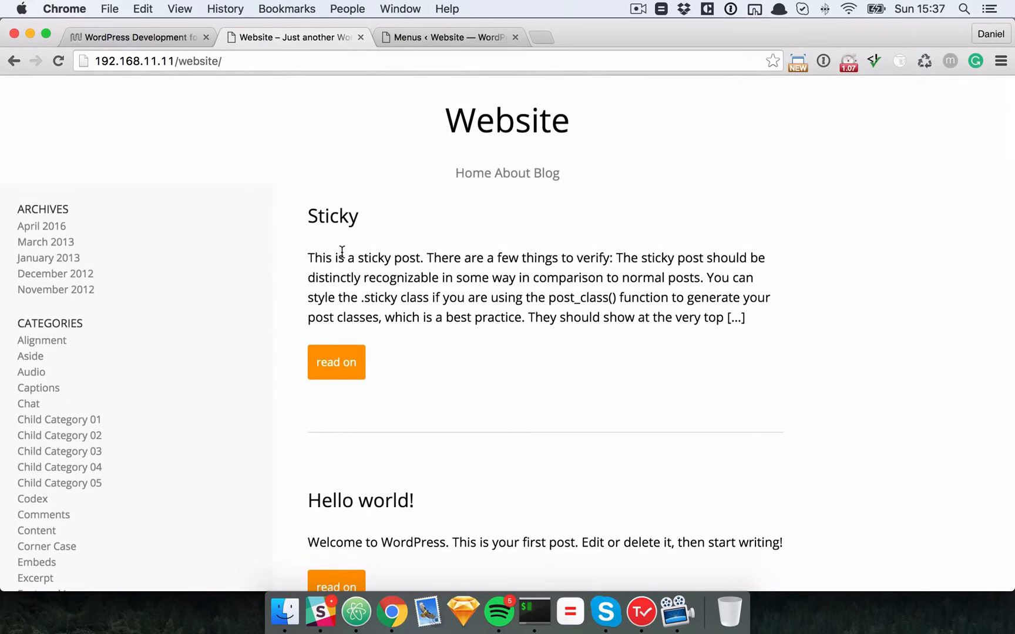
{"action": "scroll", "scroll_direction": "down", "scroll_amount": 3}
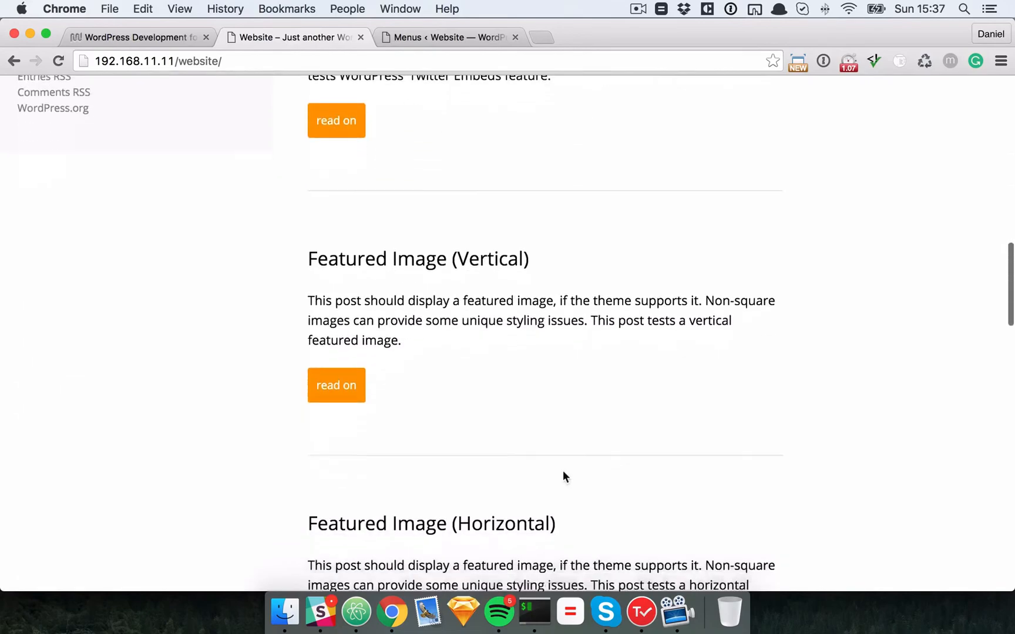
{"action": "scroll", "scroll_direction": "down", "scroll_amount": 3}
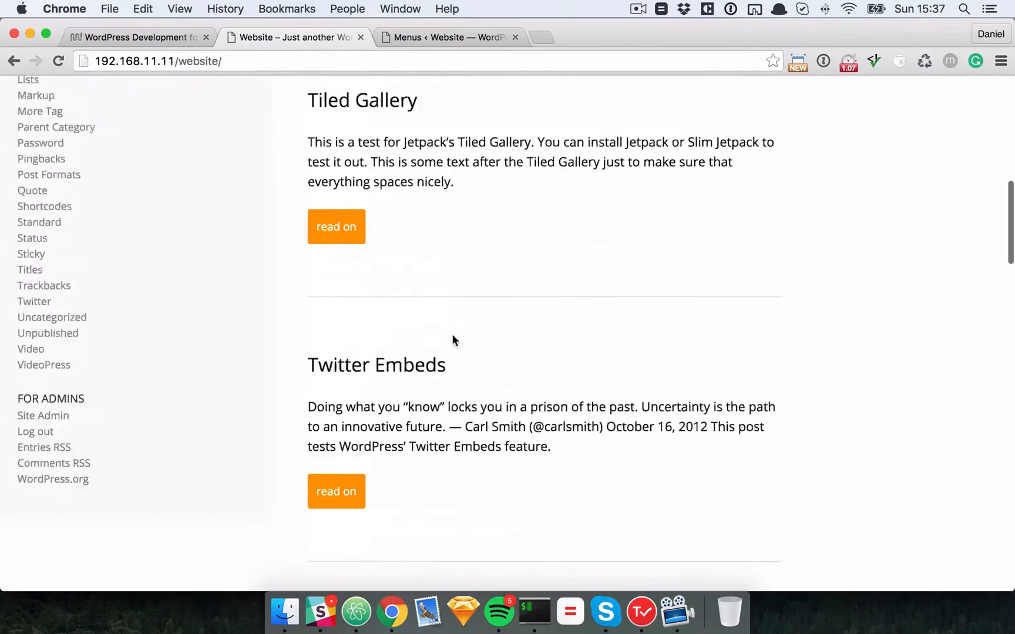
{"action": "scroll", "scroll_direction": "down", "scroll_amount": 3}
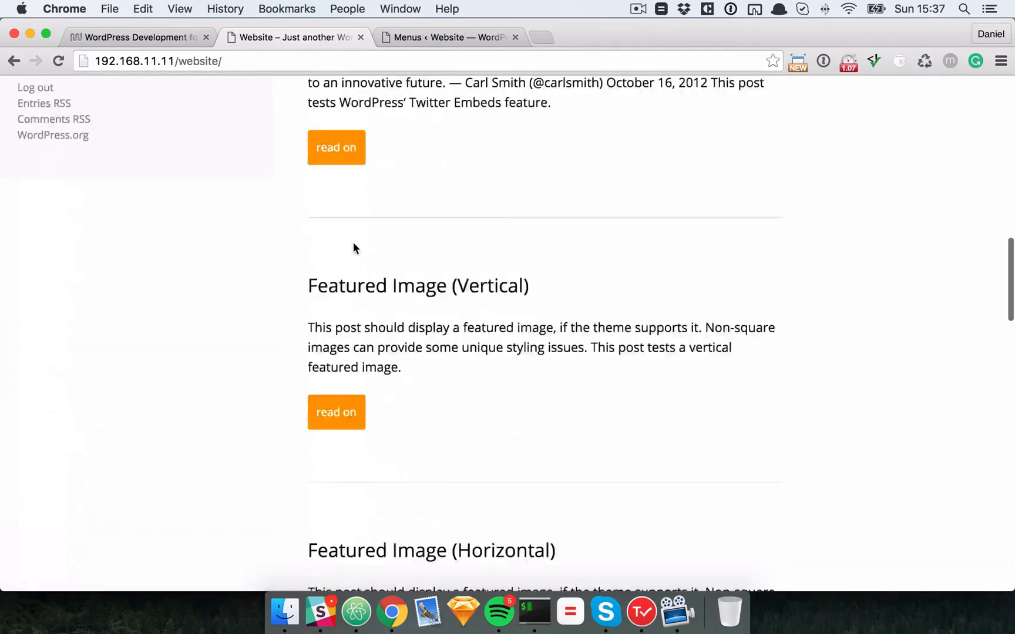
{"action": "scroll", "scroll_direction": "down", "scroll_amount": 3}
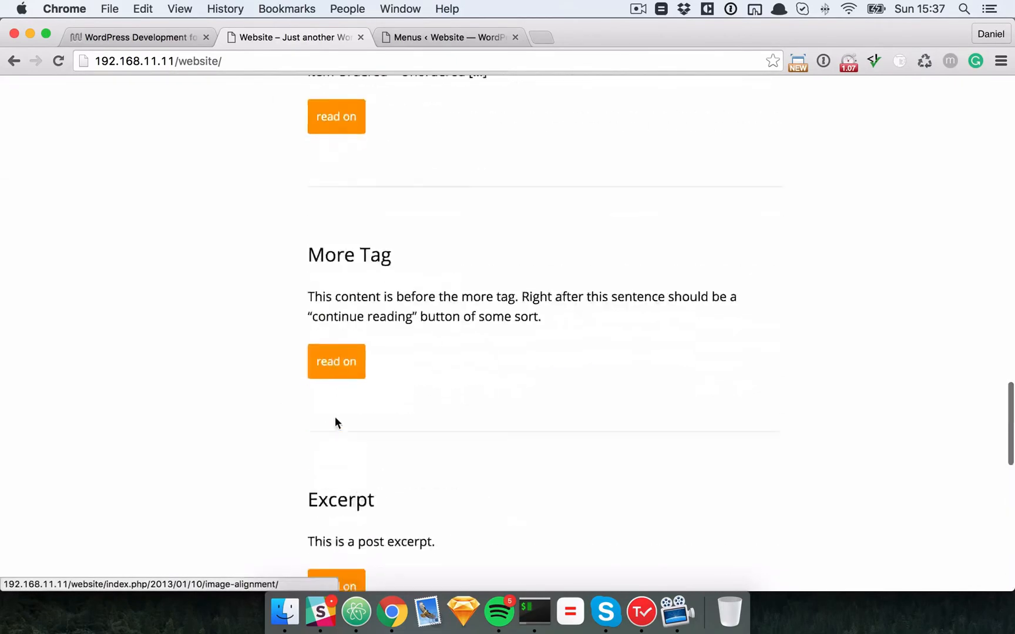